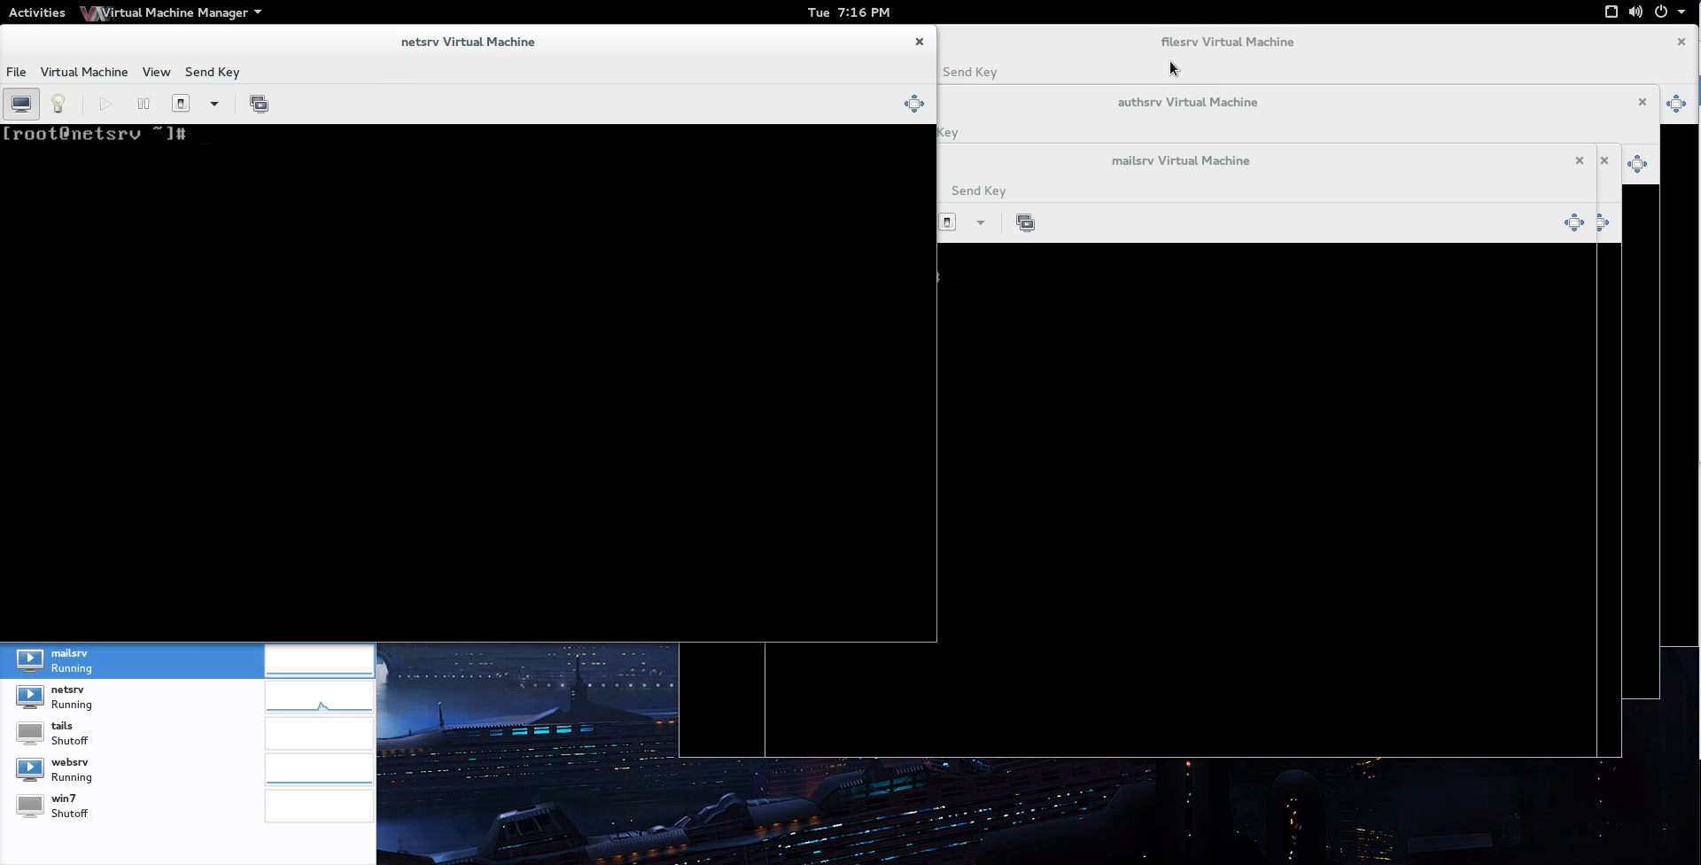
pyautogui.moveTo(1155, 167)
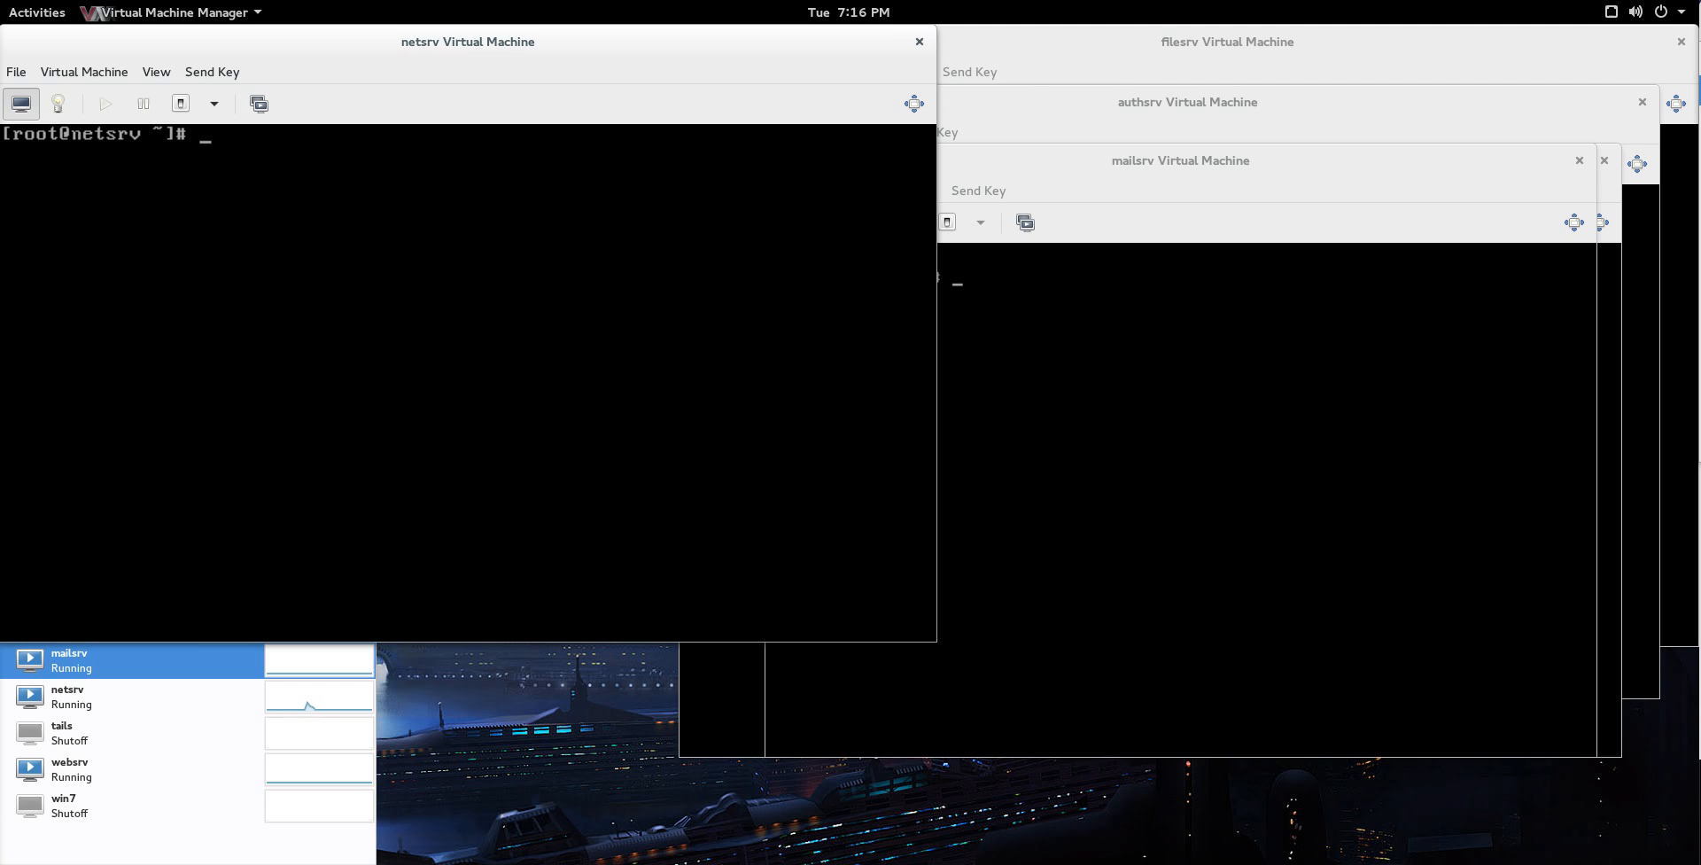
# Step: Abandon a yum install ntp command, then confirm ntpd exists with 'which ntpd'
pyautogui.write('y')
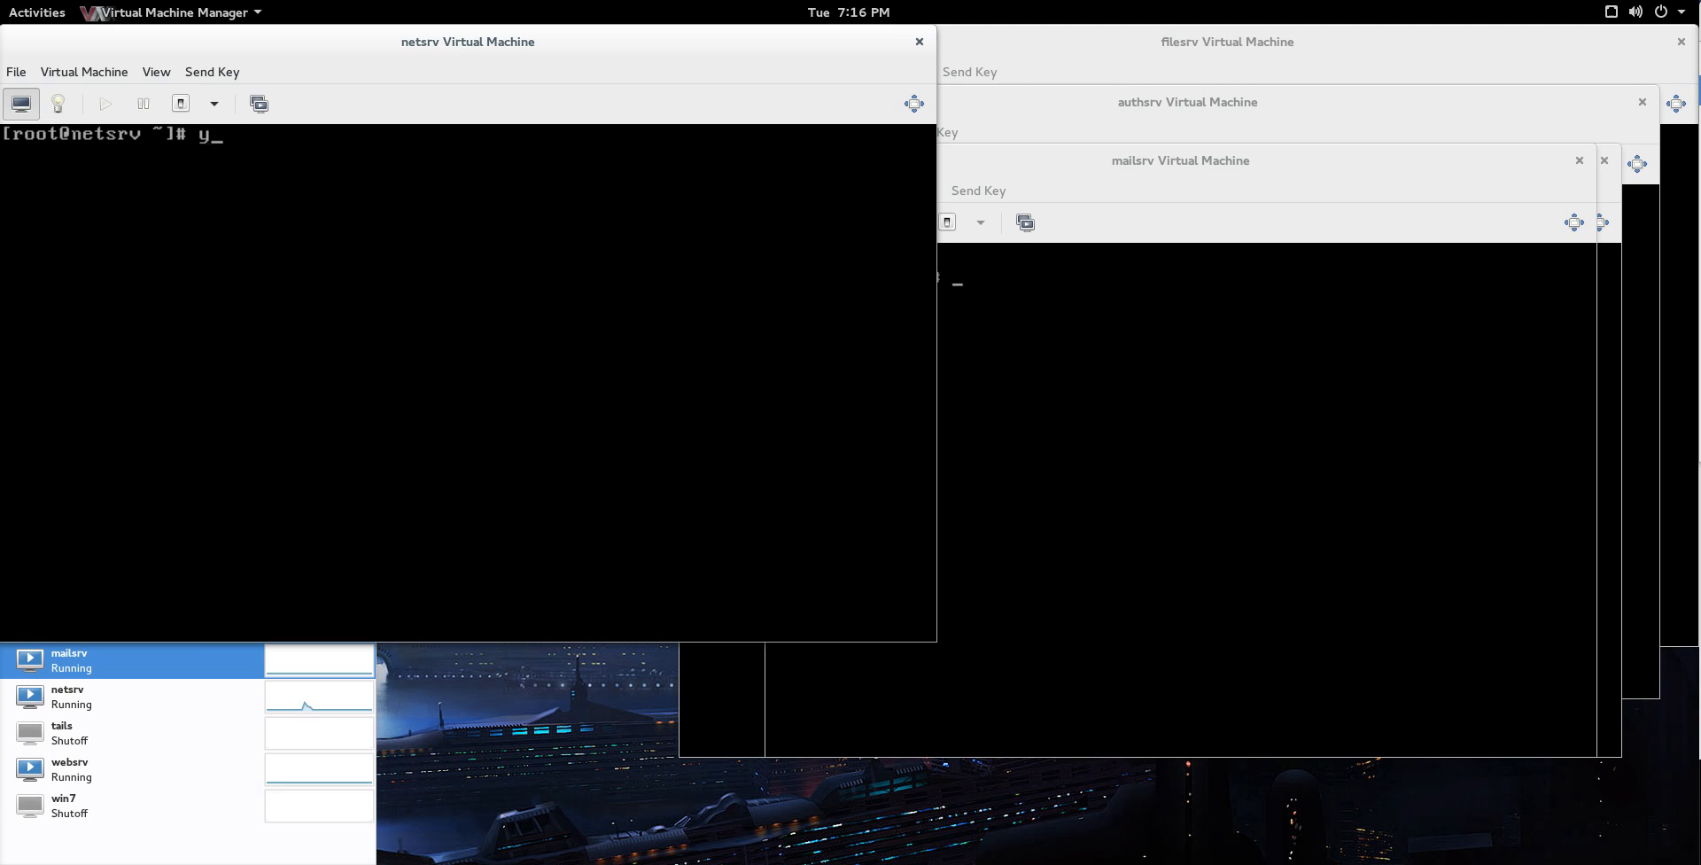
pyautogui.write('um')
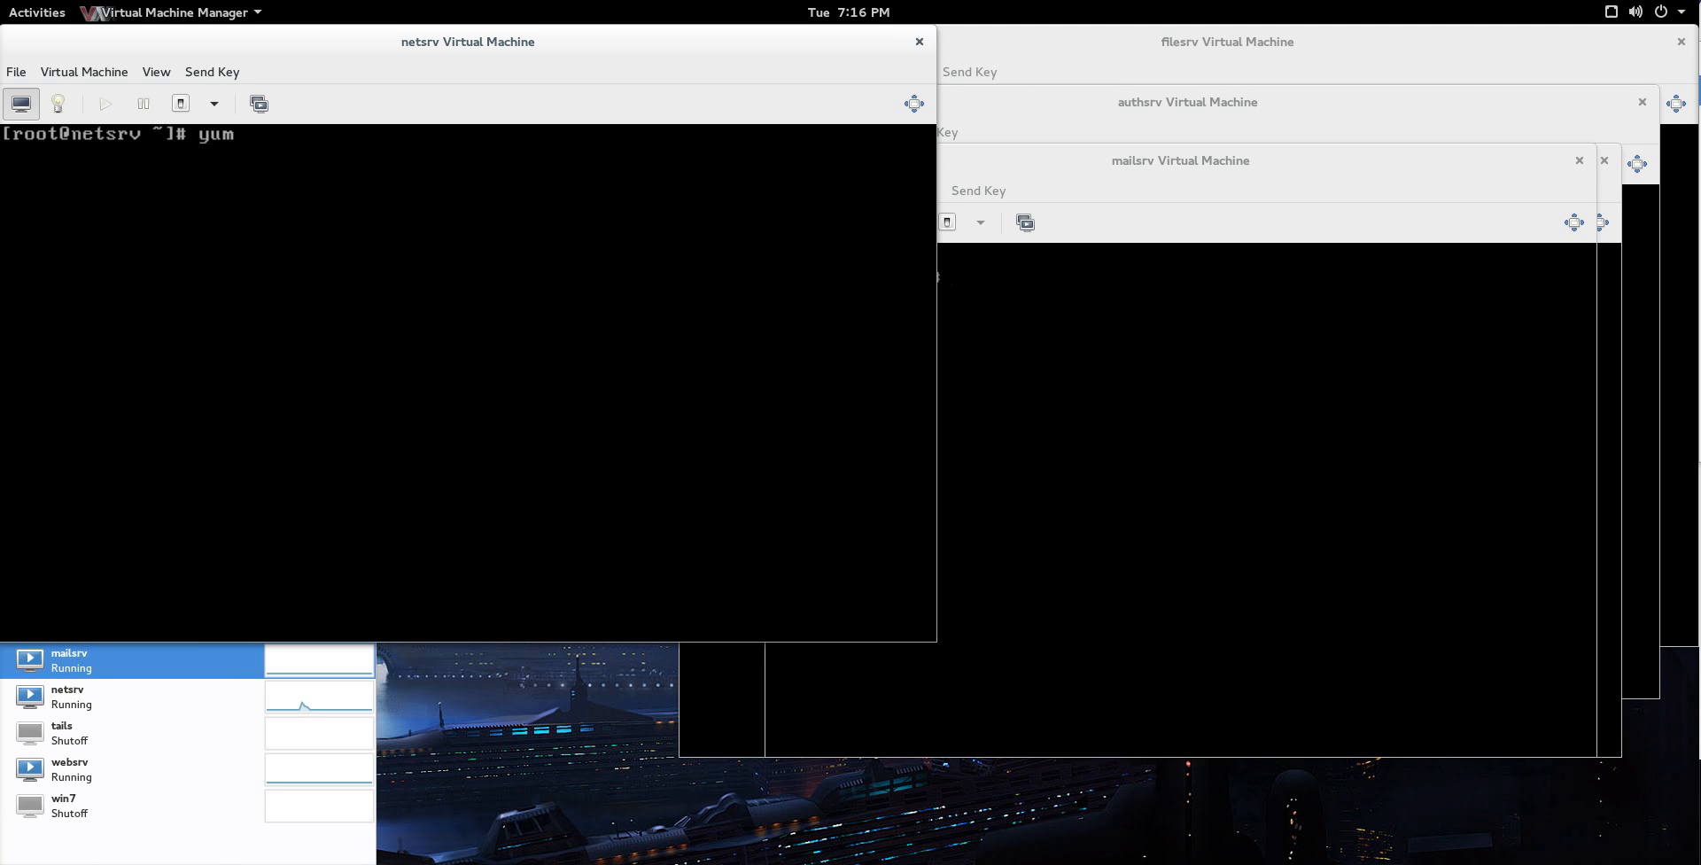
pyautogui.write('install ntp')
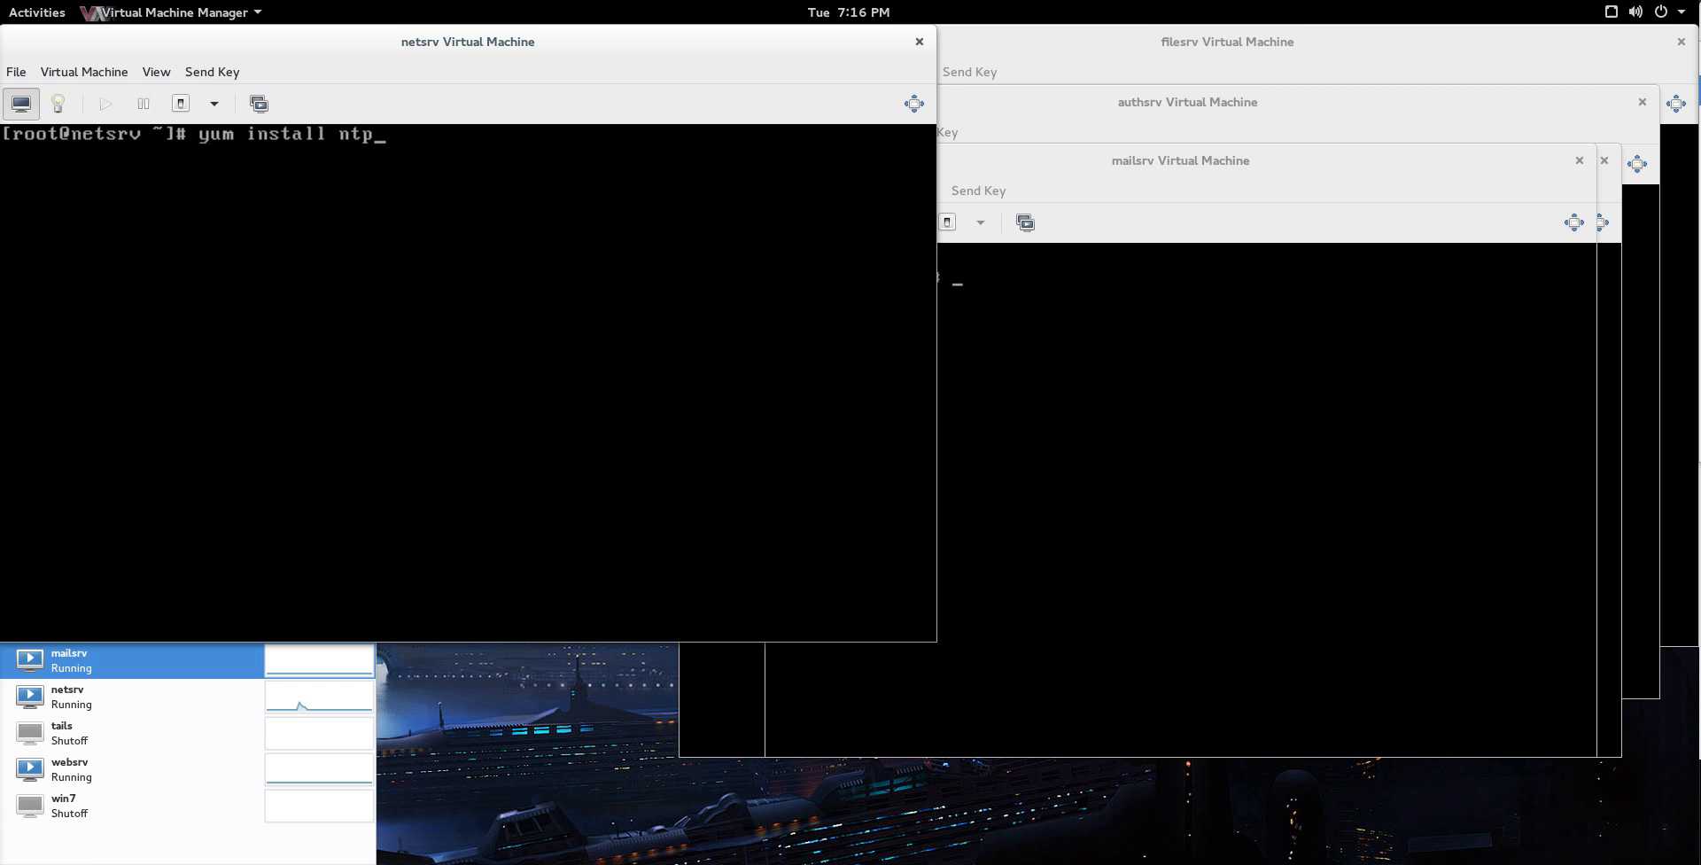
pyautogui.press('BackSpace')
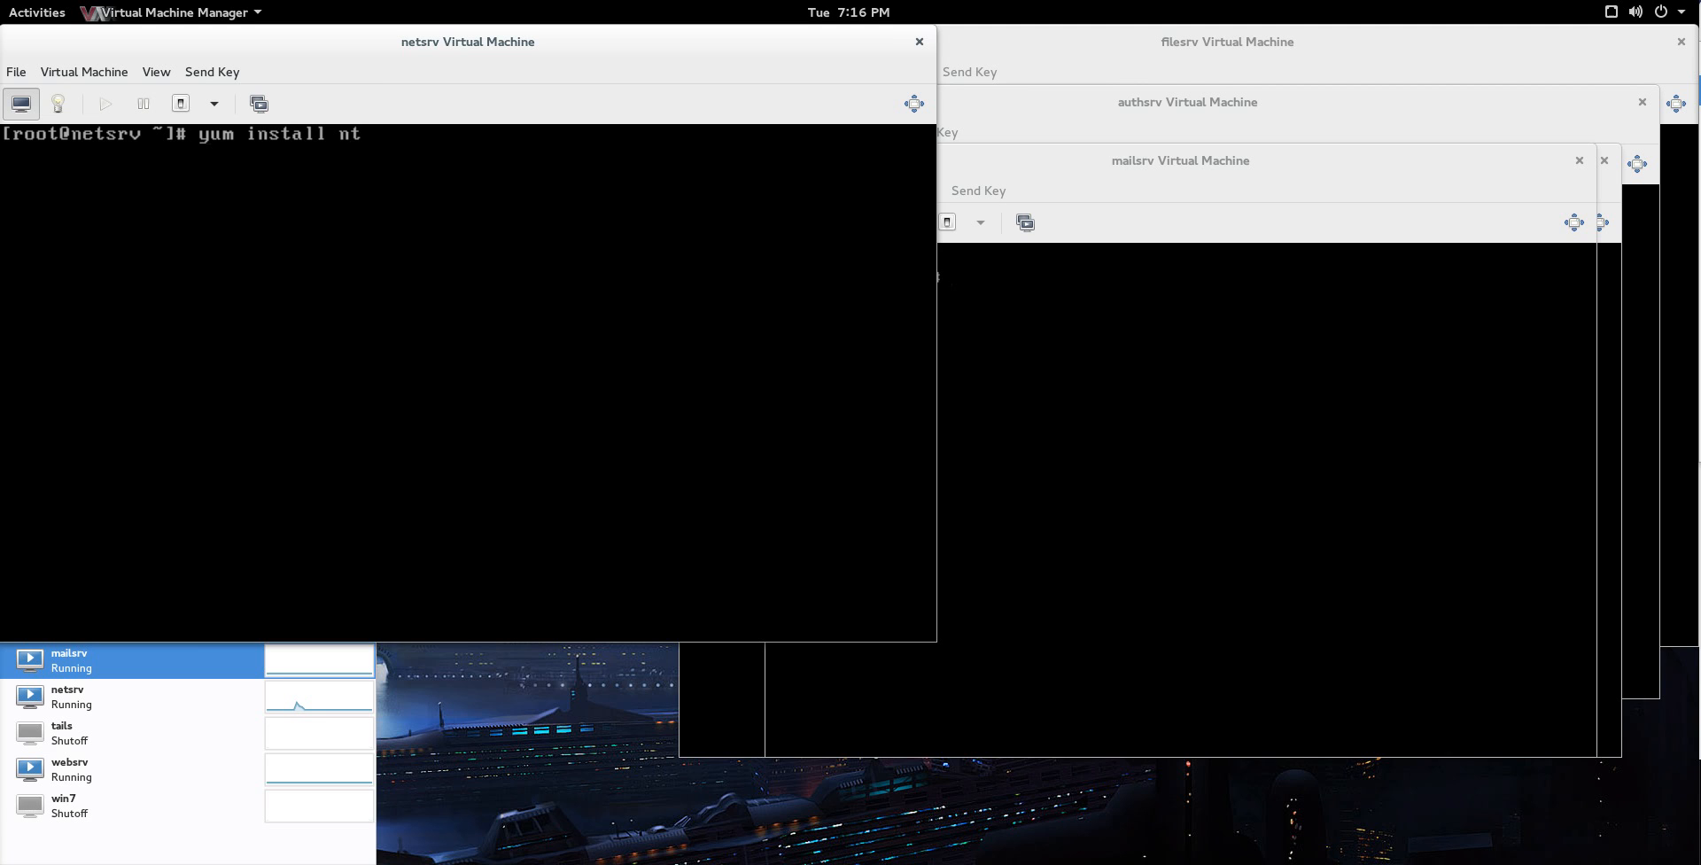
pyautogui.press('ctrl+c')
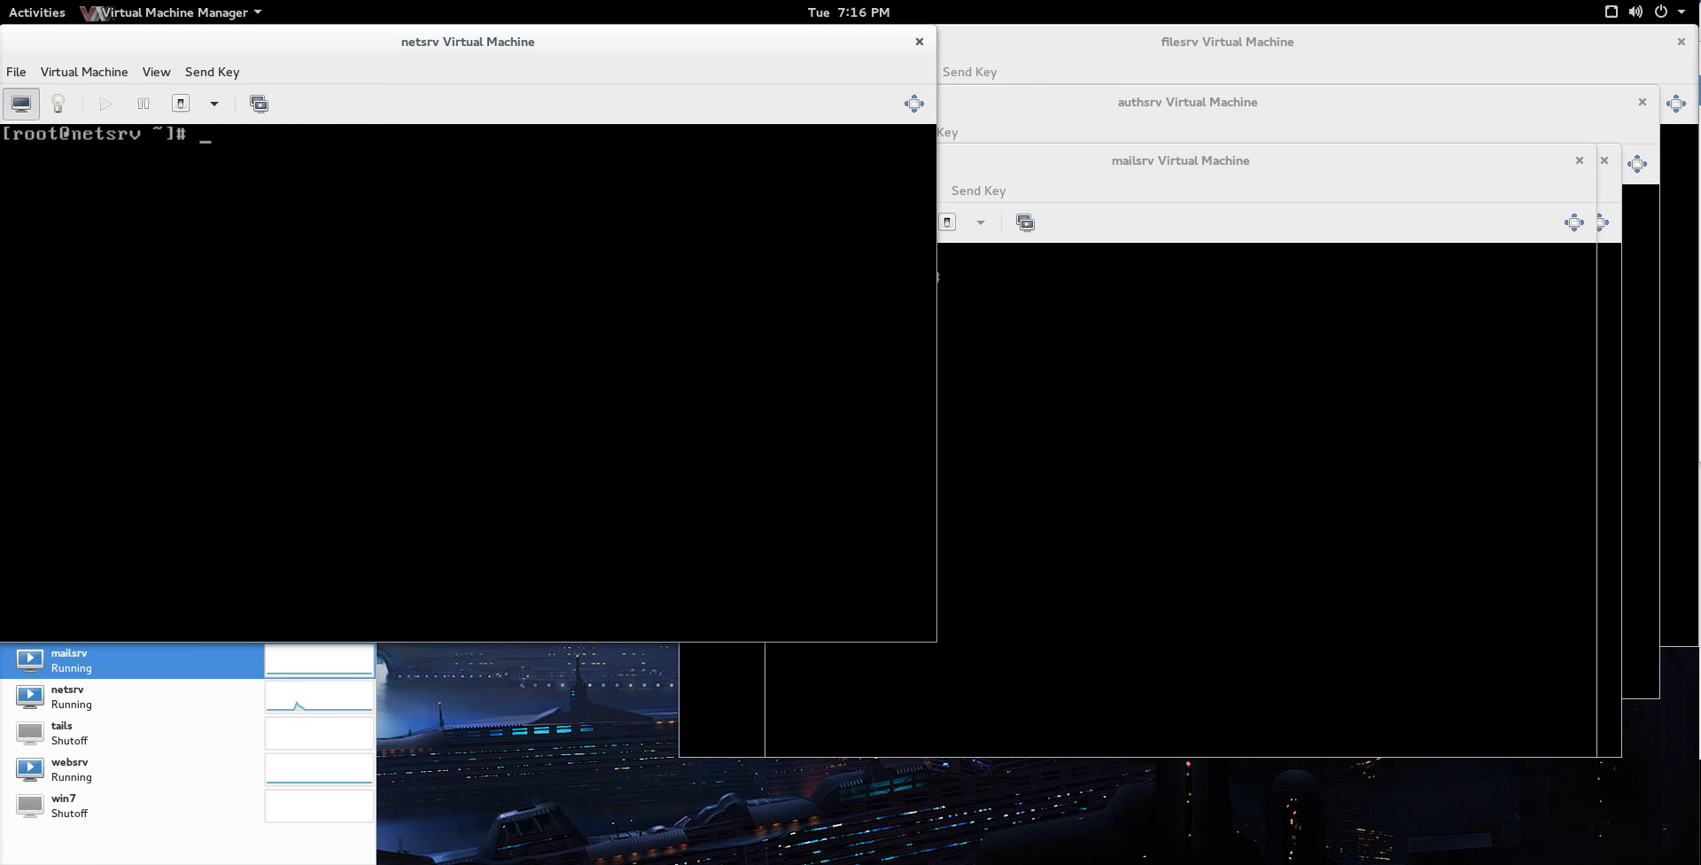
pyautogui.write('which ntpd')
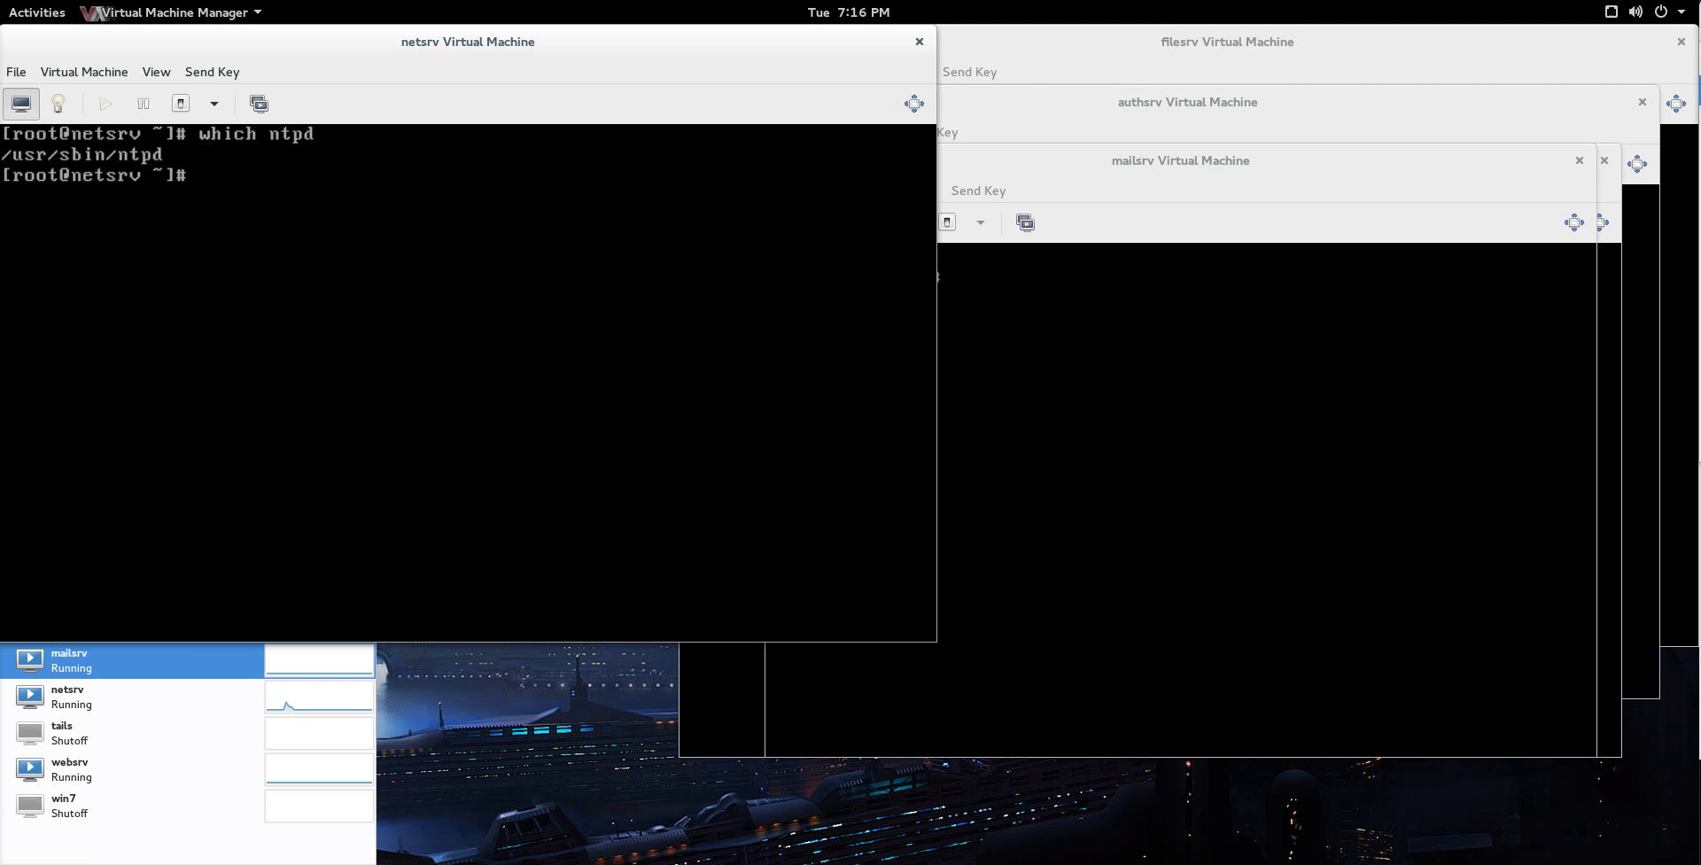
# Step: Open /etc/ntp.conf in vi on the netsrv console
pyautogui.write('vi /etc')
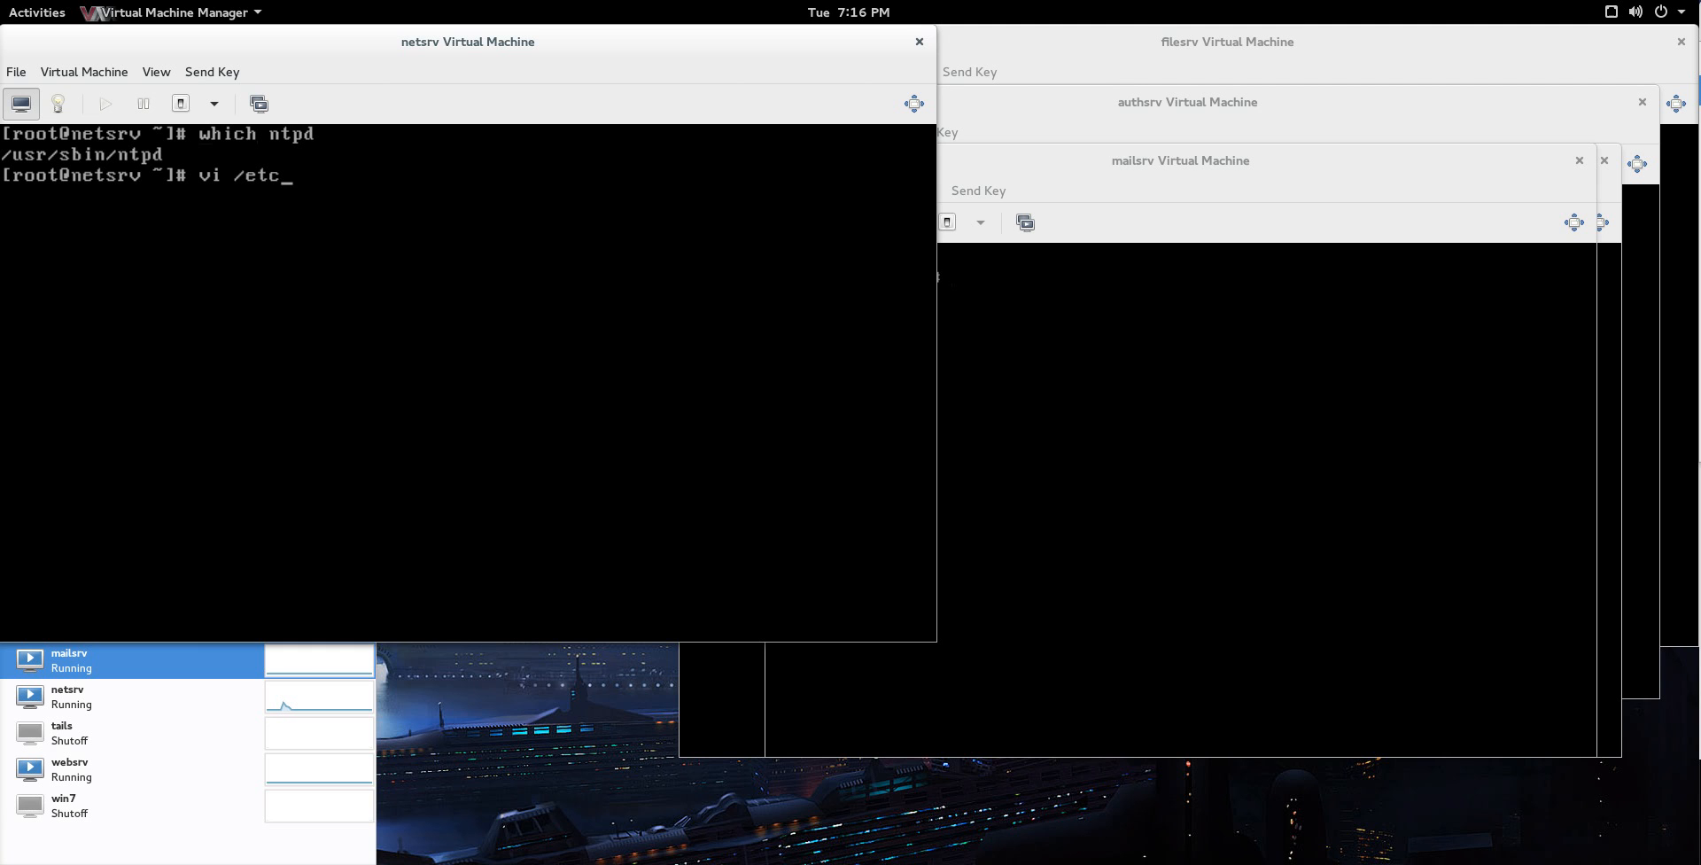
pyautogui.write('/ntp.co')
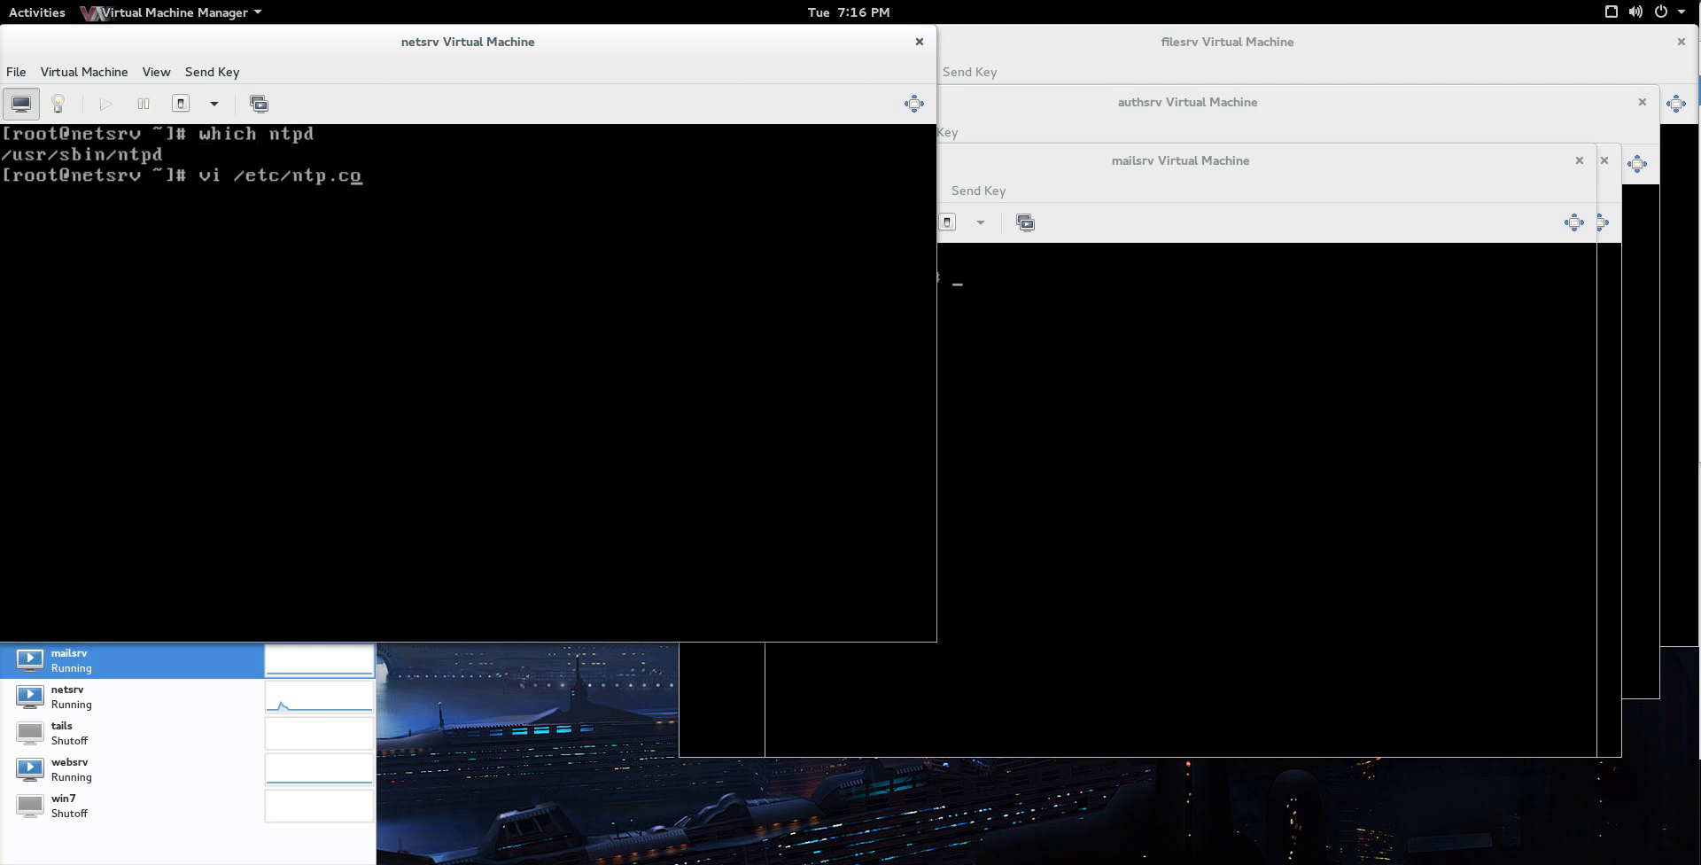
pyautogui.press('Return')
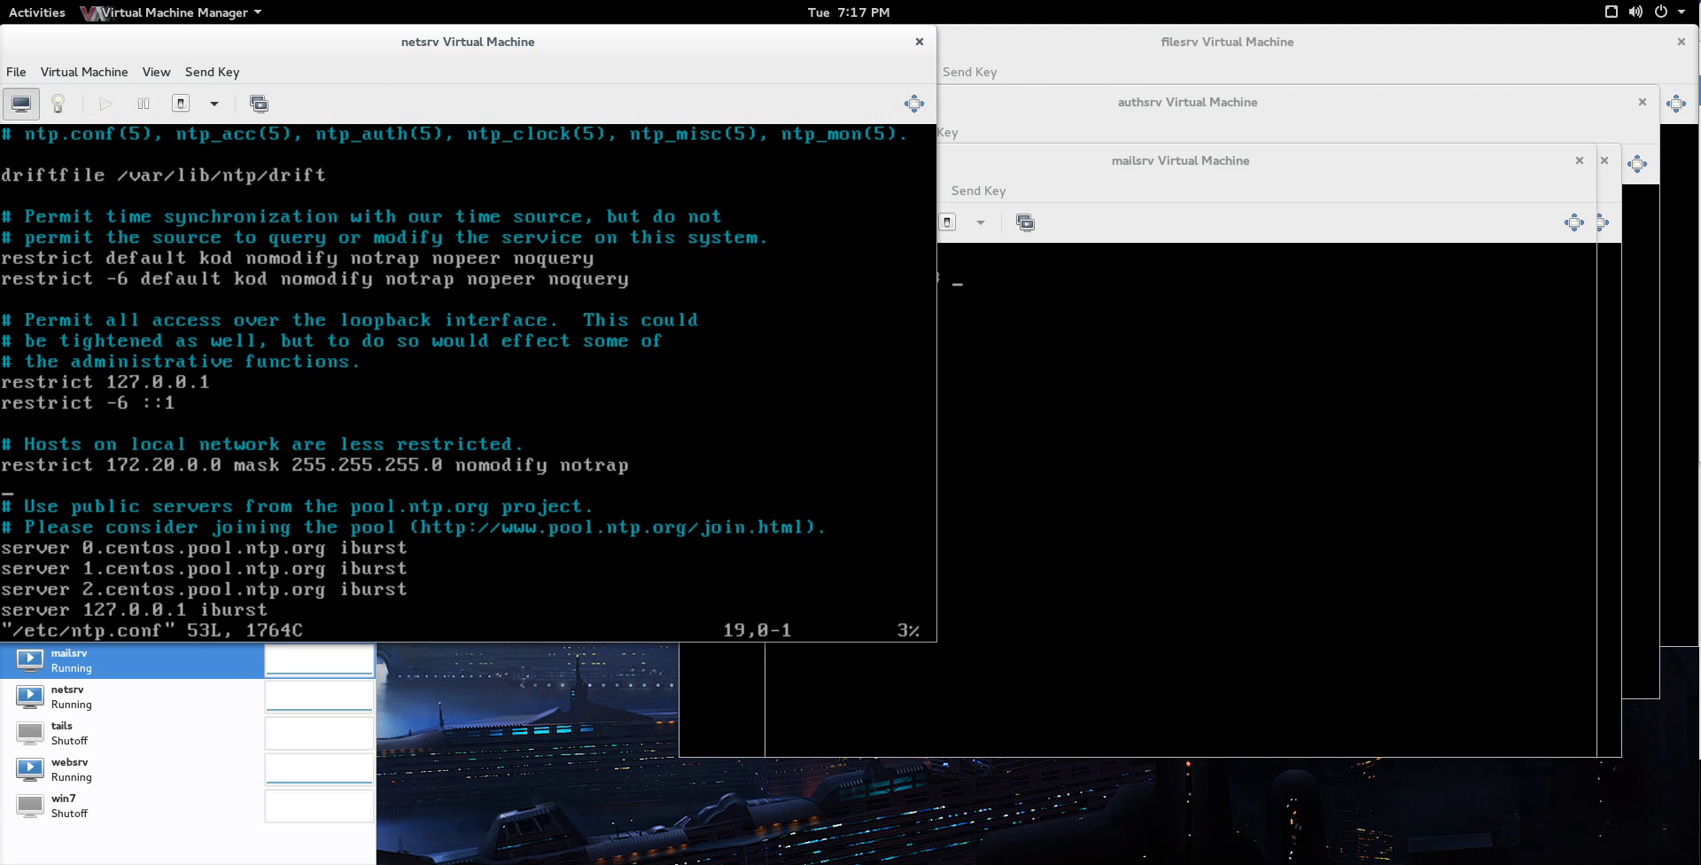
# Step: Scroll through ntp.conf to review the restrict 172.20.0.0 and server 127.0.0.1 lines
pyautogui.scroll(-3)
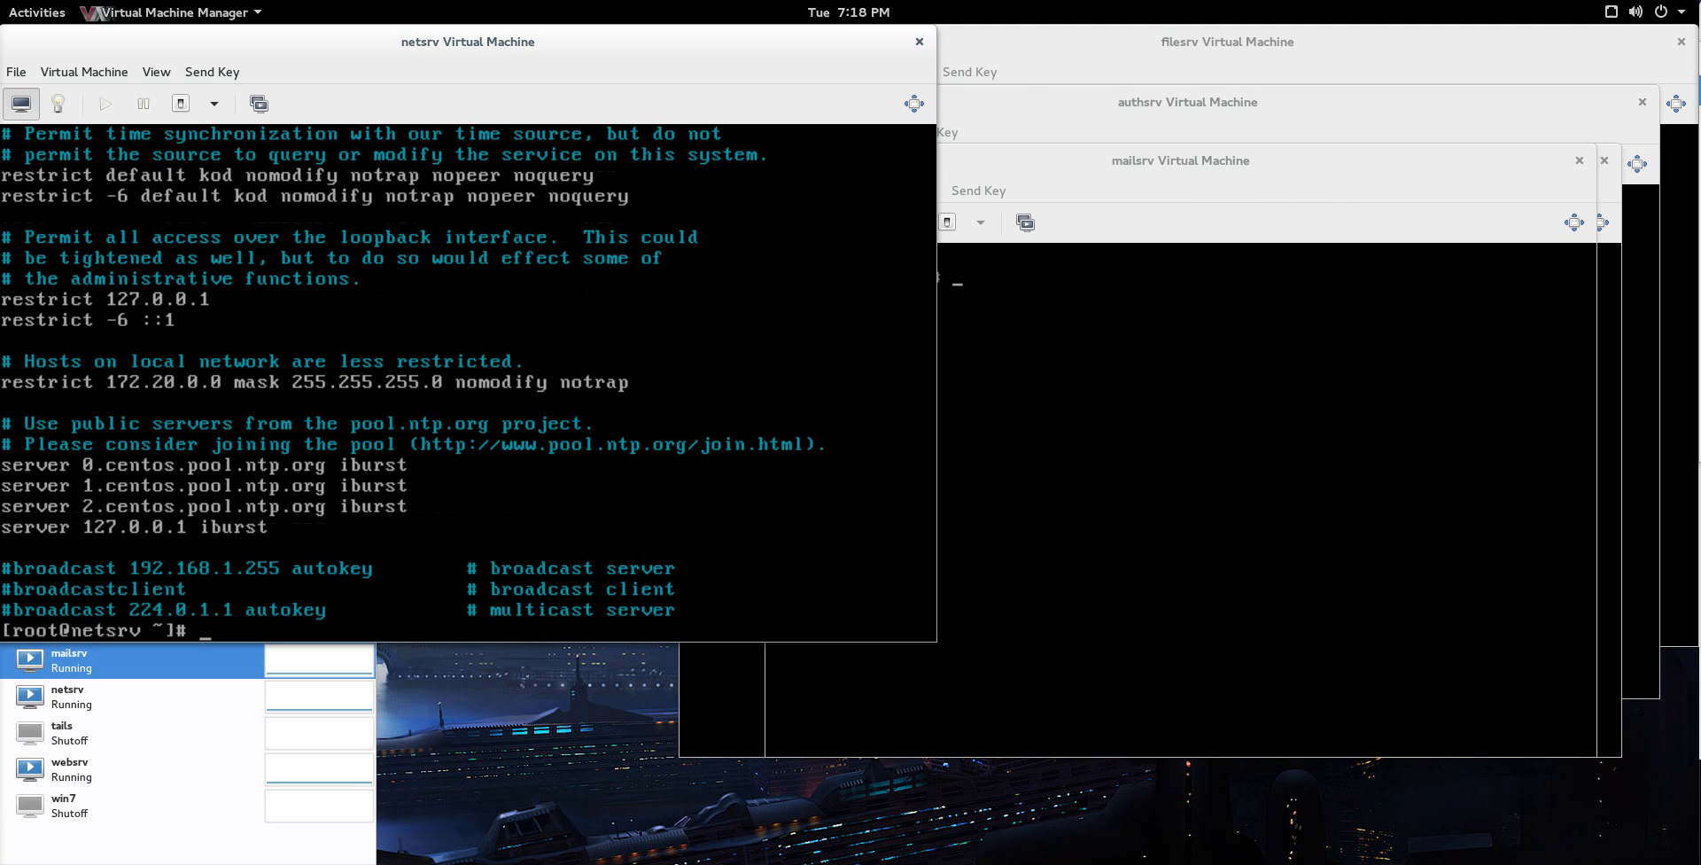
# Step: Enable ntpd at boot with chkconfig and verify its runlevels with chkconfig --list | grep ntpd
pyautogui.write('chkconfig')
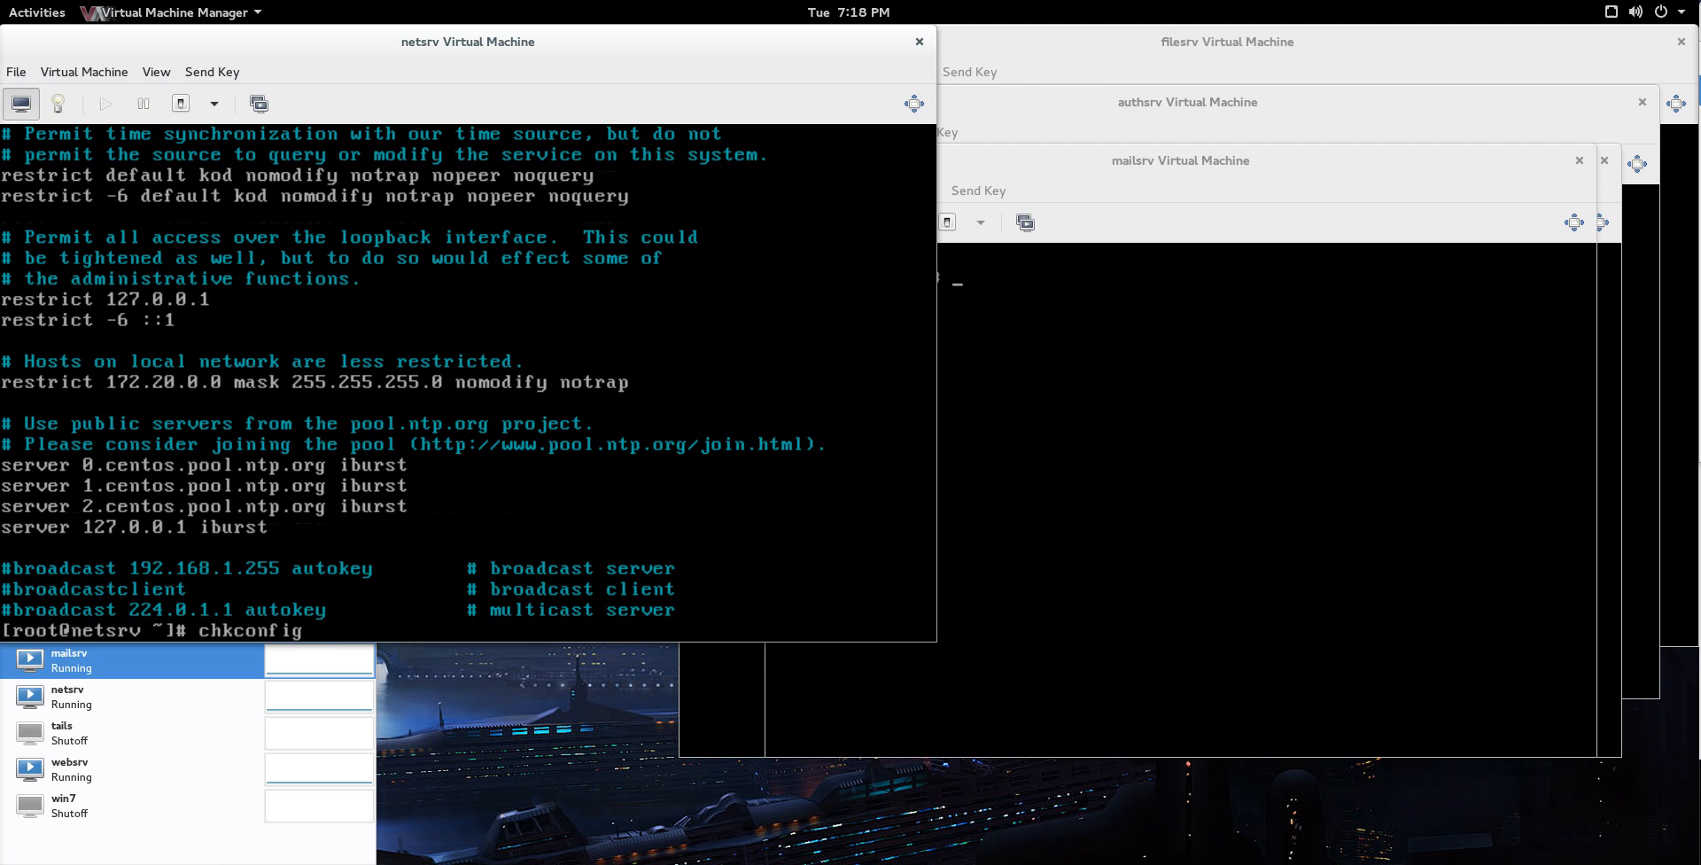
pyautogui.press('Return')
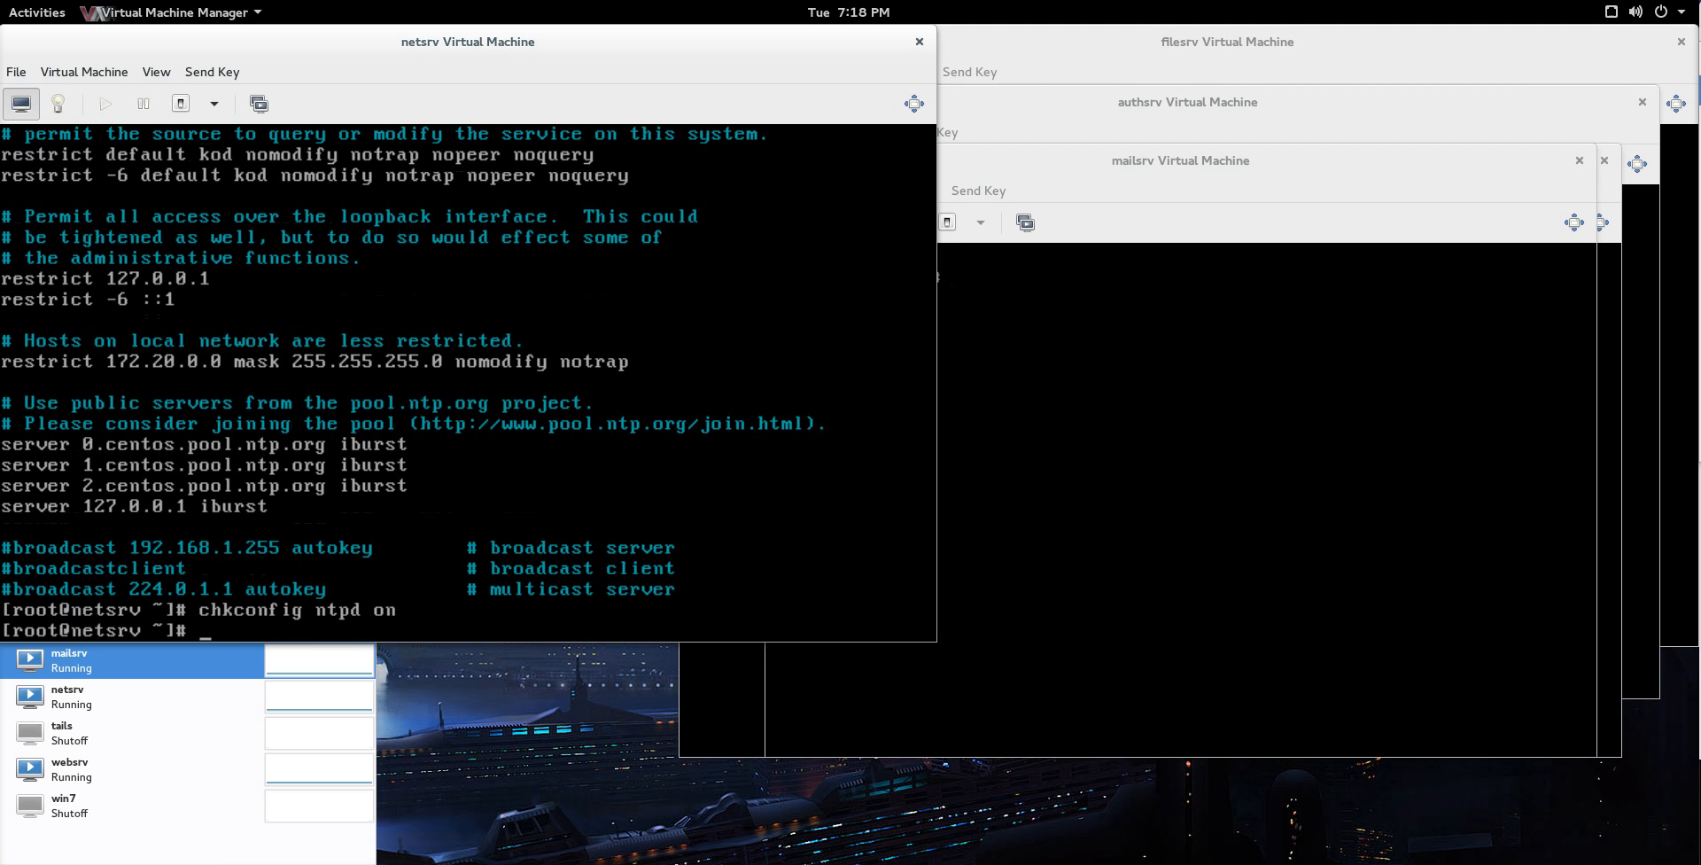
pyautogui.write('chkconfig')
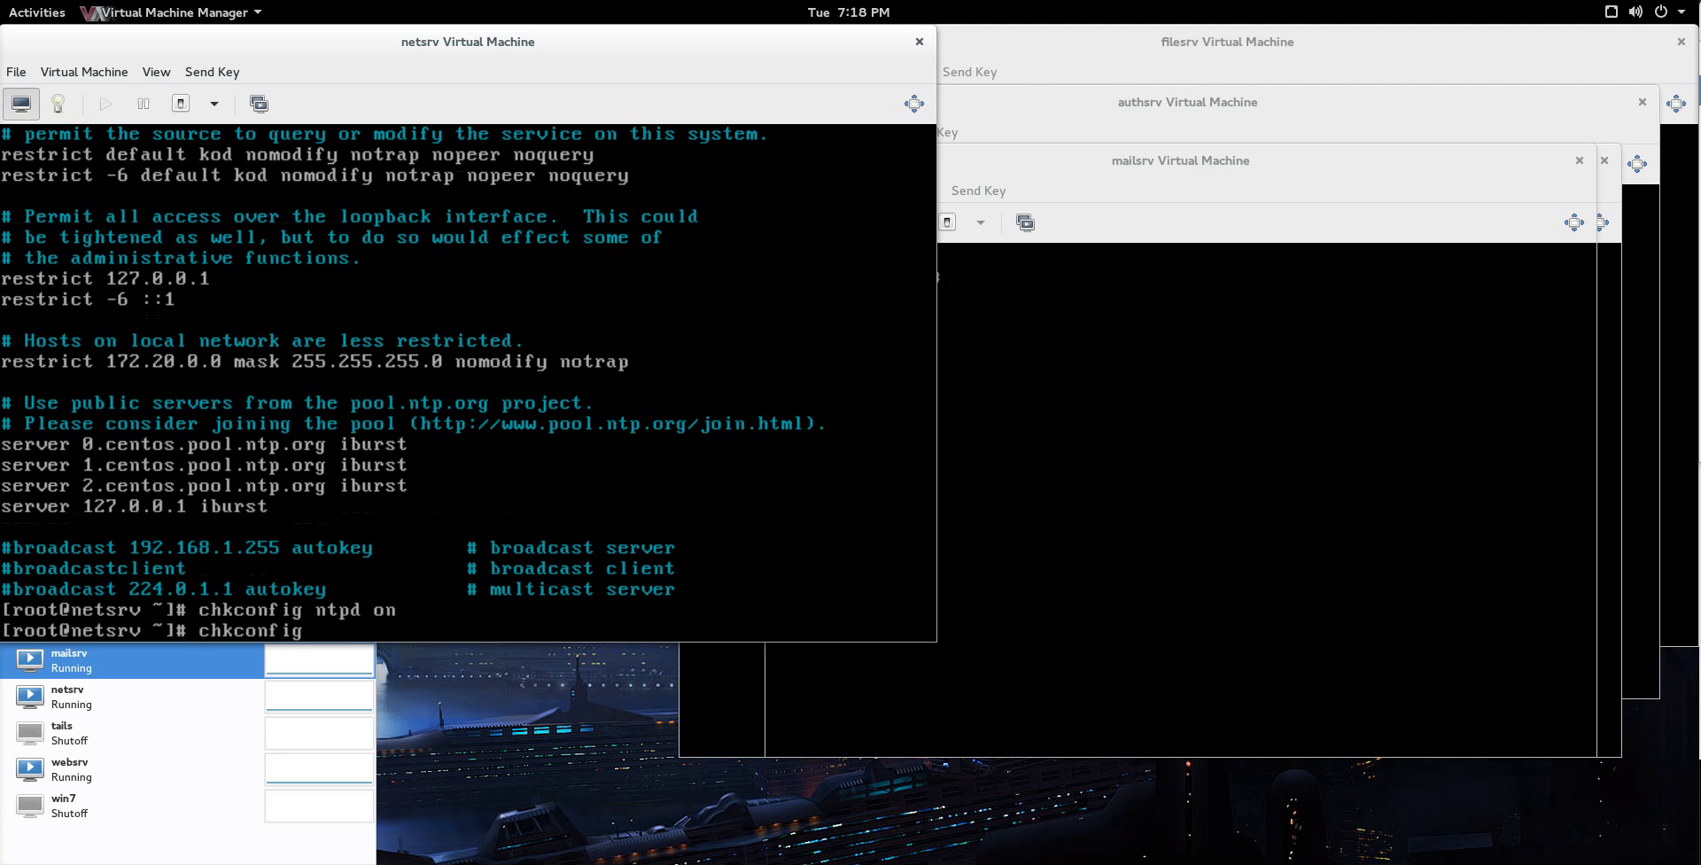
pyautogui.write('--list | grep ntpd')
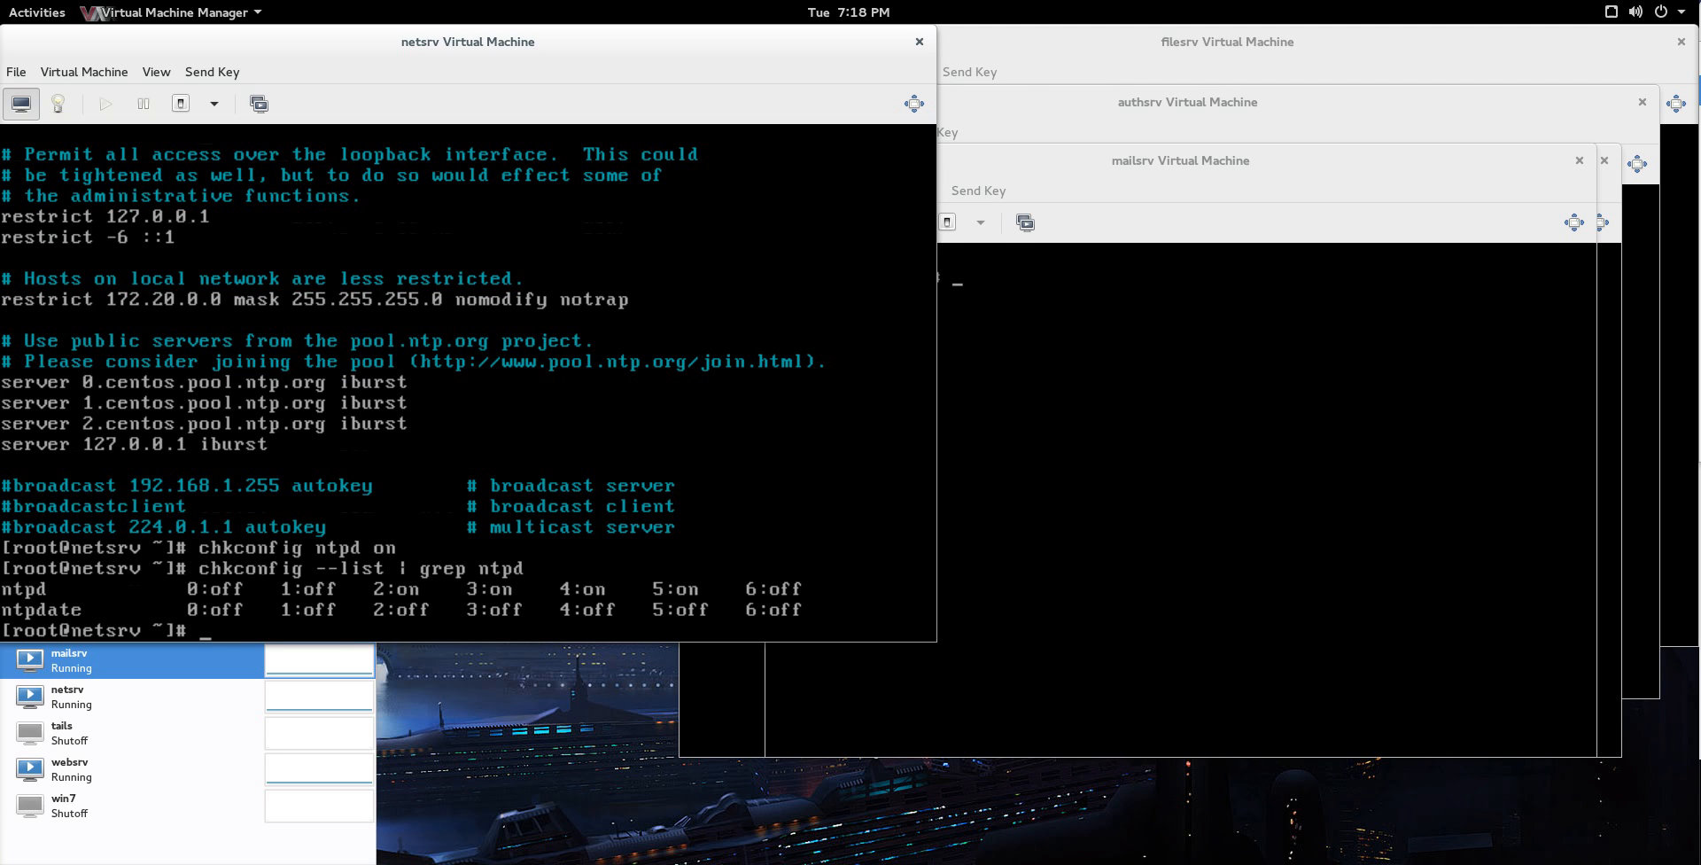
# Step: Start the ntpd service now with 'service ntpd start'
pyautogui.write('servic')
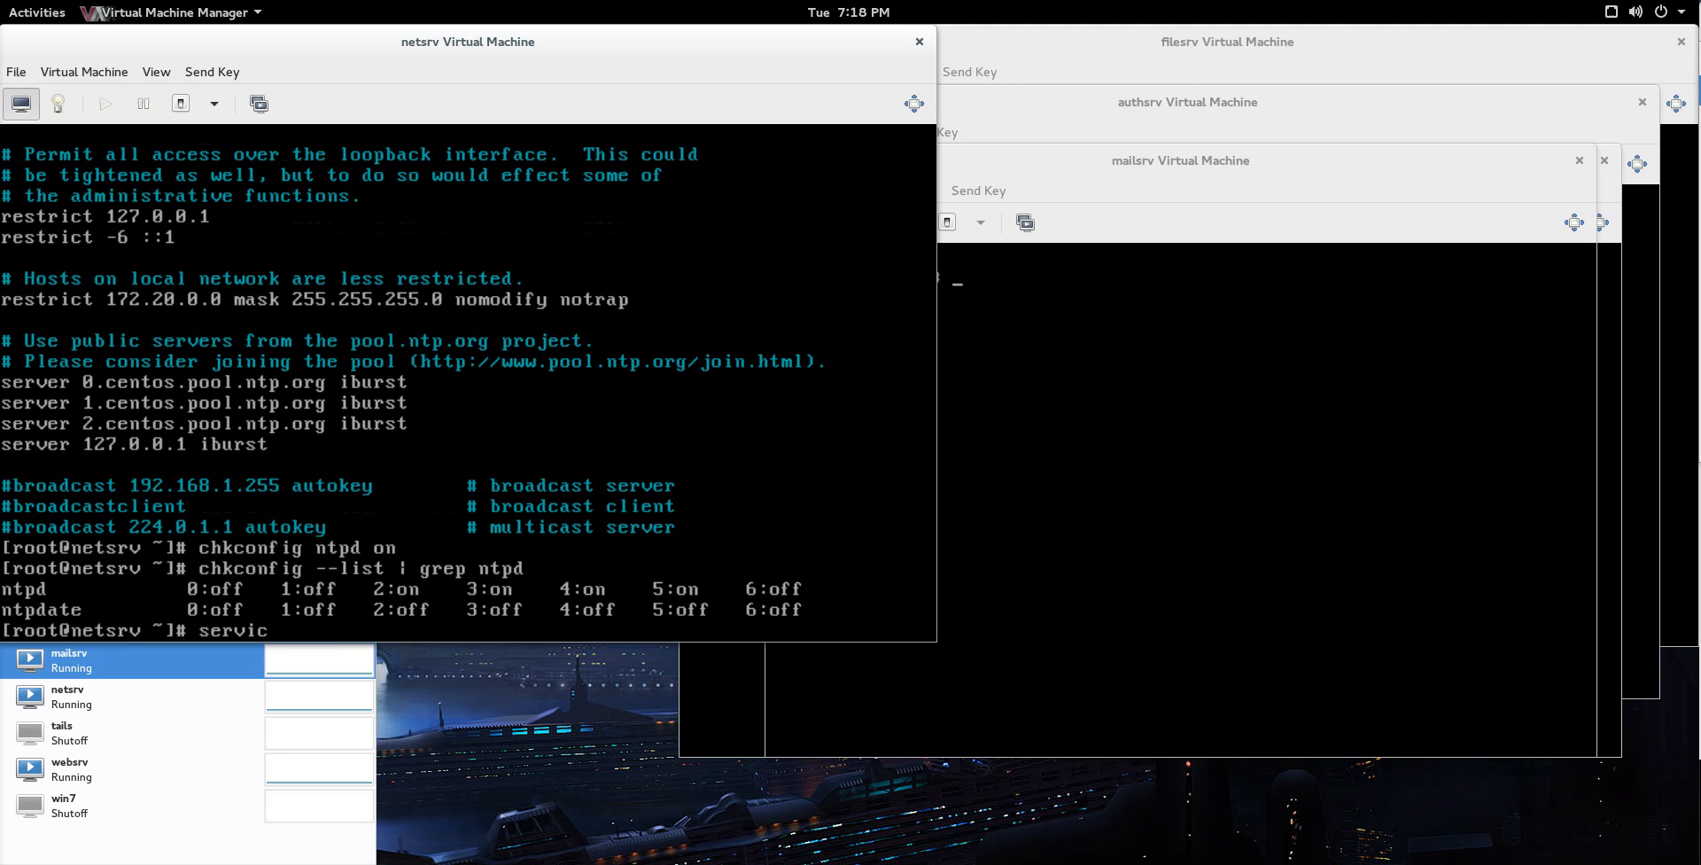
pyautogui.write('e ntpd star')
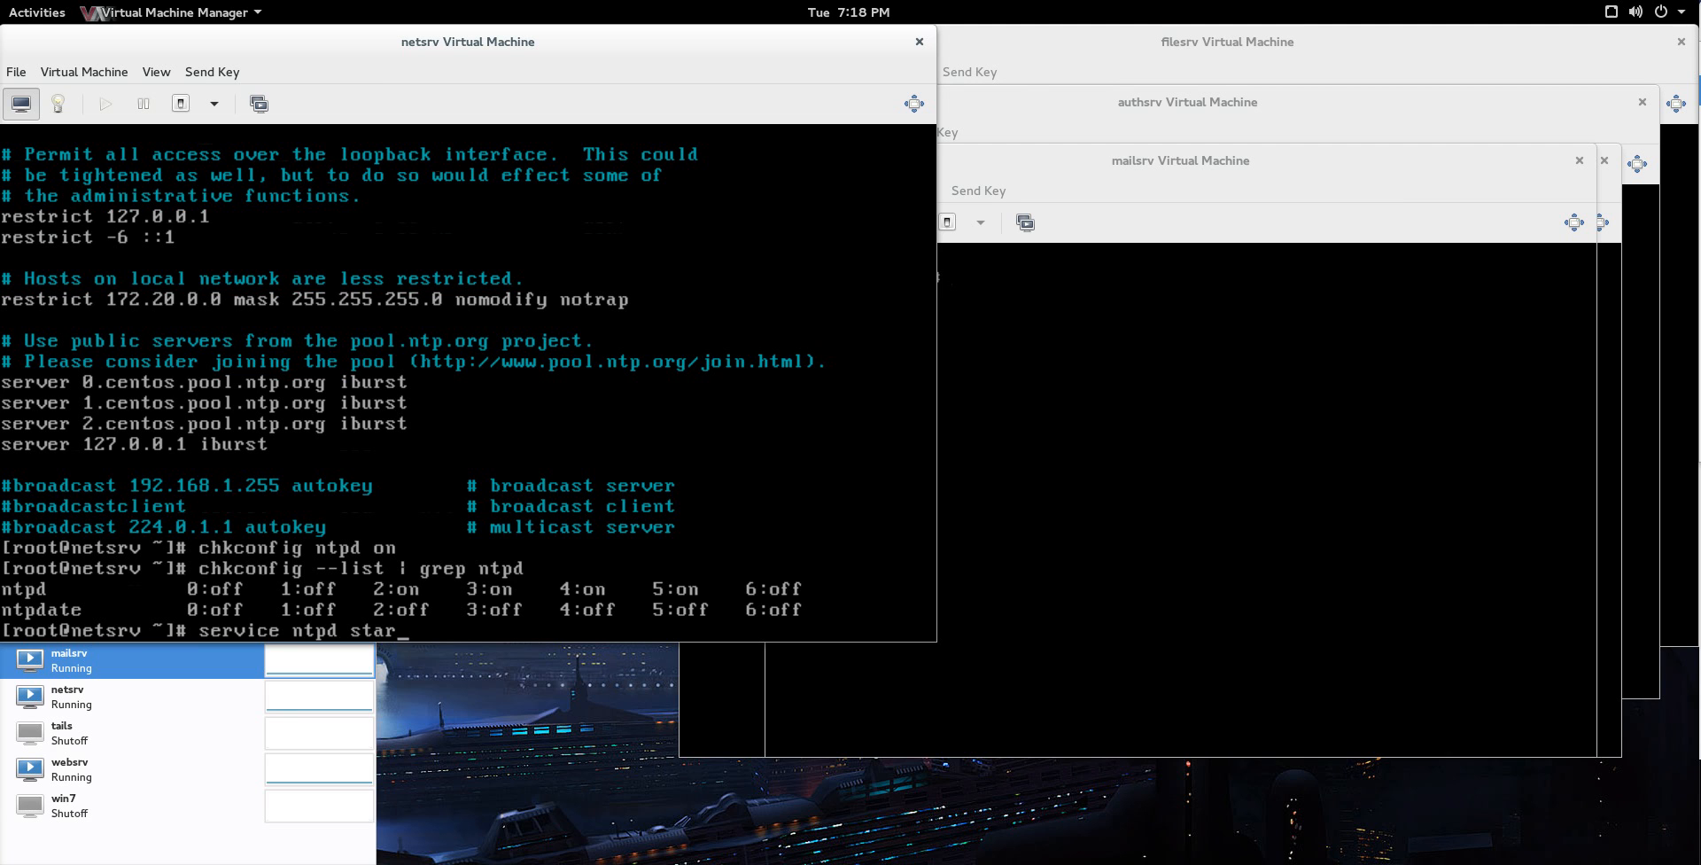
pyautogui.press('Return')
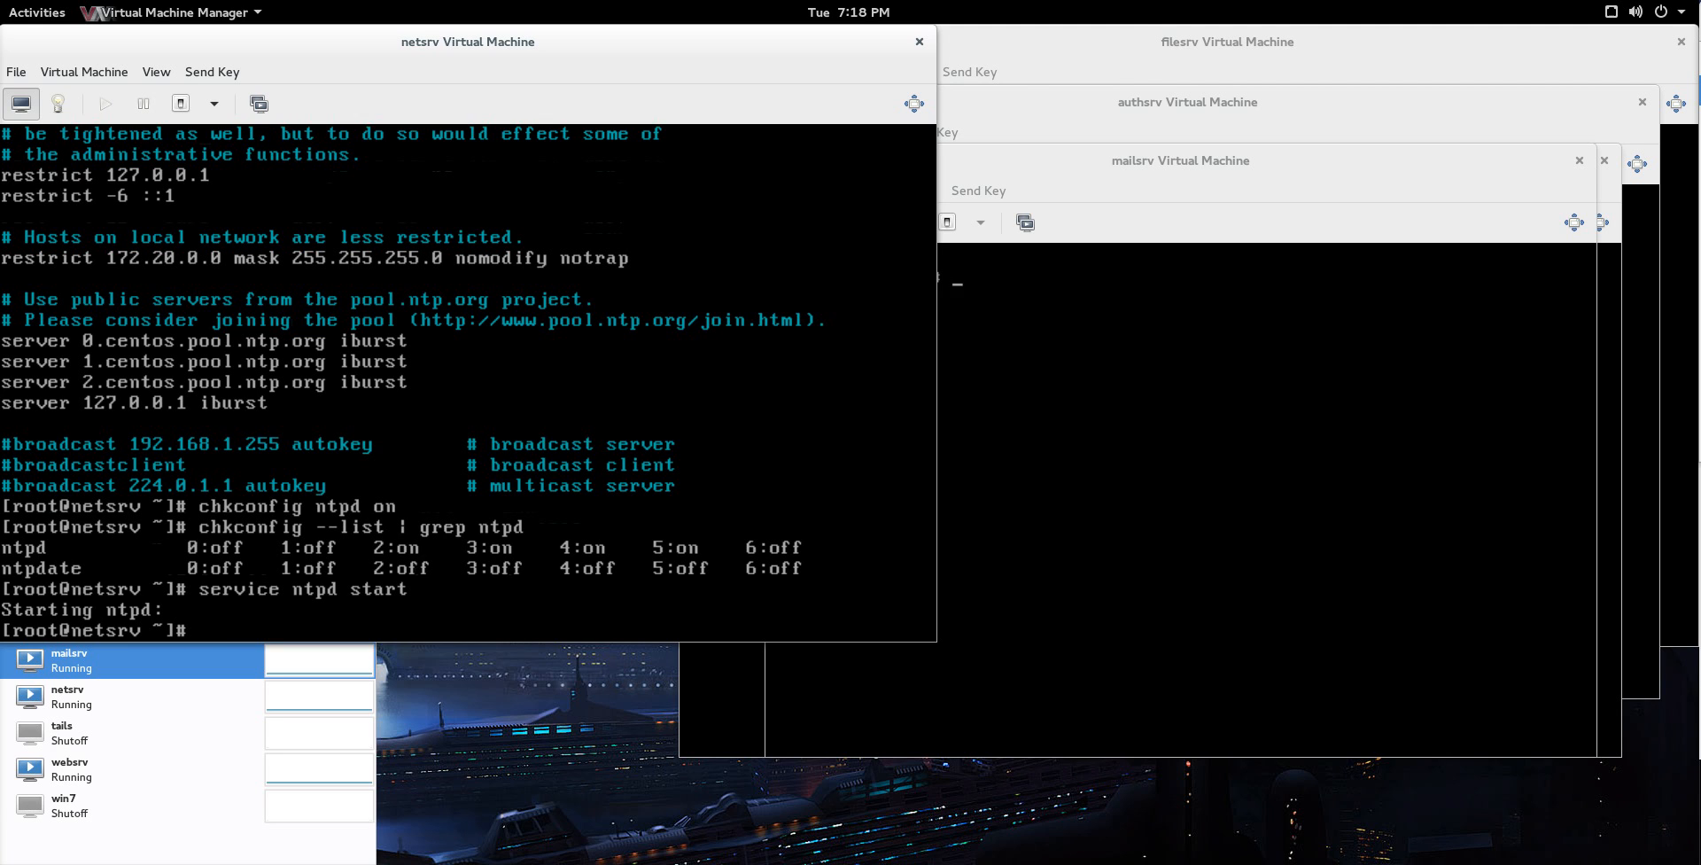
# Step: Launch system-config-firewall on netsrv to view the firewall settings
pyautogui.write('system-config-firewall')
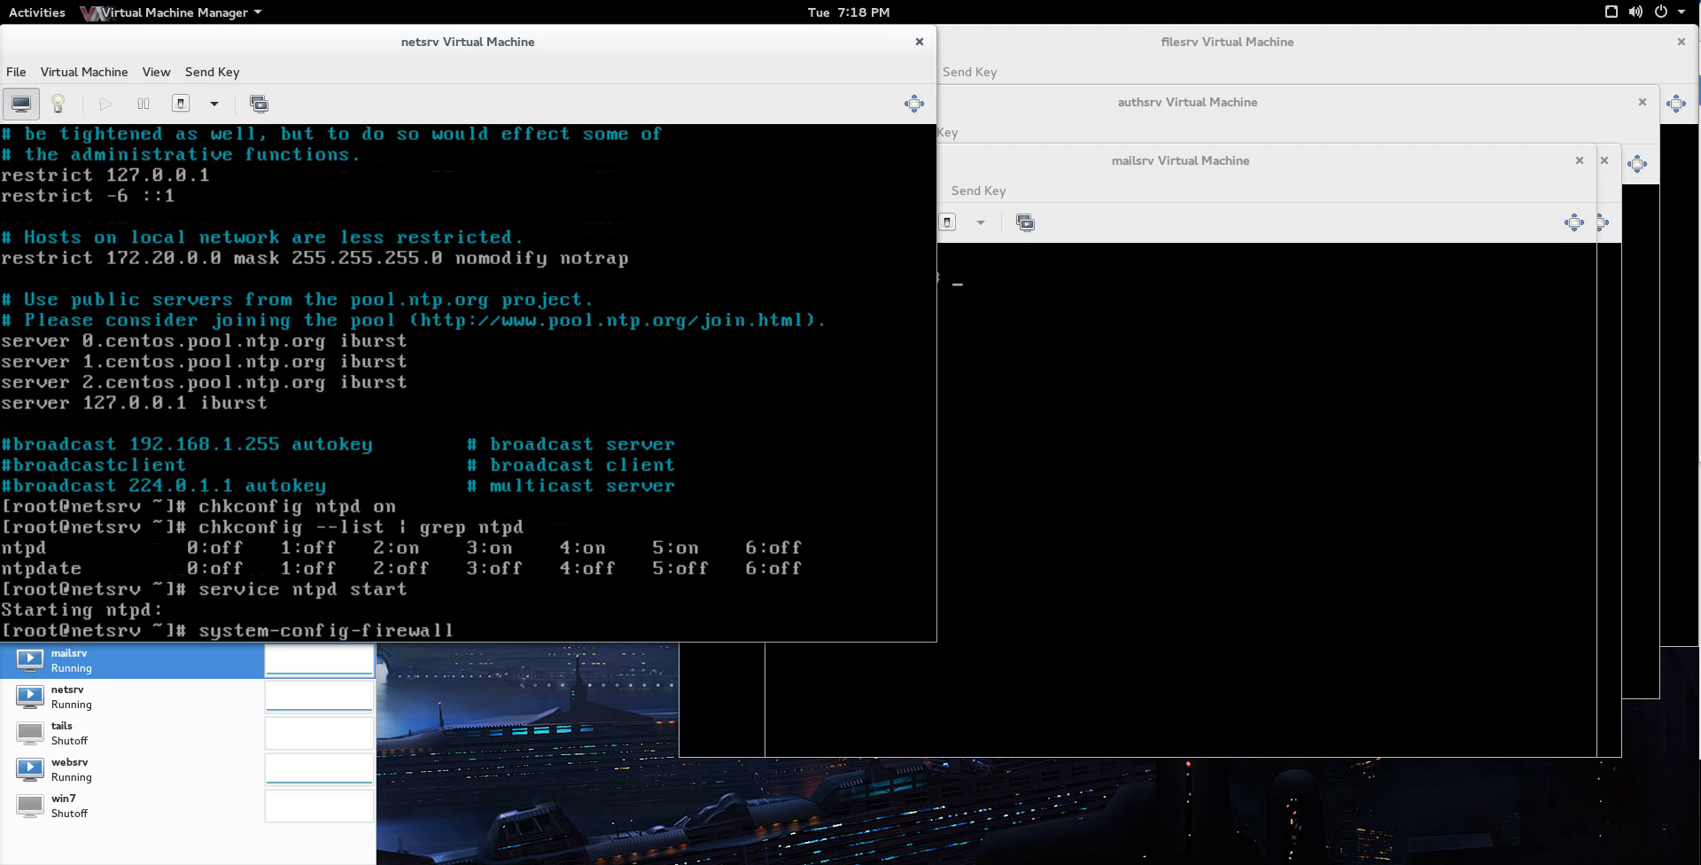
pyautogui.press('Return')
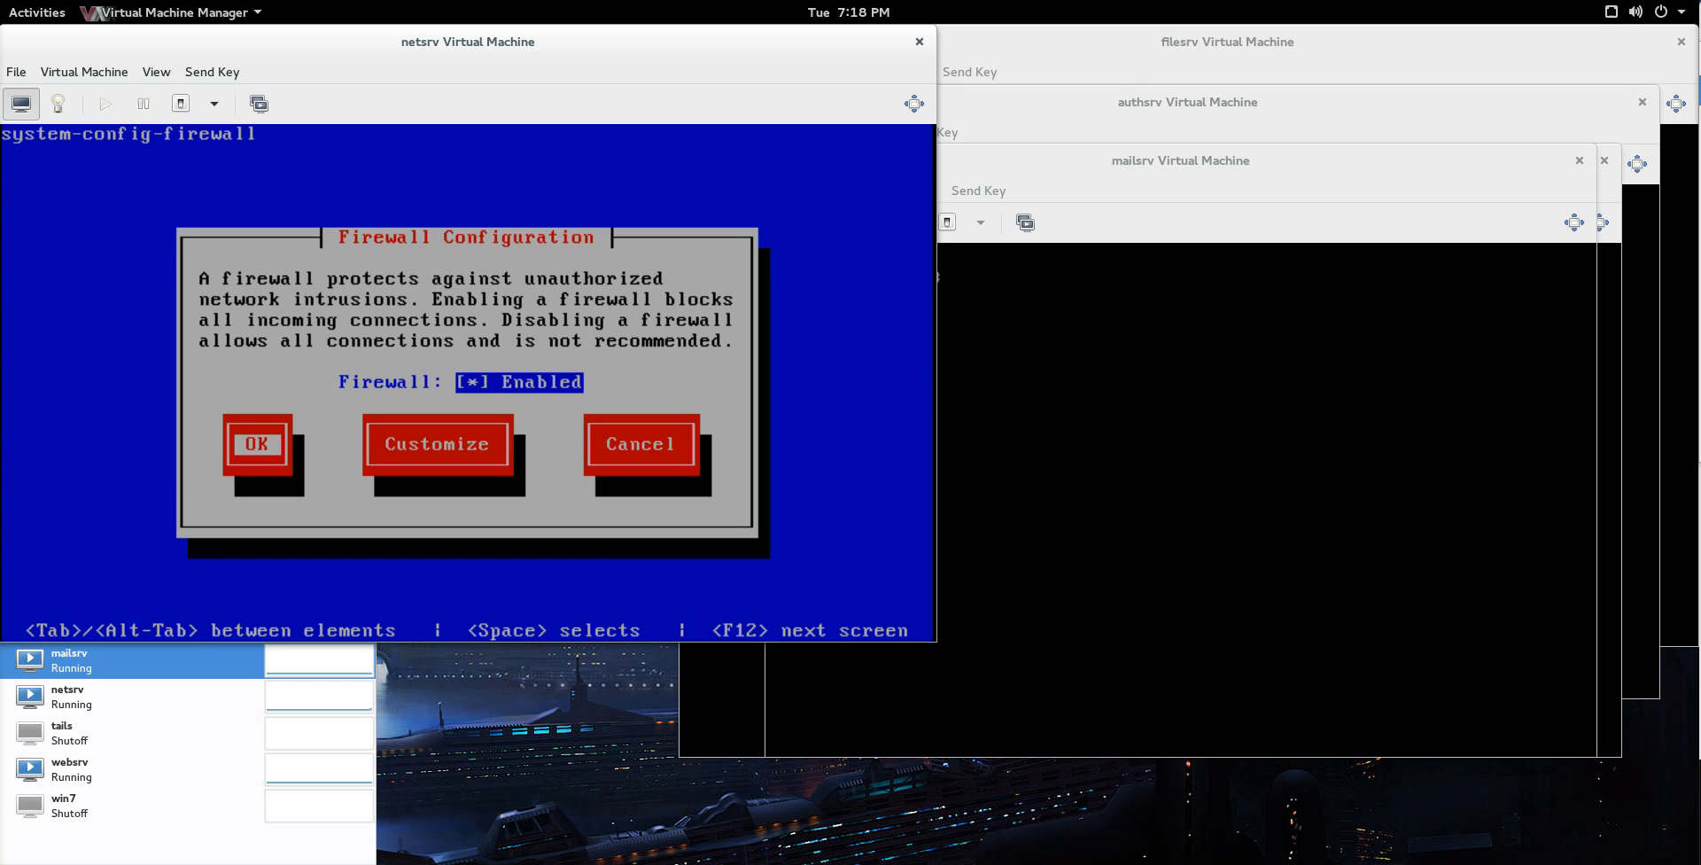
# Step: Navigate to the extra open ports list and locate the existing 123:udp entry
pyautogui.click(438, 443)
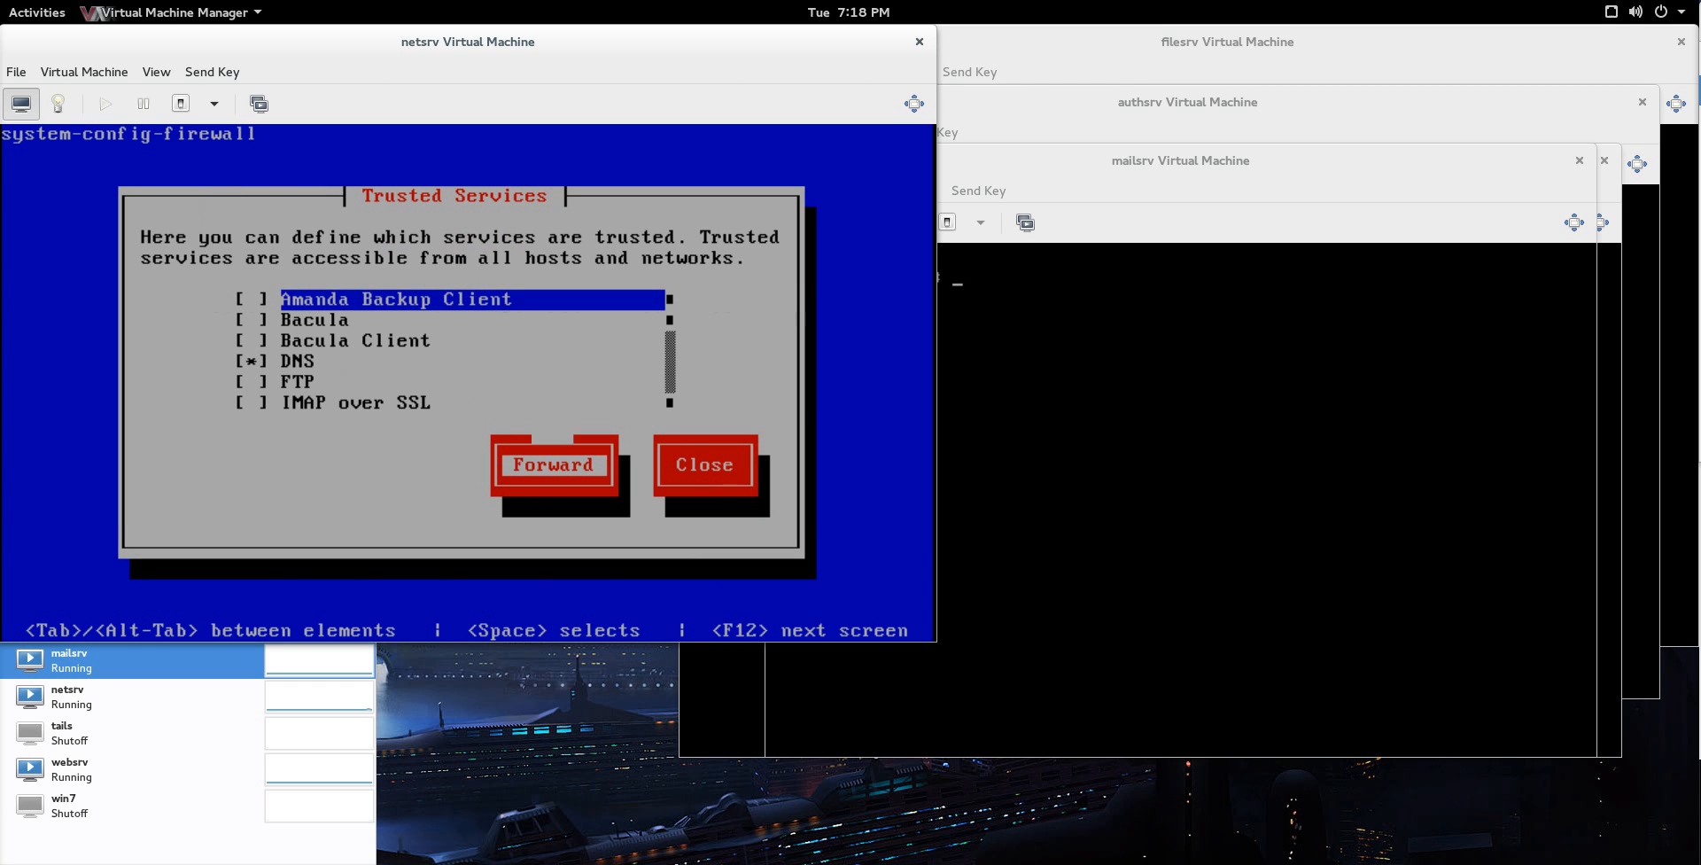
pyautogui.click(553, 464)
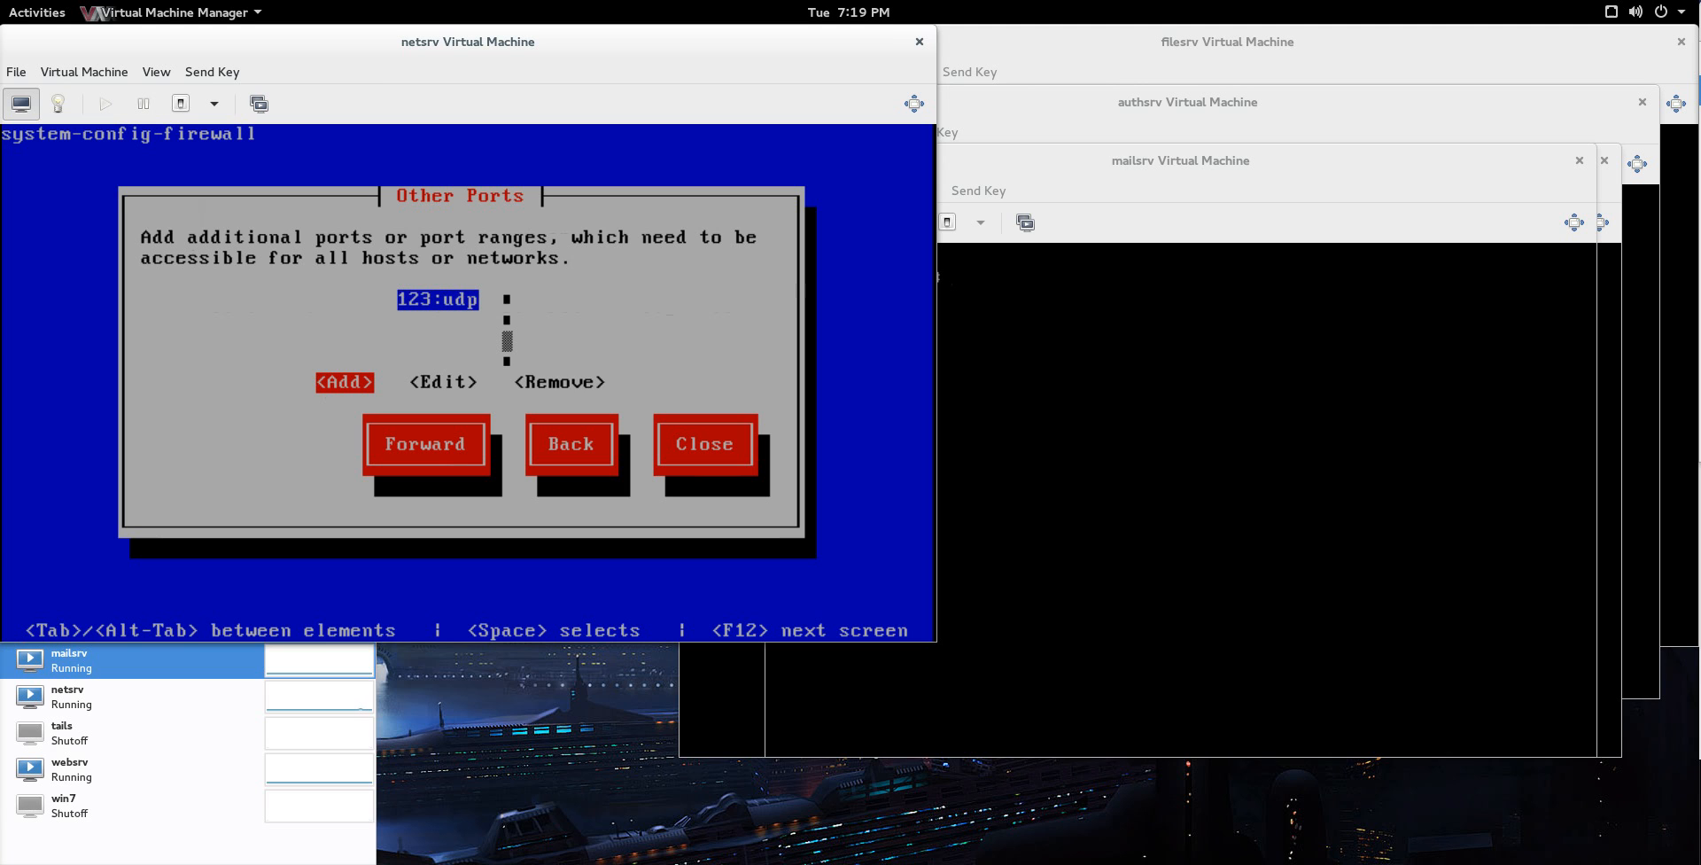
pyautogui.press('Tab')
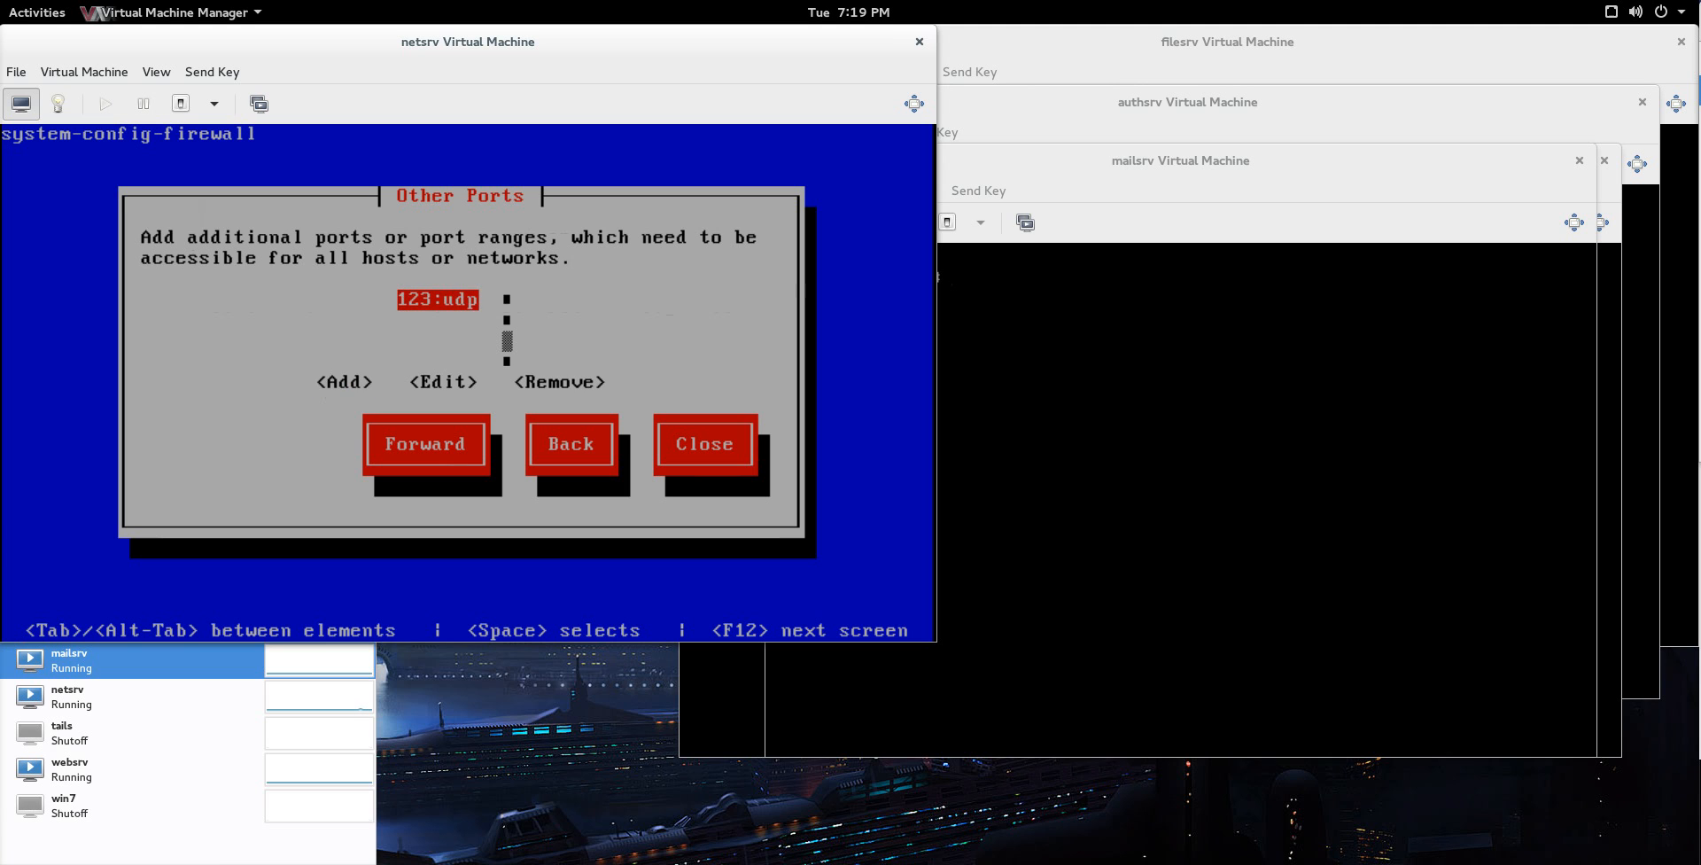
# Step: Begin adding port 123 udp, then cancel the duplicate entry
pyautogui.click(344, 381)
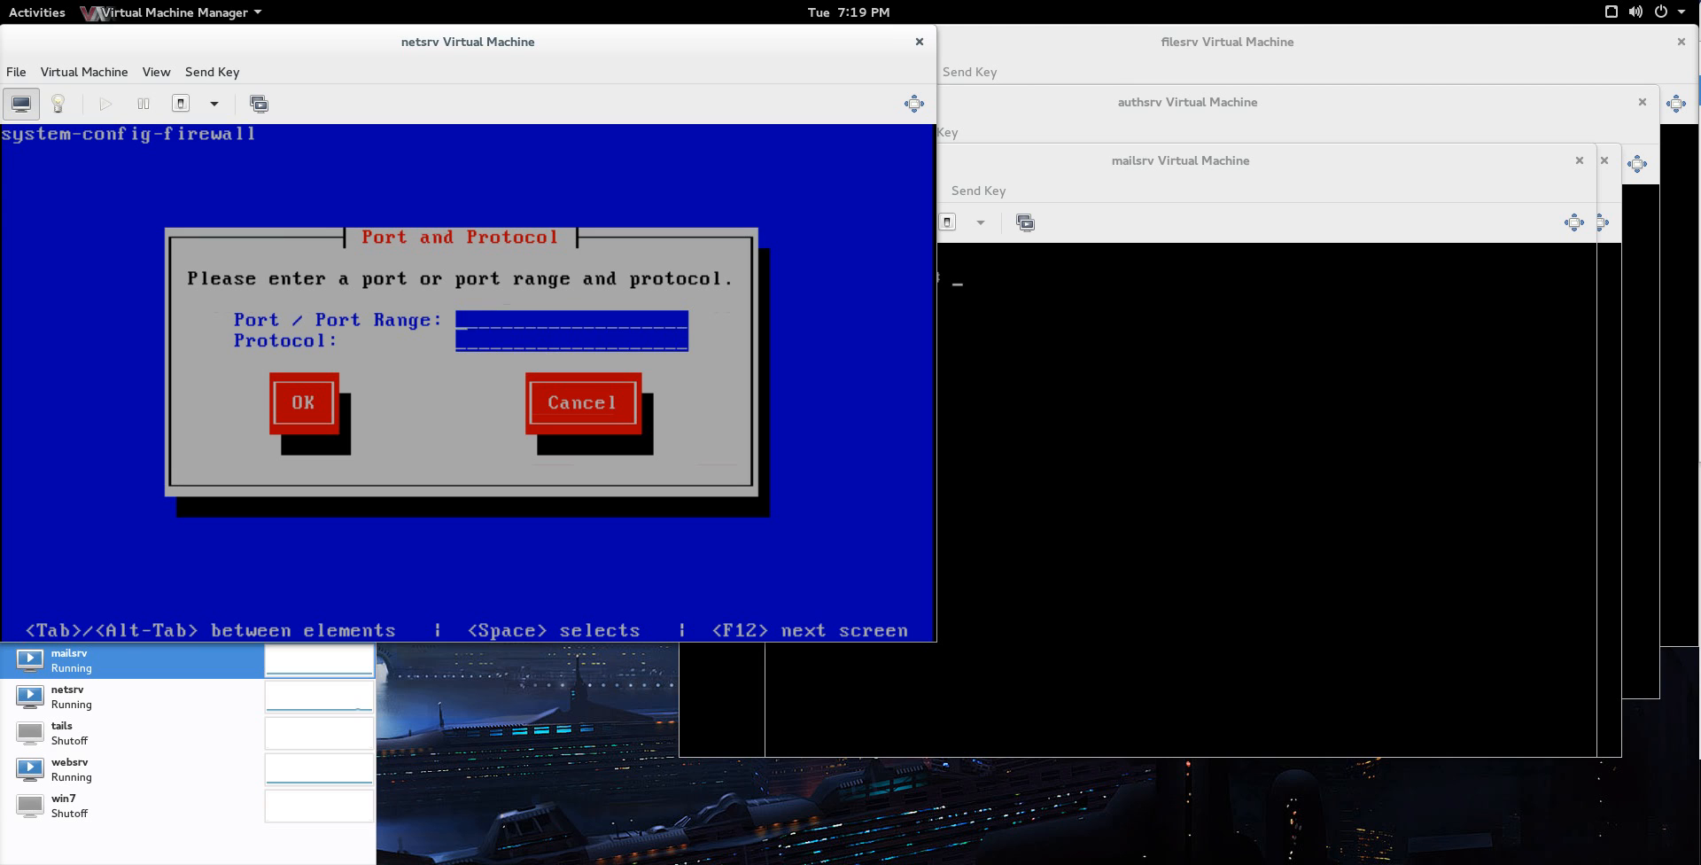
pyautogui.write('123')
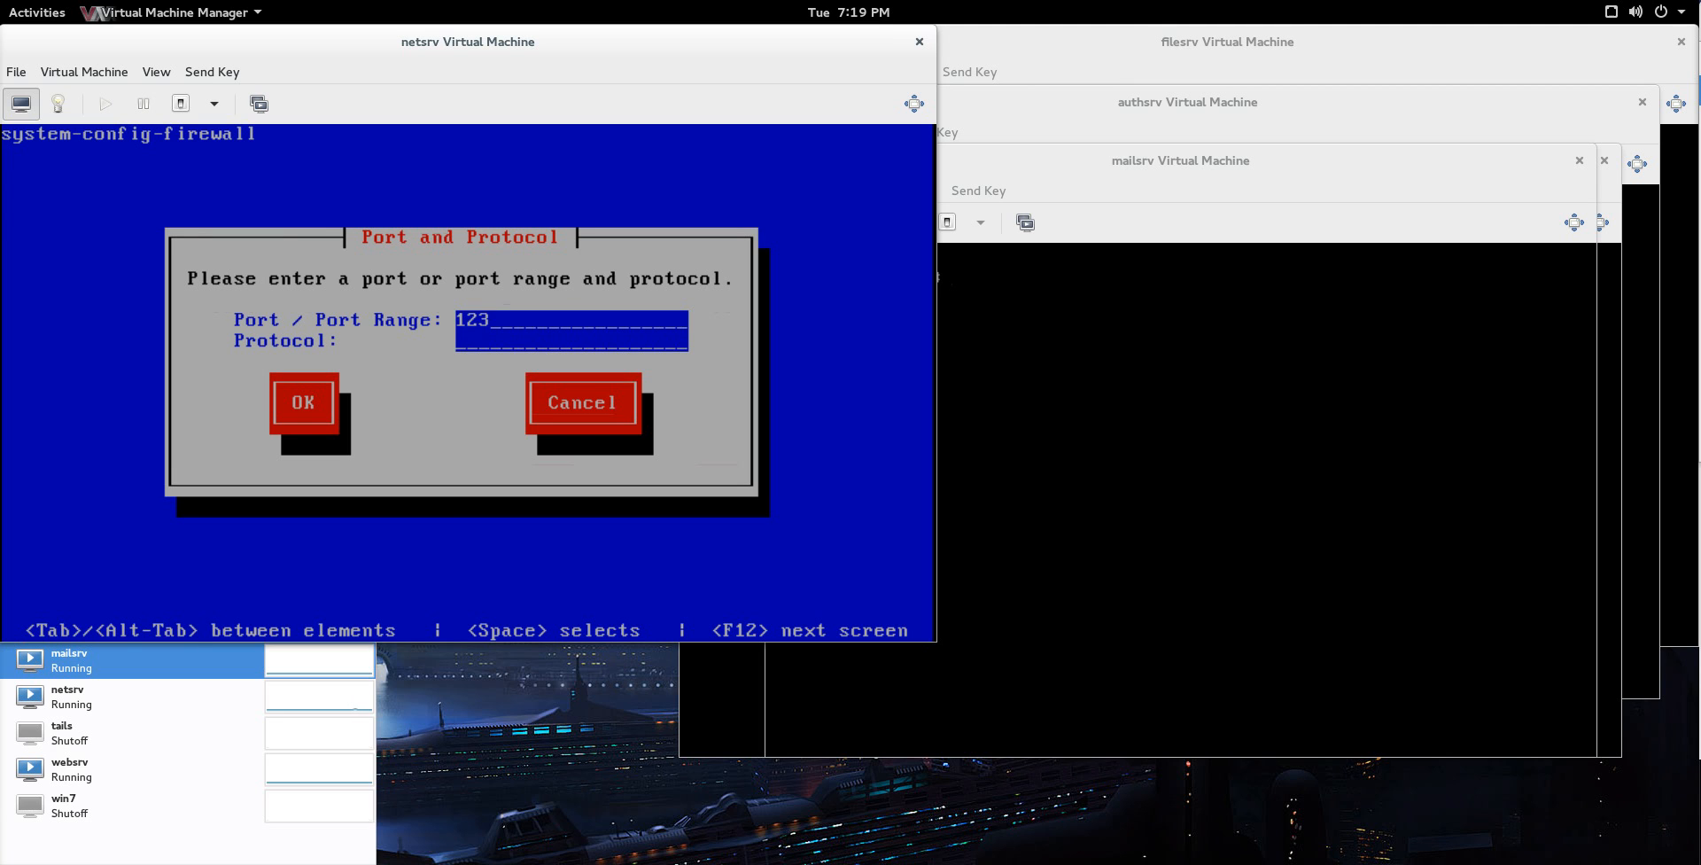
pyautogui.write('udp')
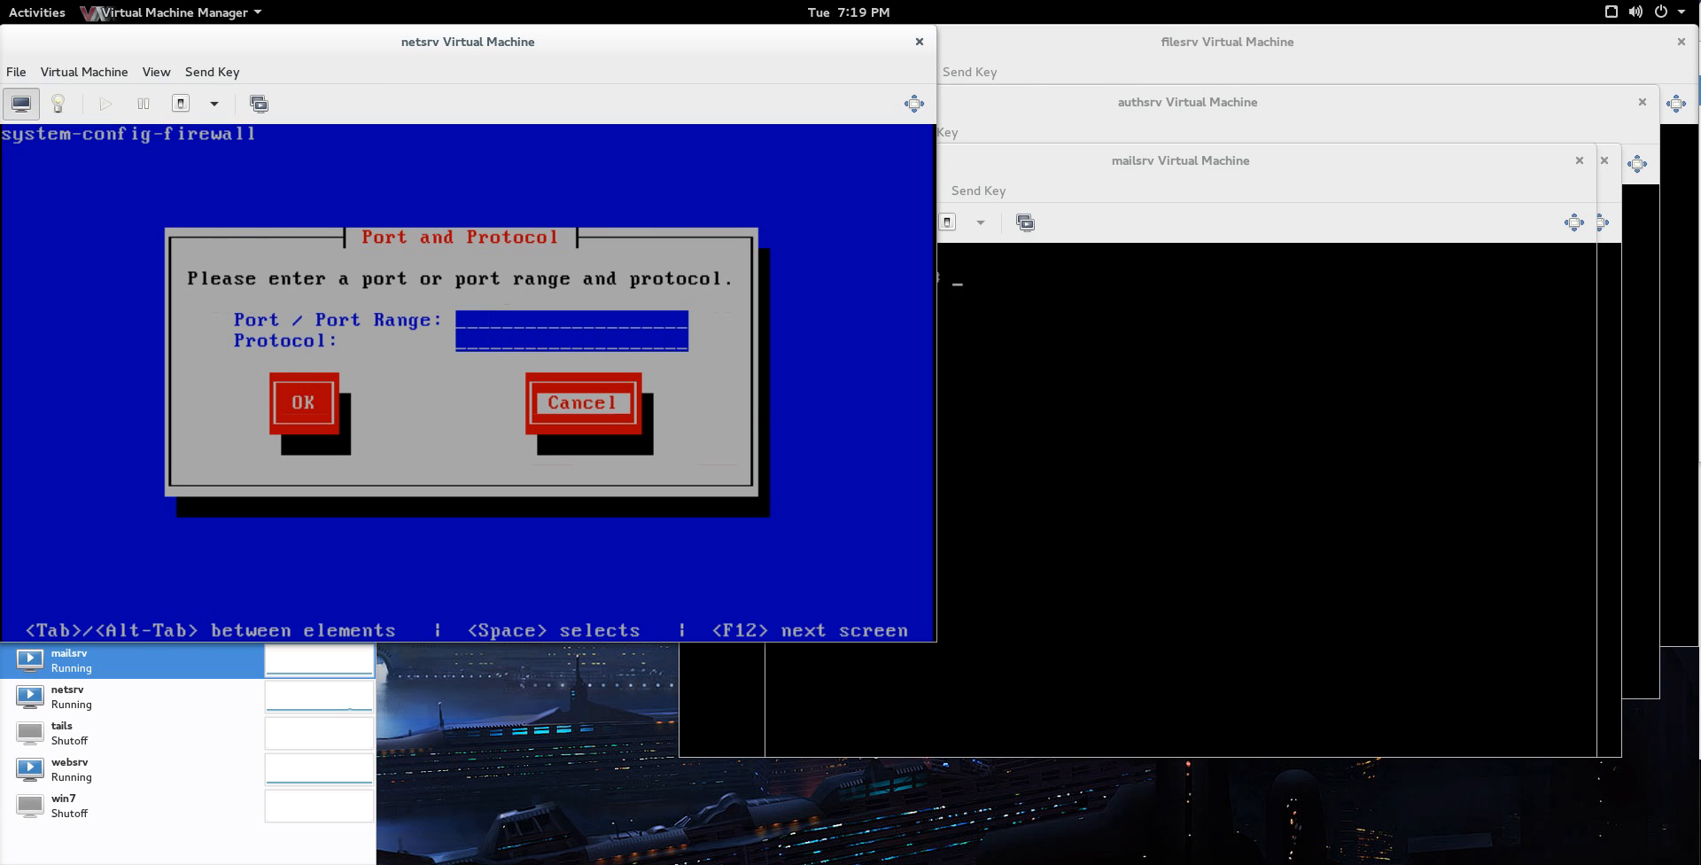
pyautogui.click(303, 402)
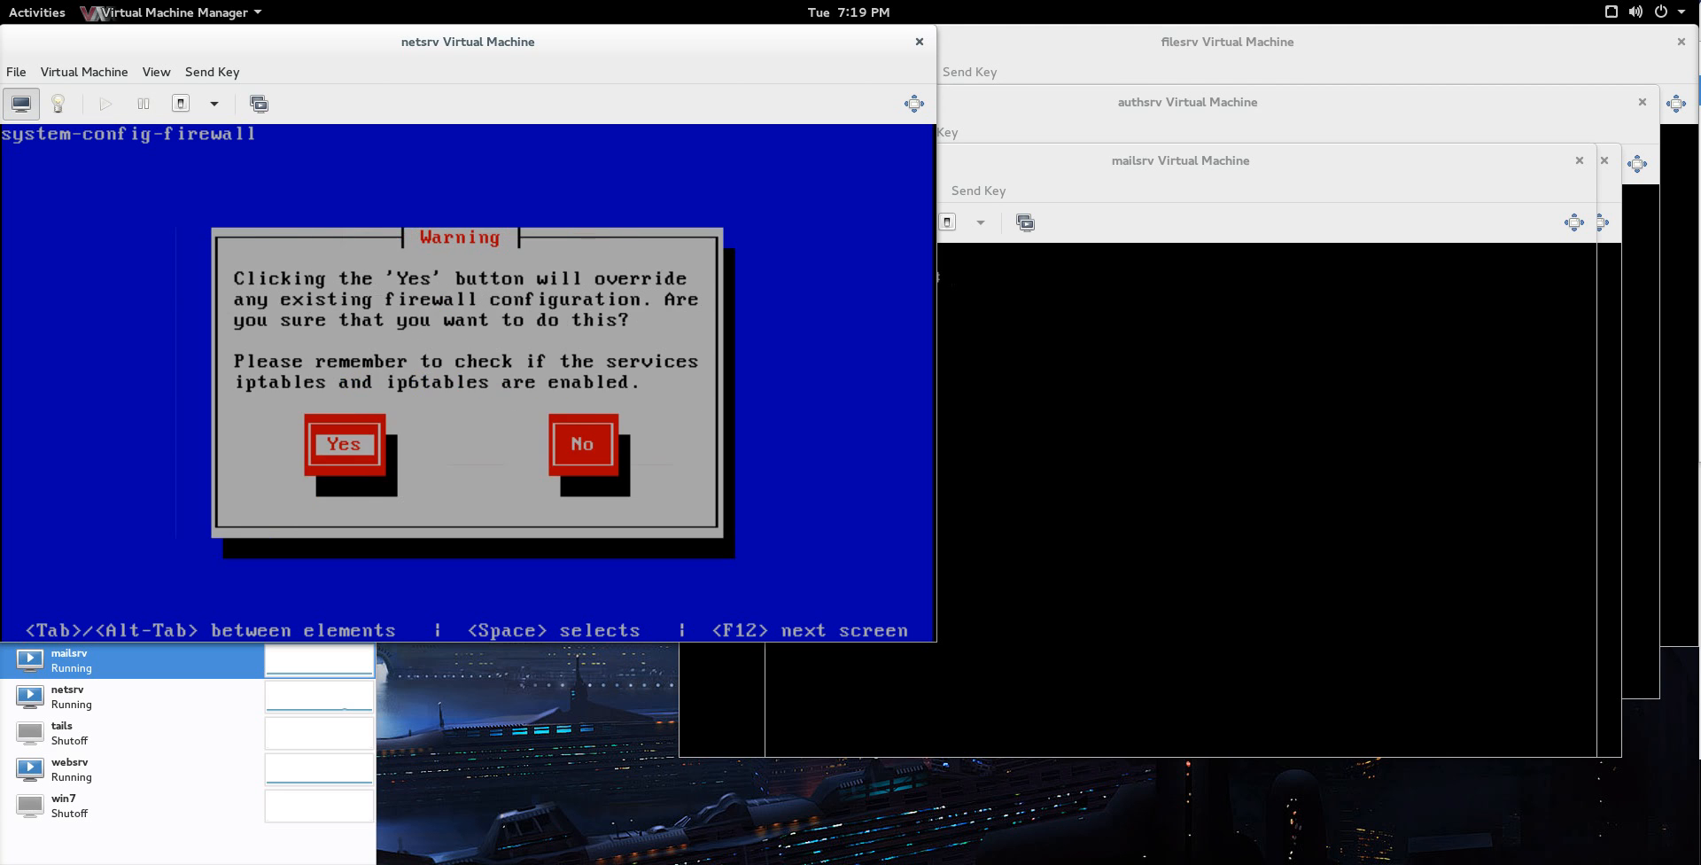
# Step: Confirm Yes to override the existing firewall configuration
pyautogui.click(342, 443)
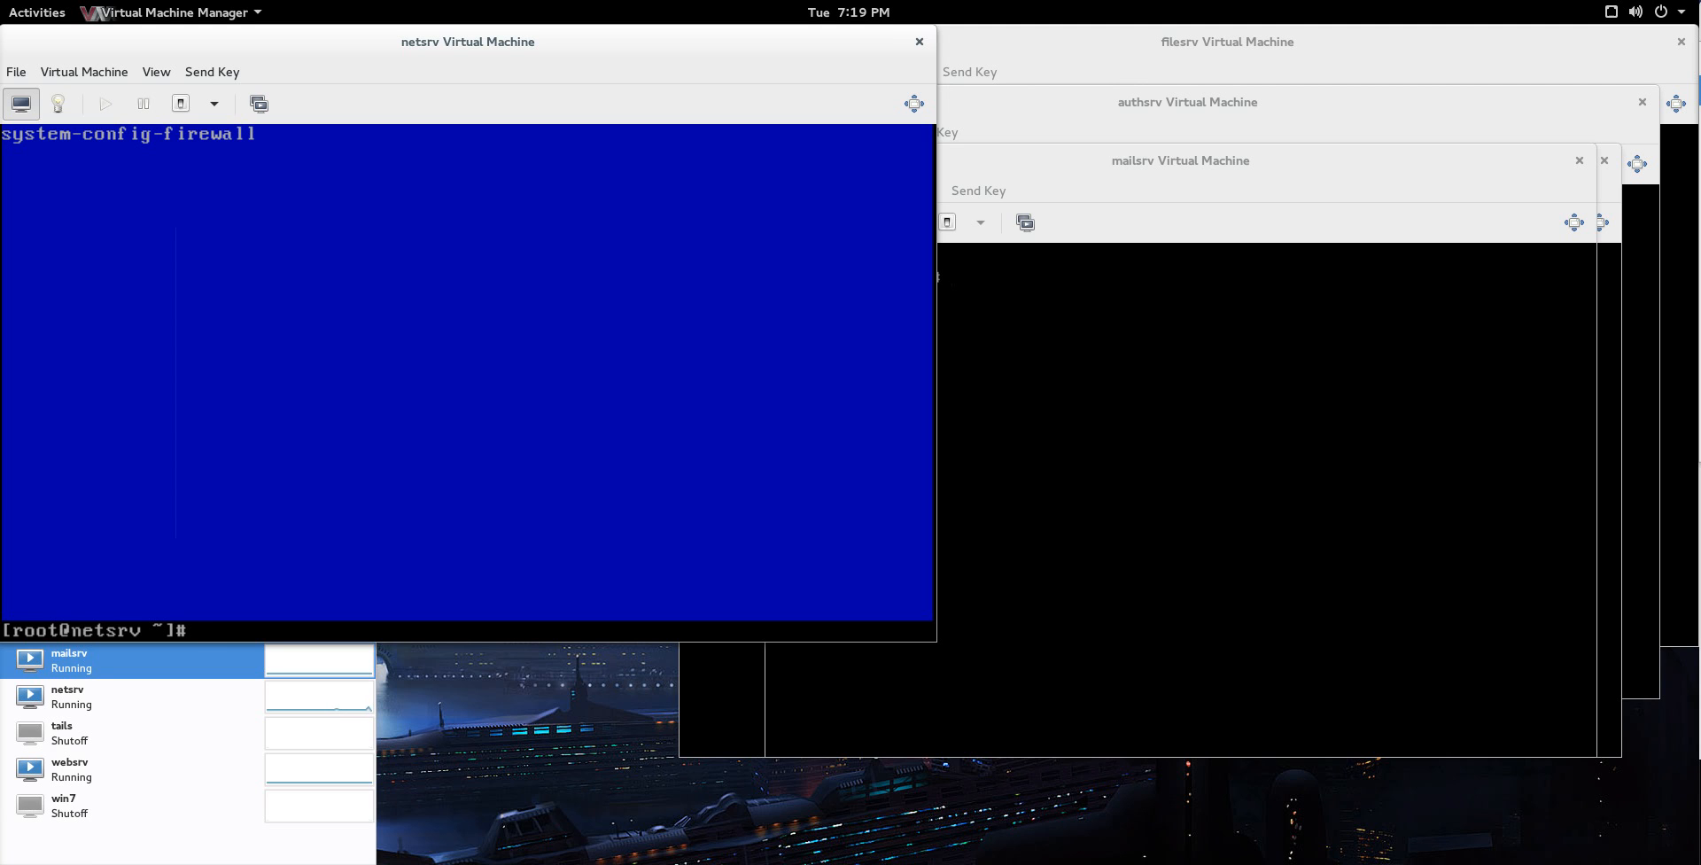
# Step: Run service ntpd status, ntpstat and ntpq -p to verify ntpd is running and synchronised
pyautogui.write('s')
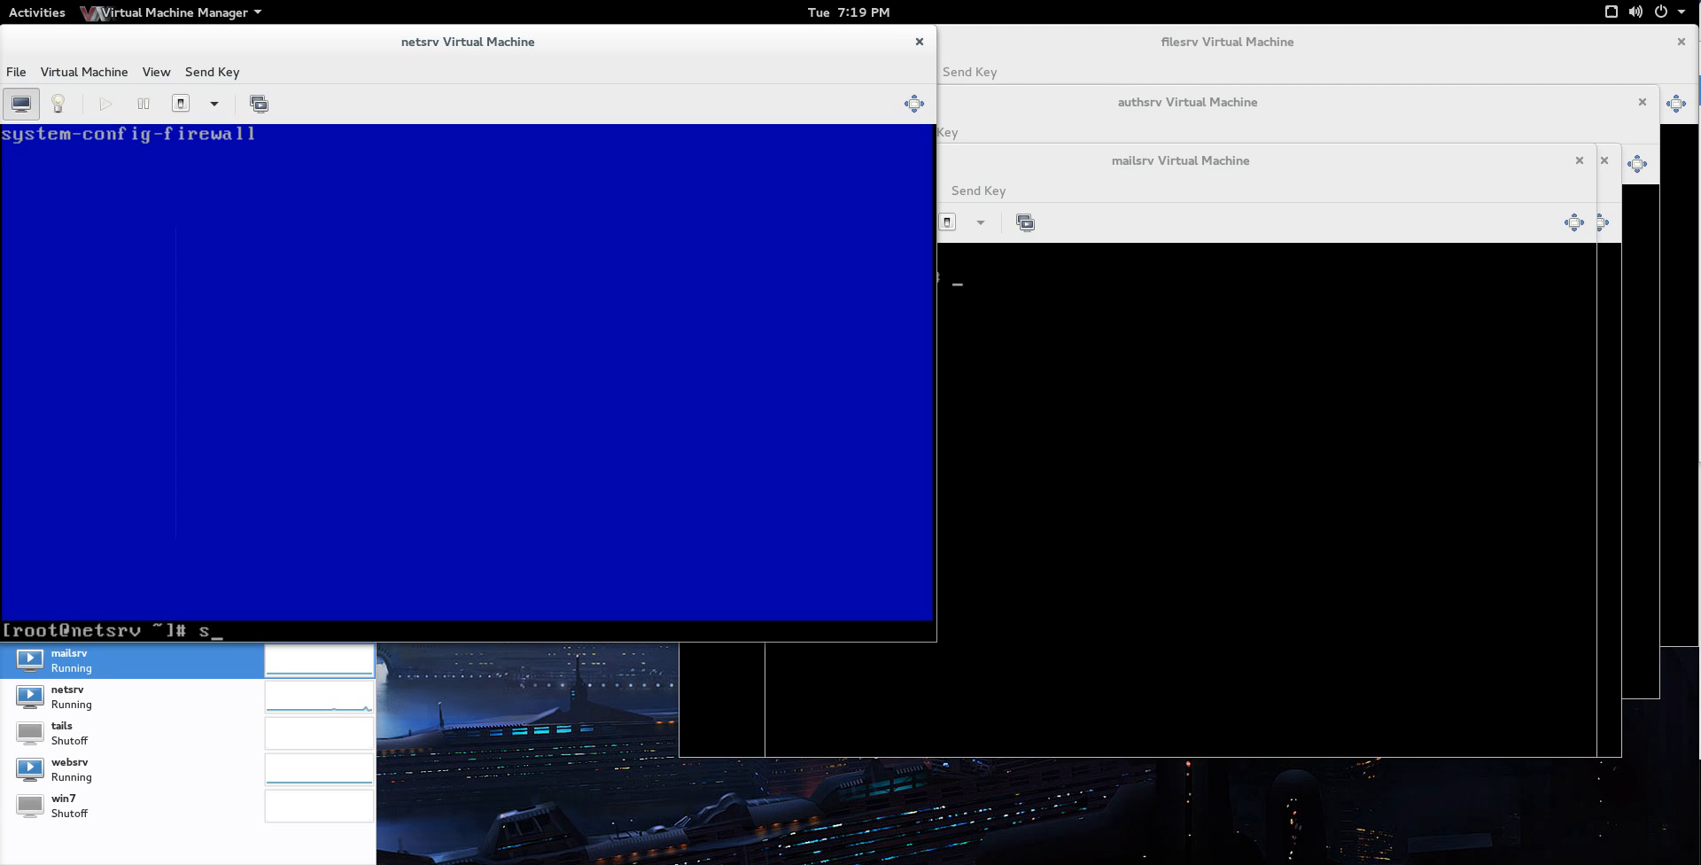
pyautogui.write('ervice')
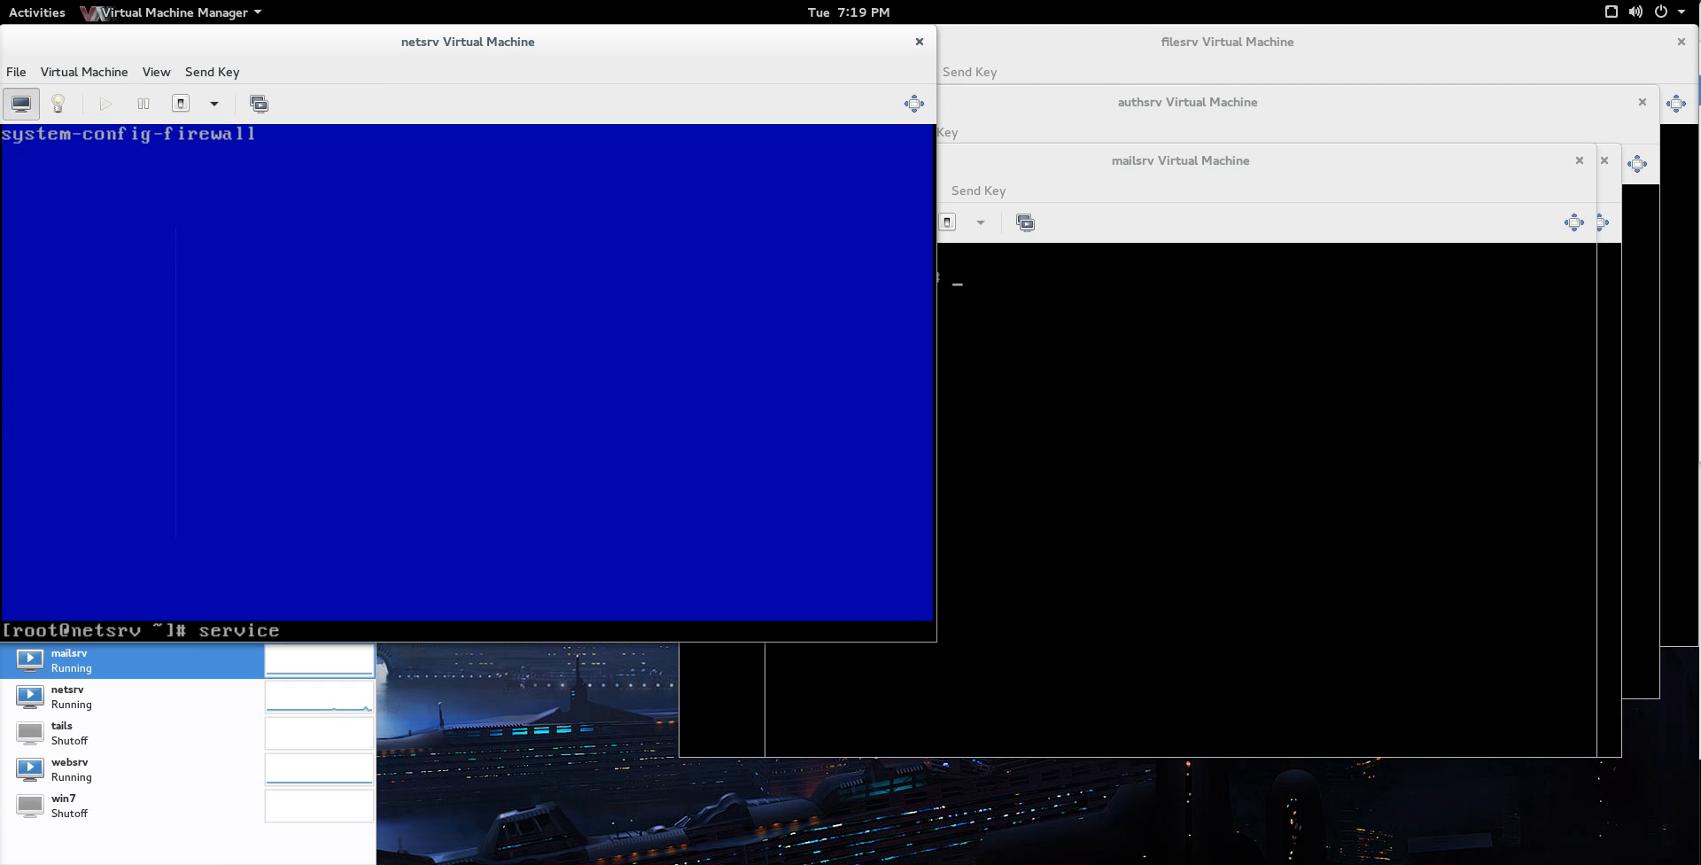
pyautogui.write('ntpd status')
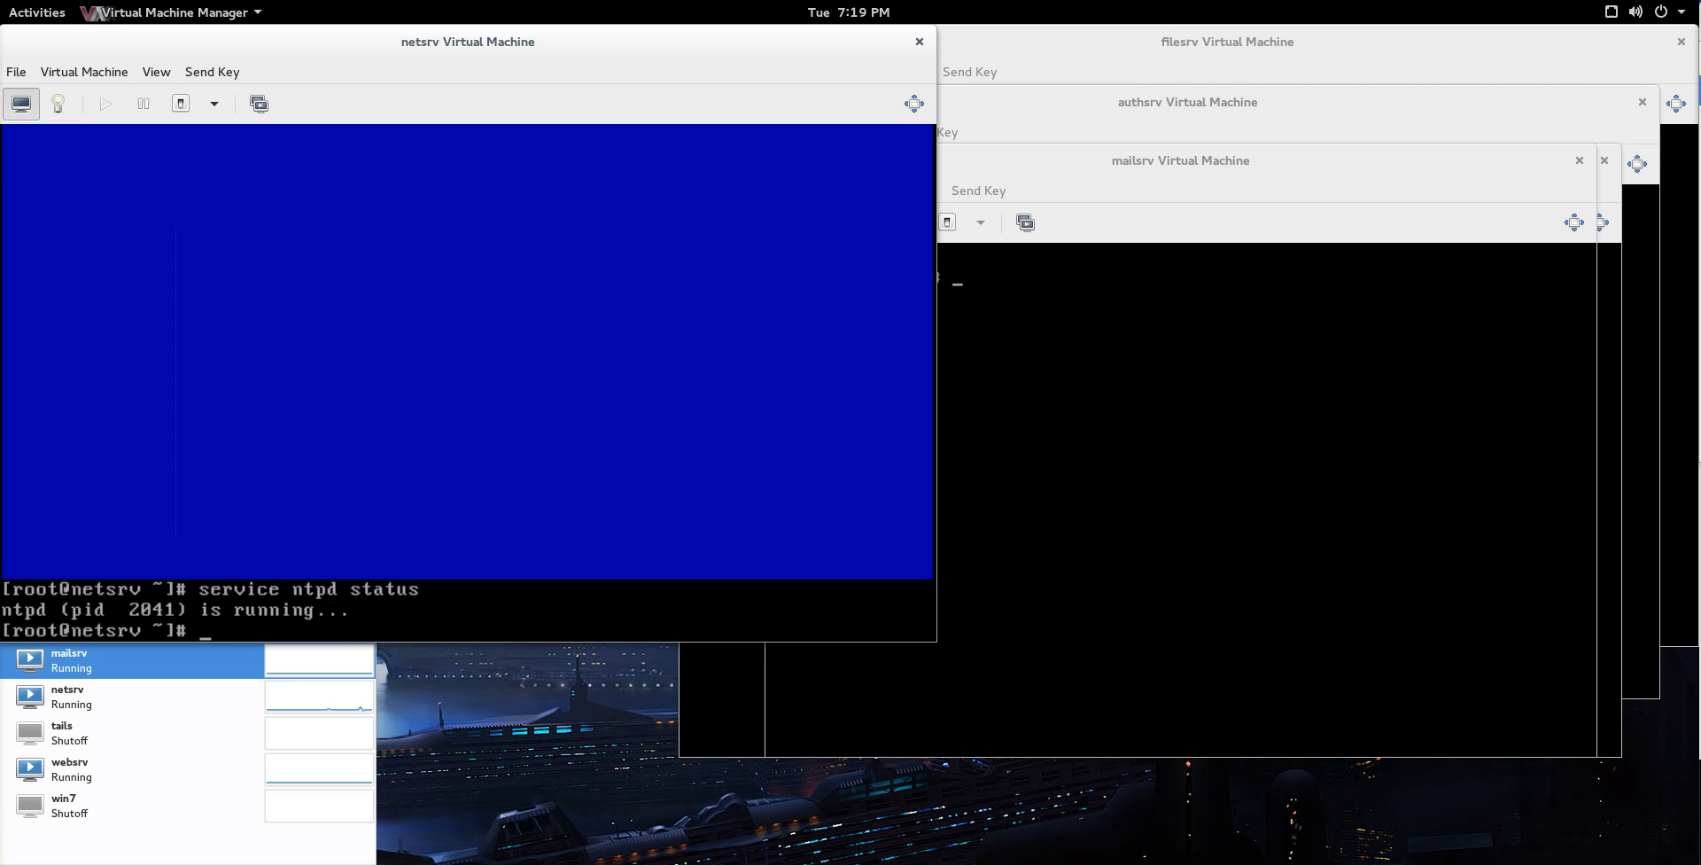
pyautogui.write('ntpstat')
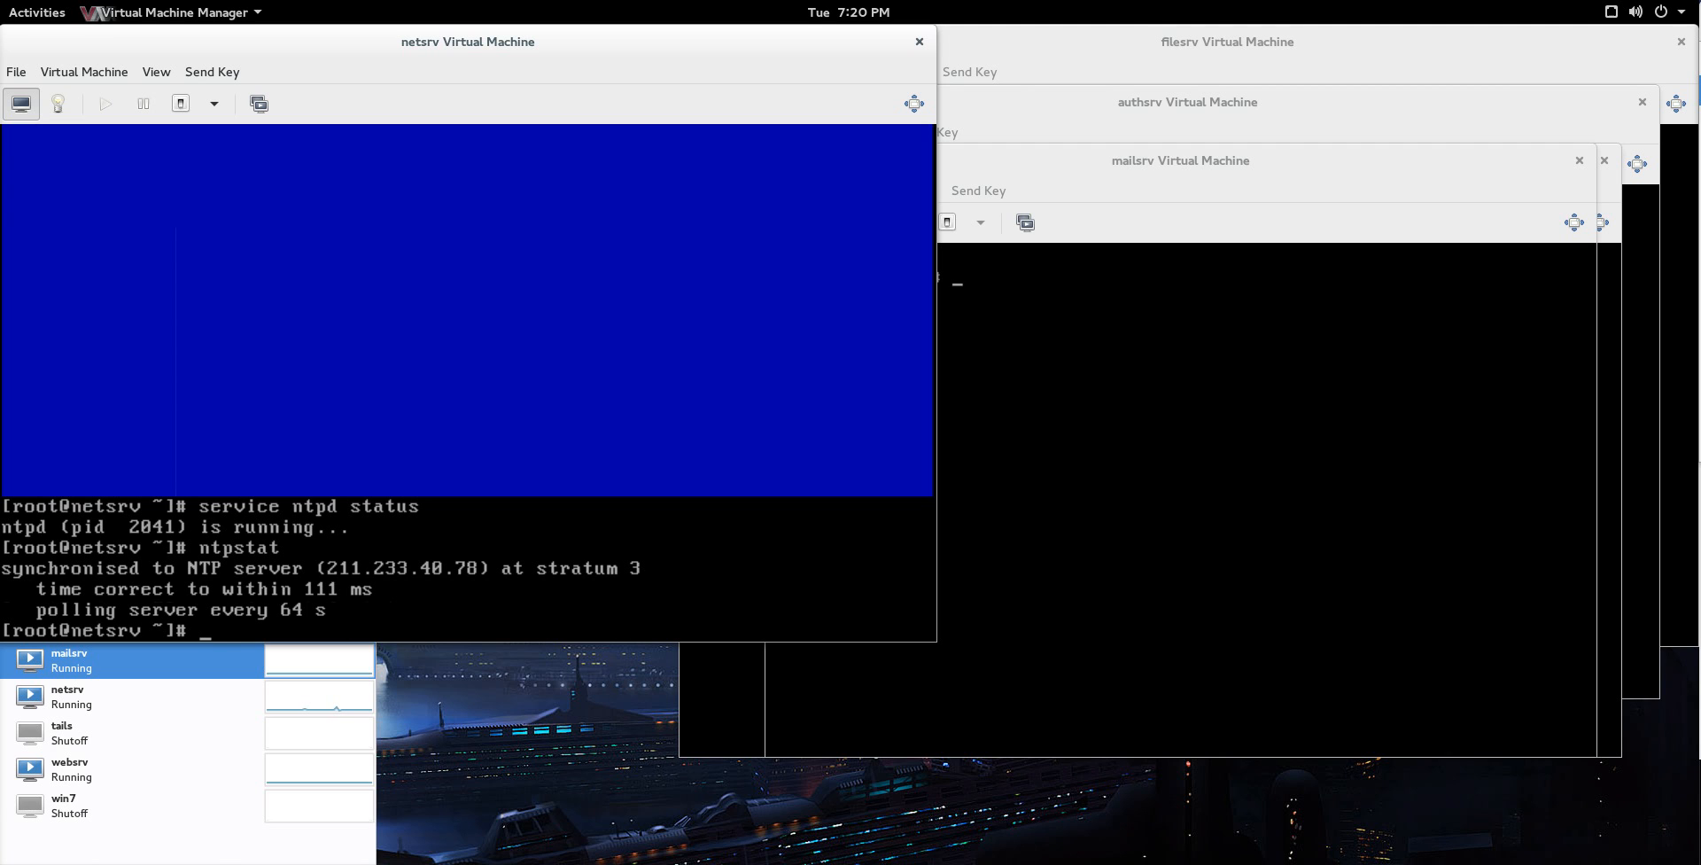
pyautogui.write('ntpq -p')
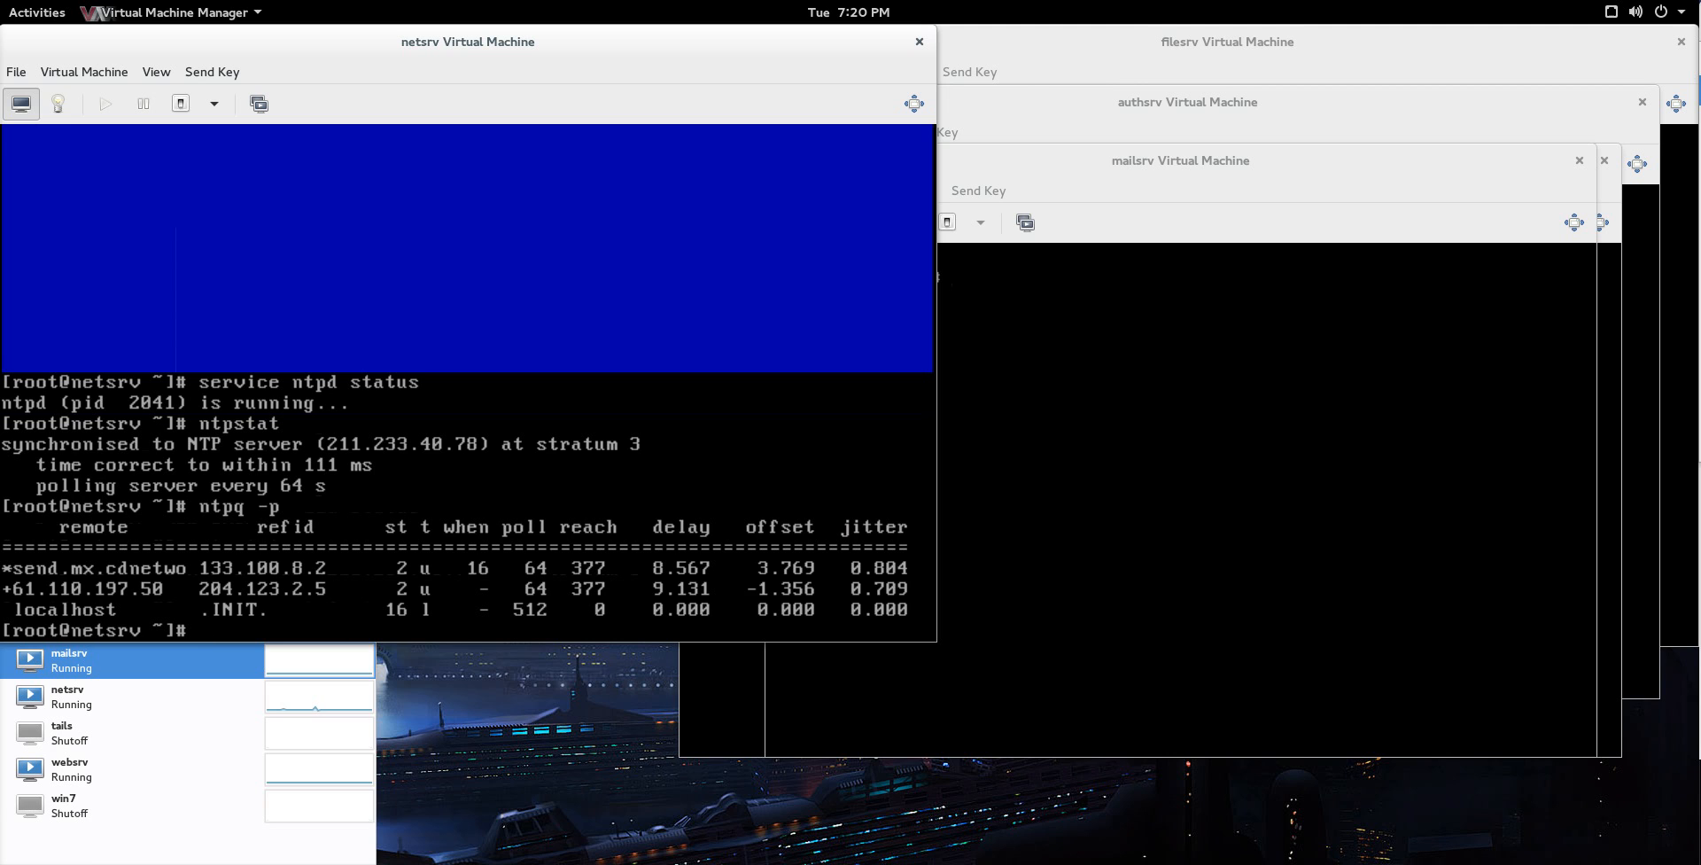
pyautogui.moveTo(1325, 165)
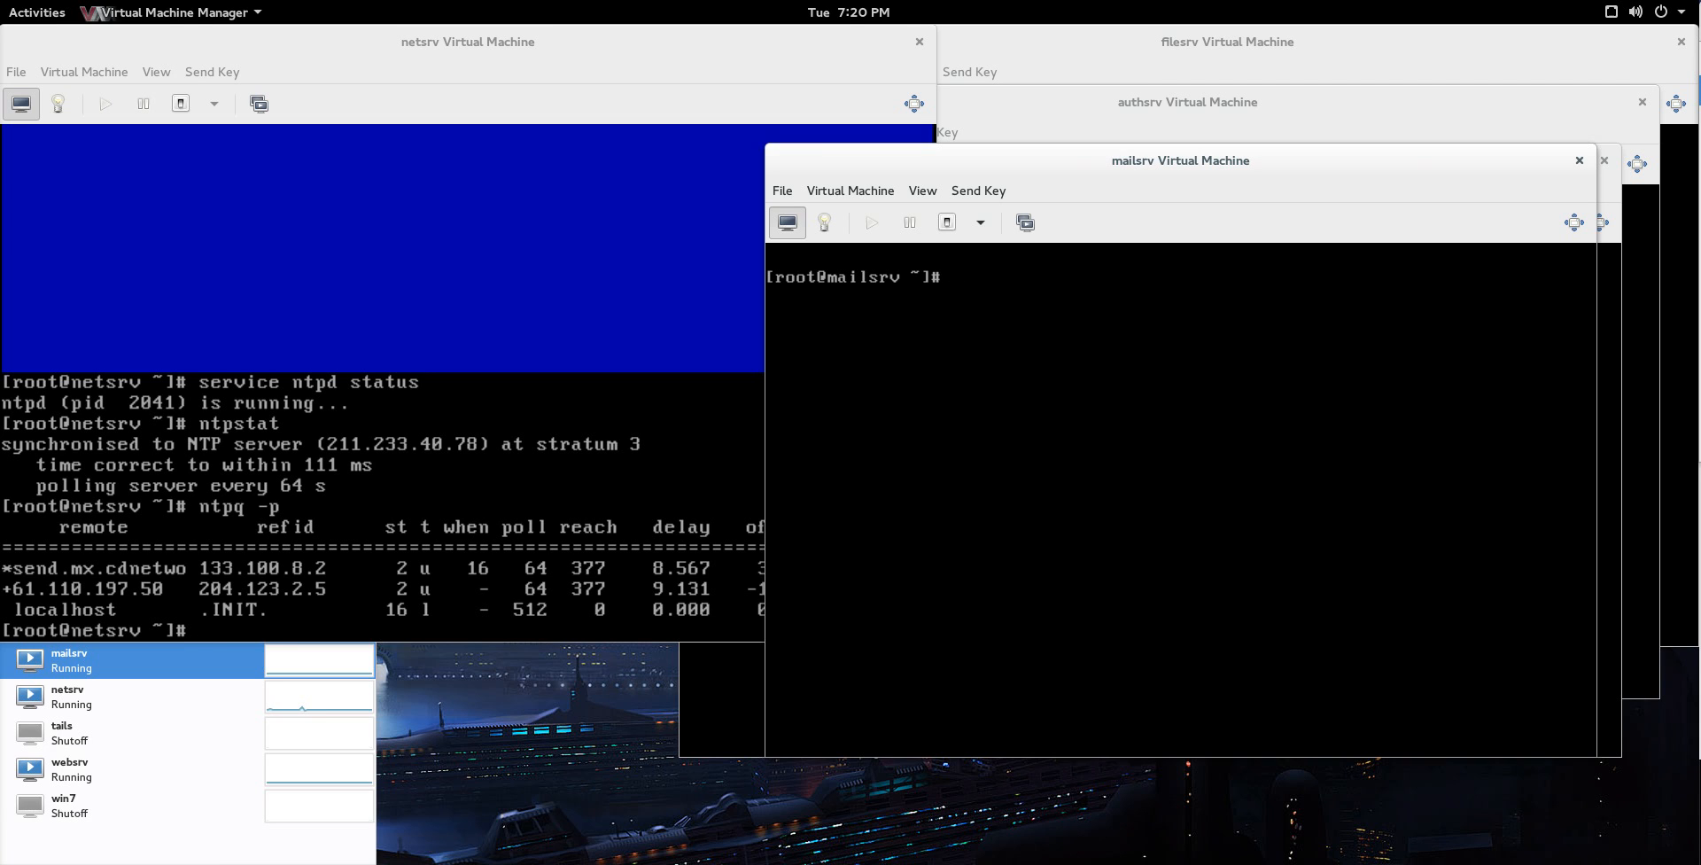
# Step: Confirm ntpd is installed on mailsrv with 'which ntpd'
pyautogui.write('chkcof')
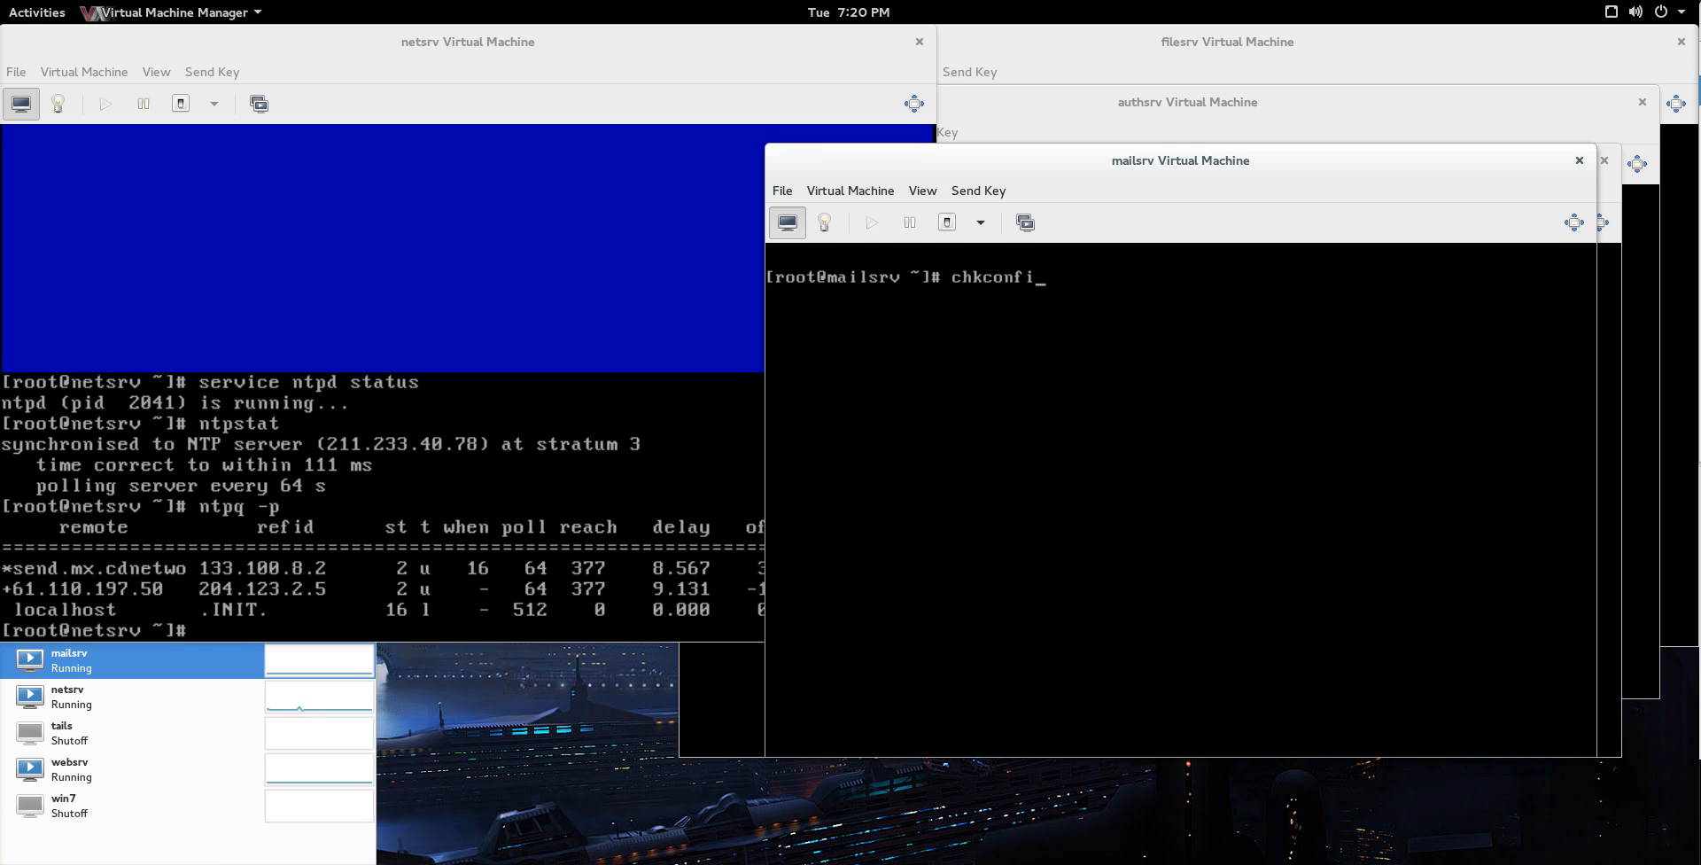
pyautogui.write('which ntpd')
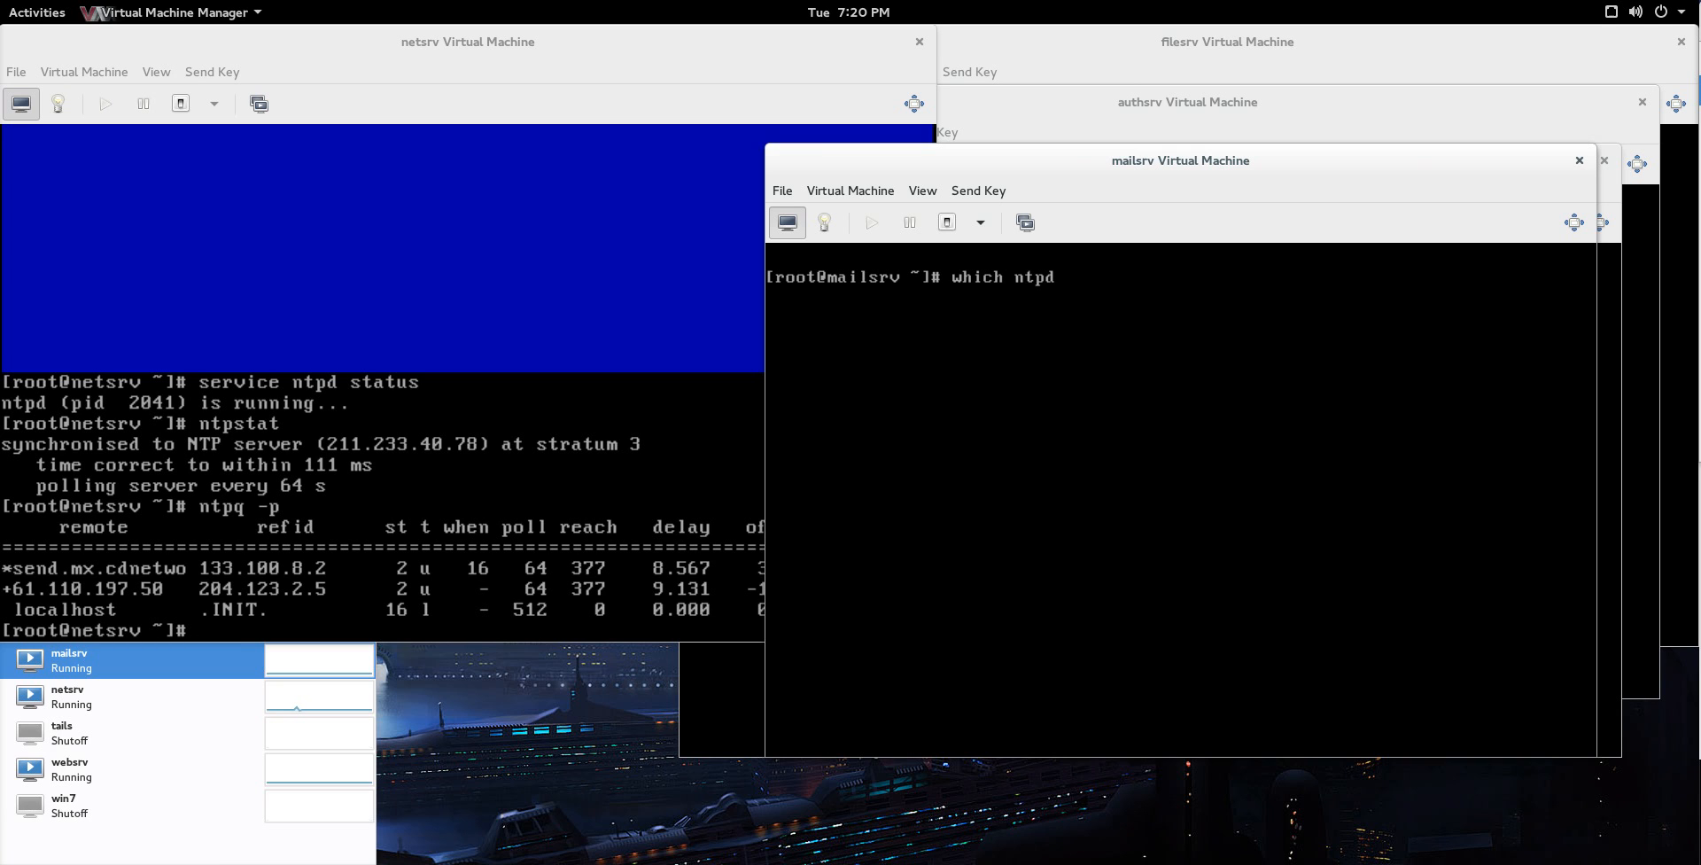
pyautogui.press('Return')
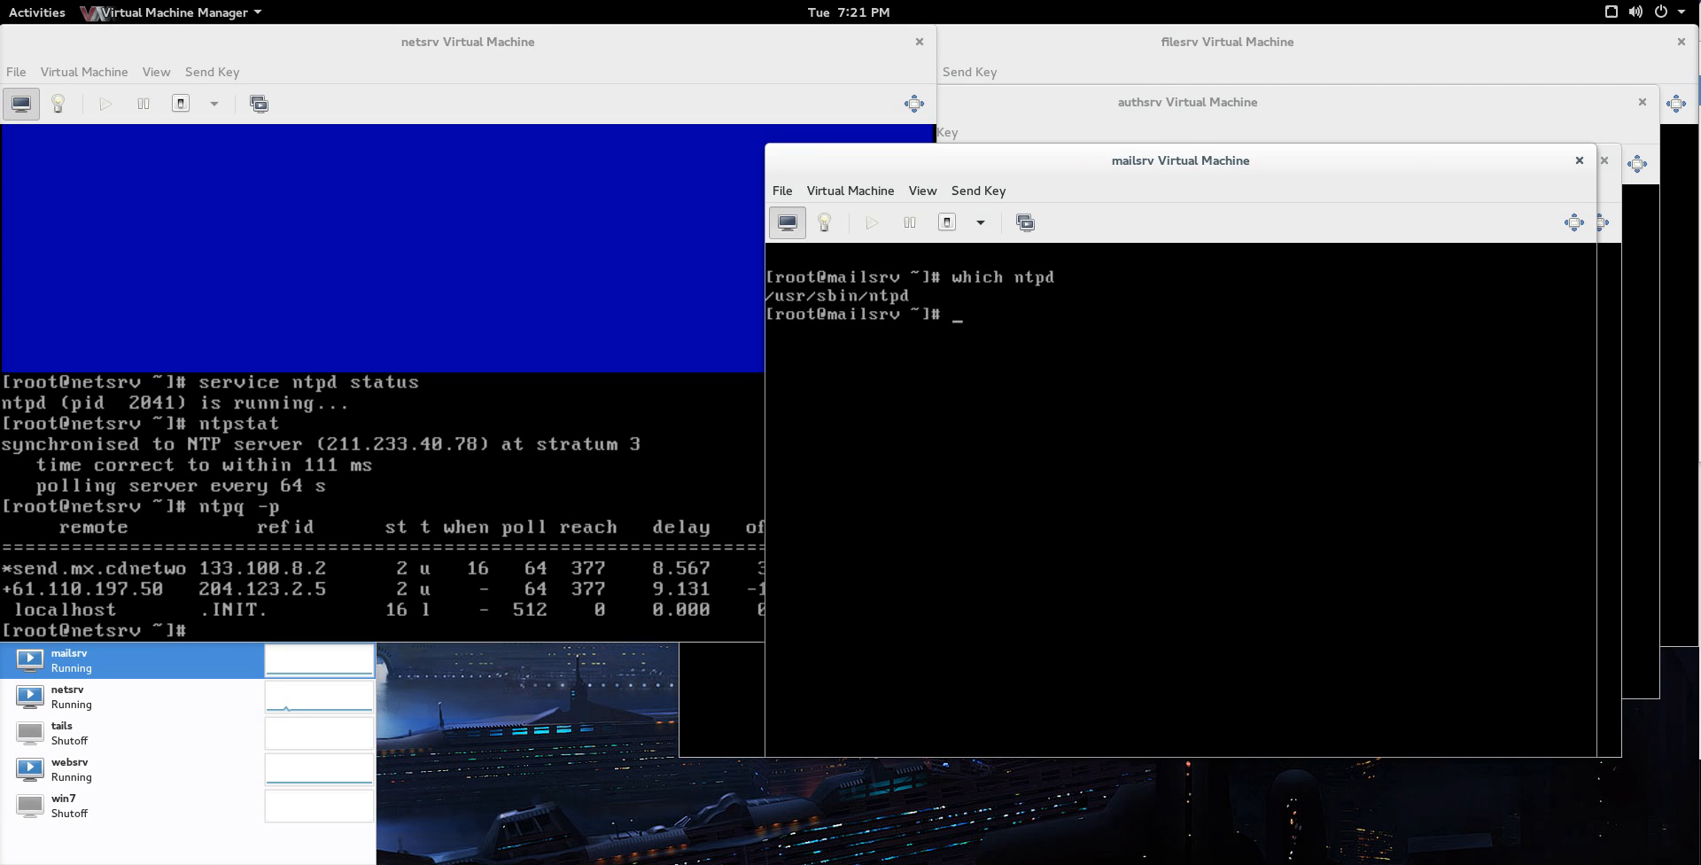
# Step: Enable ntpd at boot with chkconfig and start the service on mailsrv
pyautogui.write('ch')
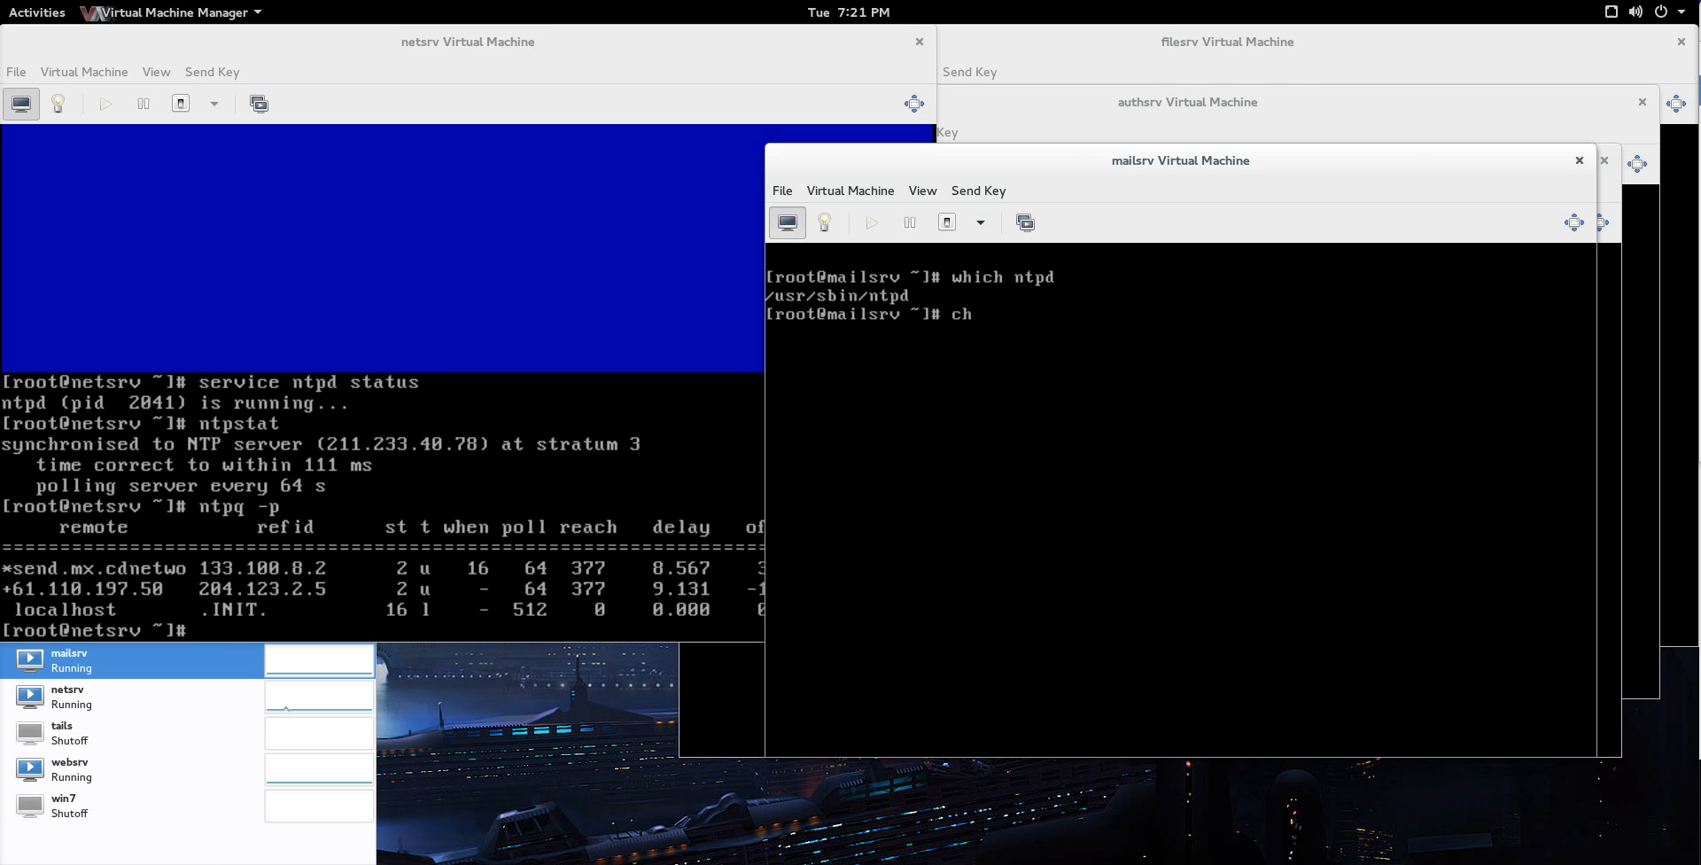
pyautogui.write('kconfig ntpd on')
pyautogui.write('service ntpd')
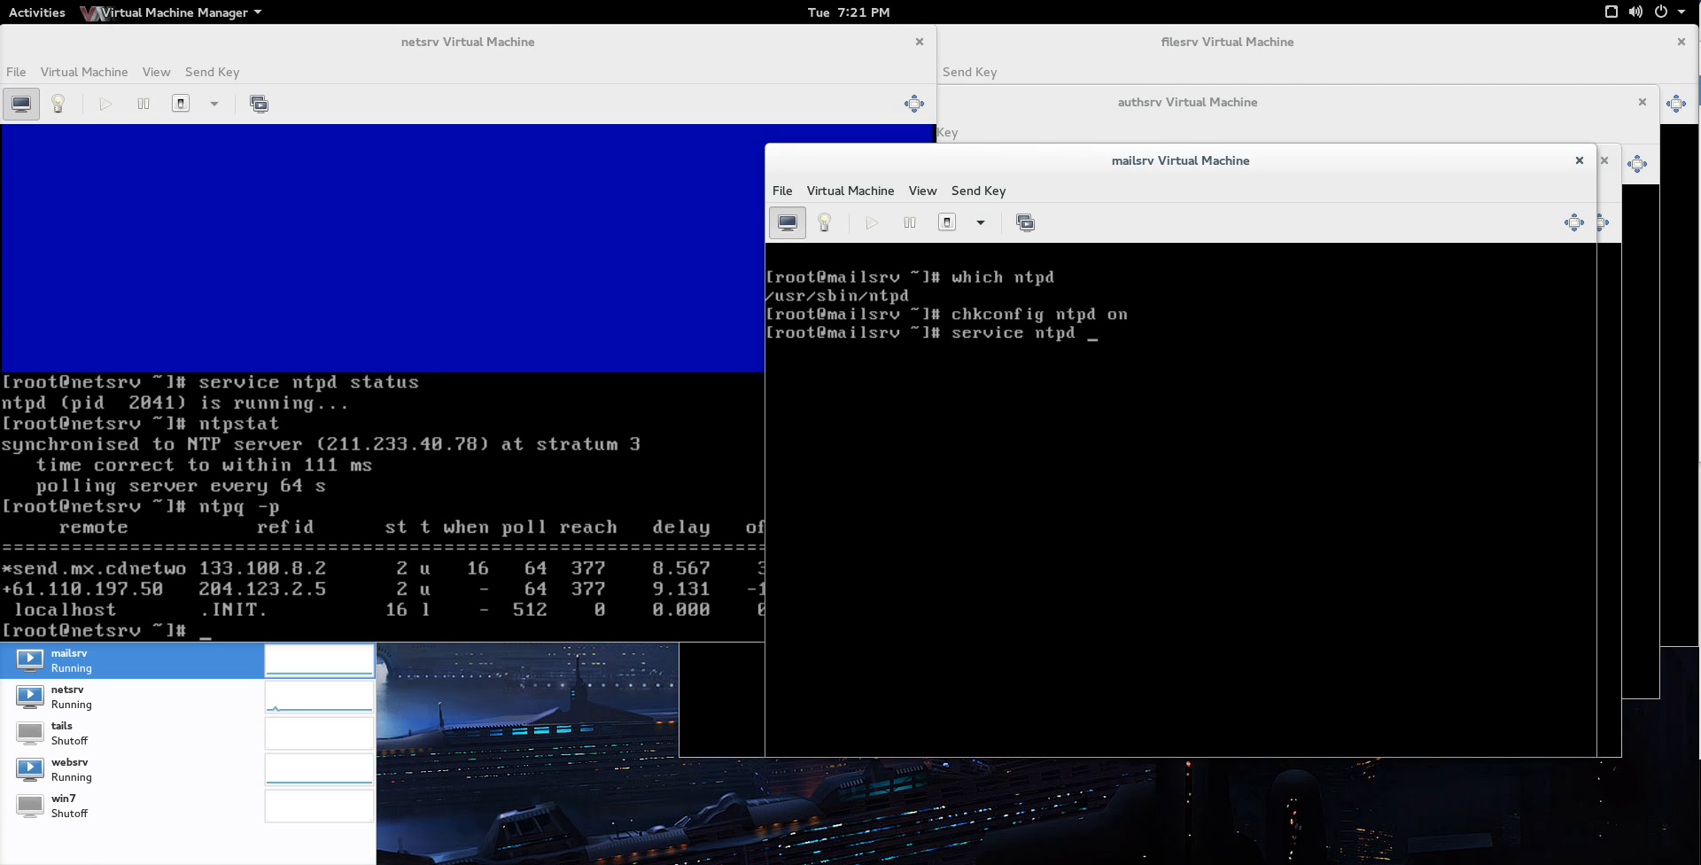
pyautogui.write('start')
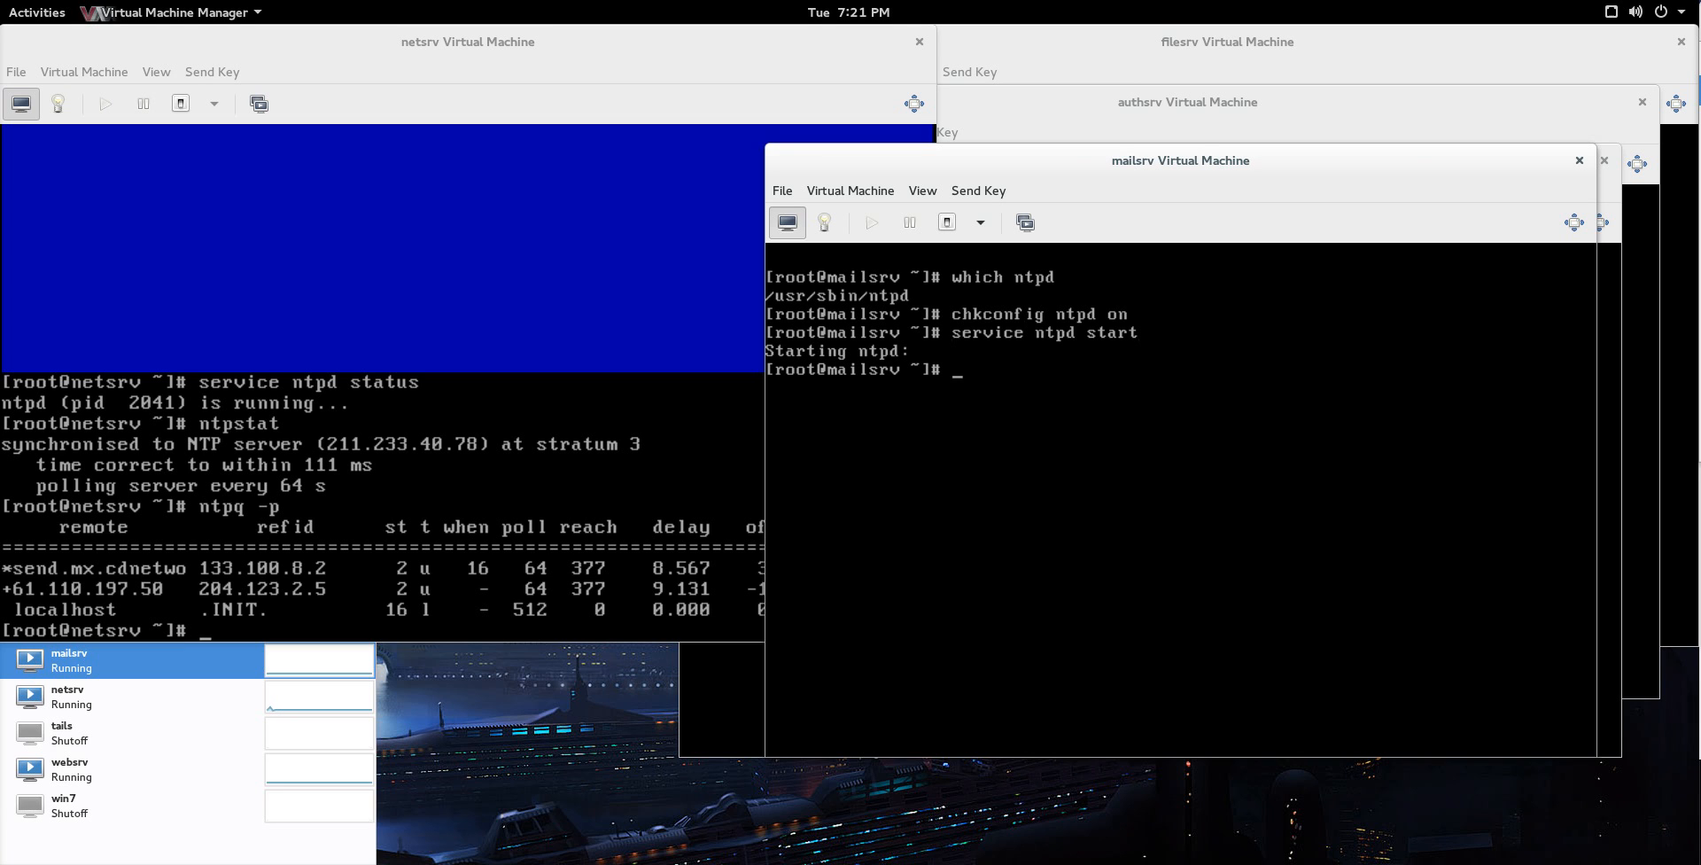
# Step: Edit /etc/ntp.conf to add 'server 172.20.0.2 iburst prefer' and save with :wq
pyautogui.write('vi')
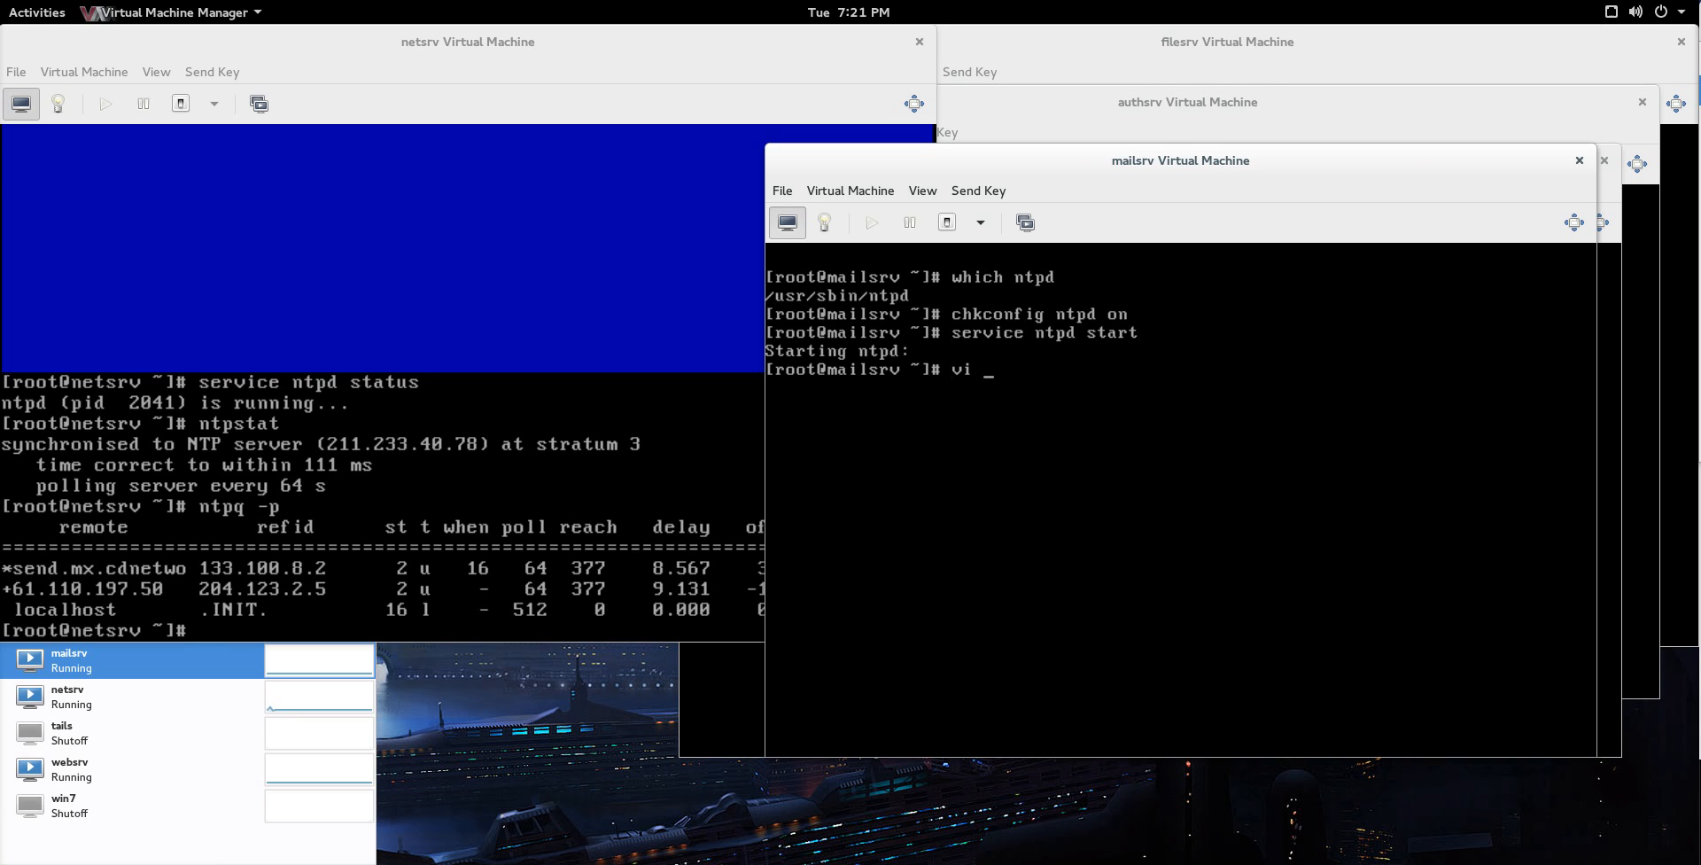
pyautogui.write('/etc')
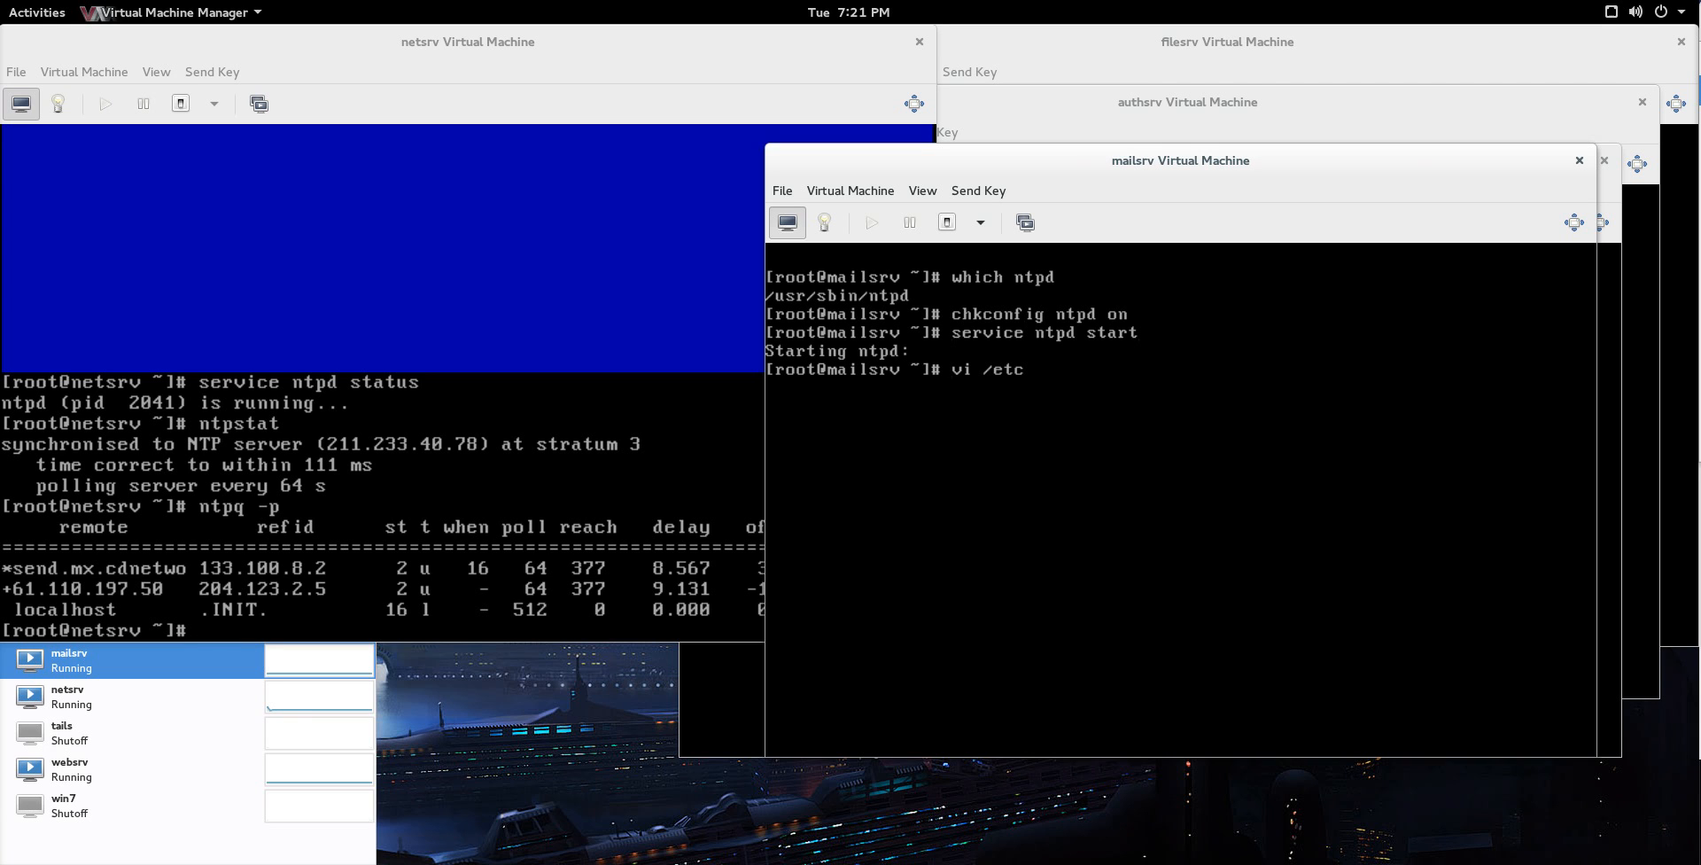
pyautogui.press('Return')
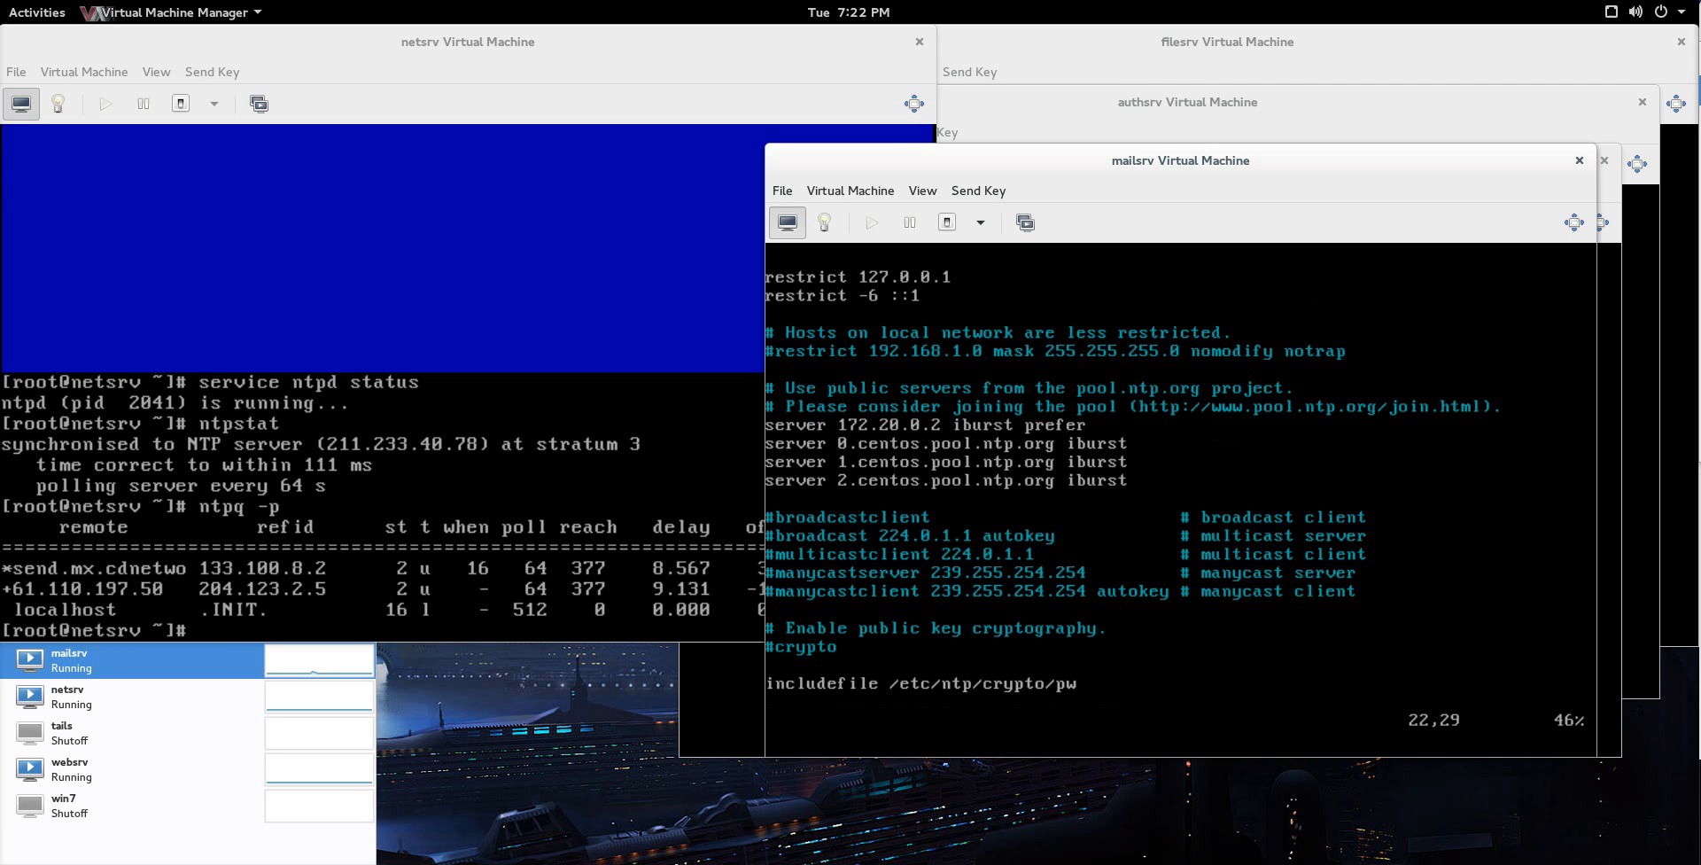
pyautogui.write(':wq')
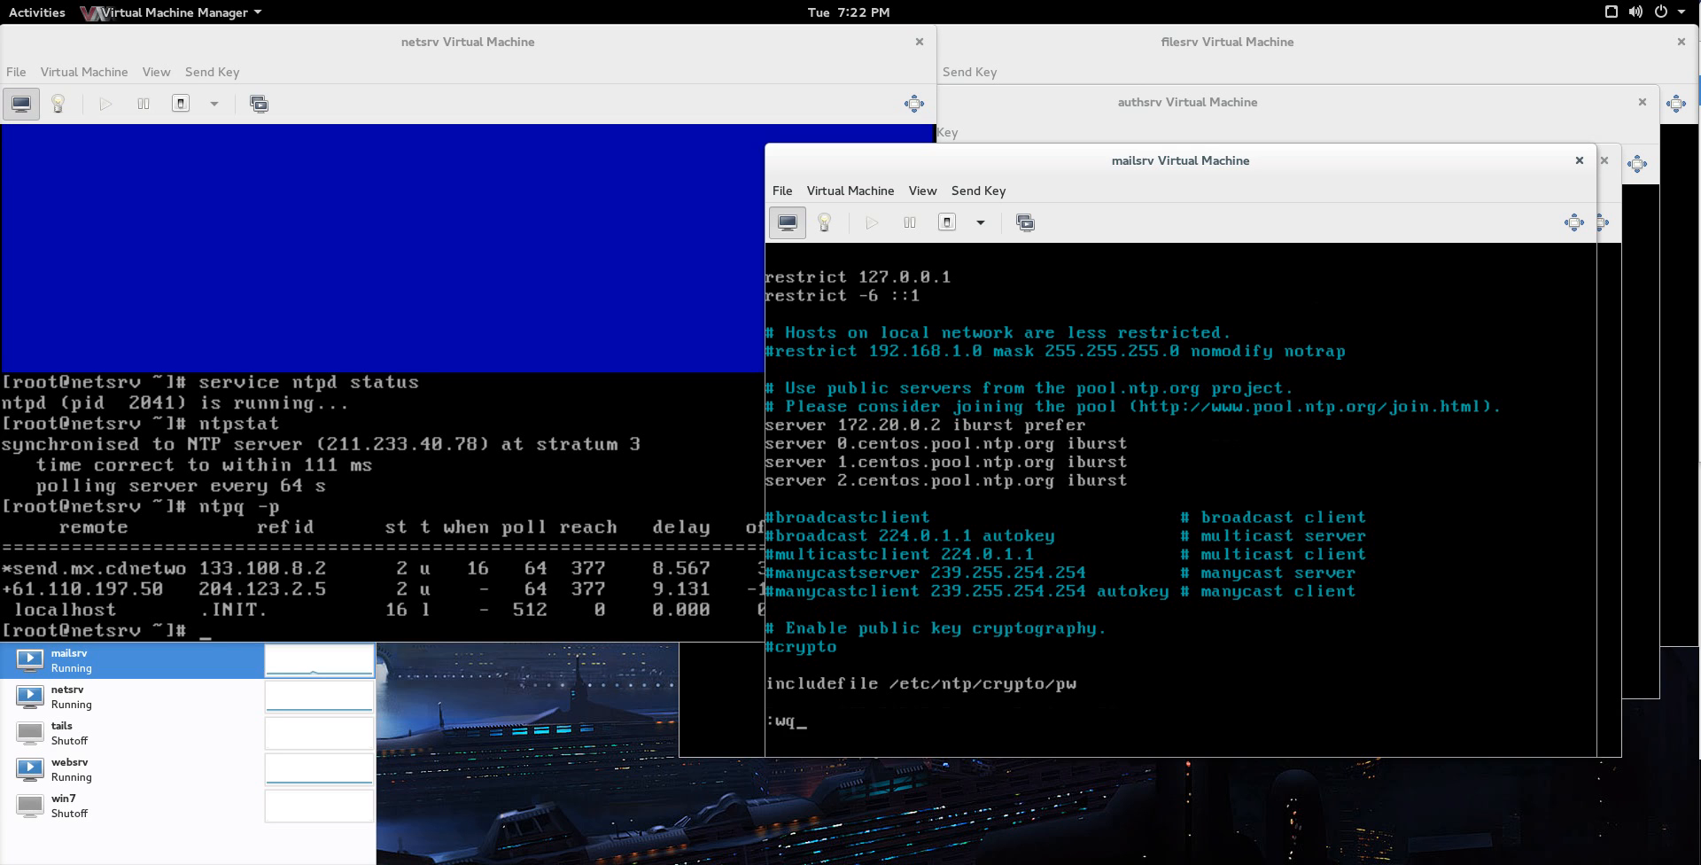
pyautogui.press('Return')
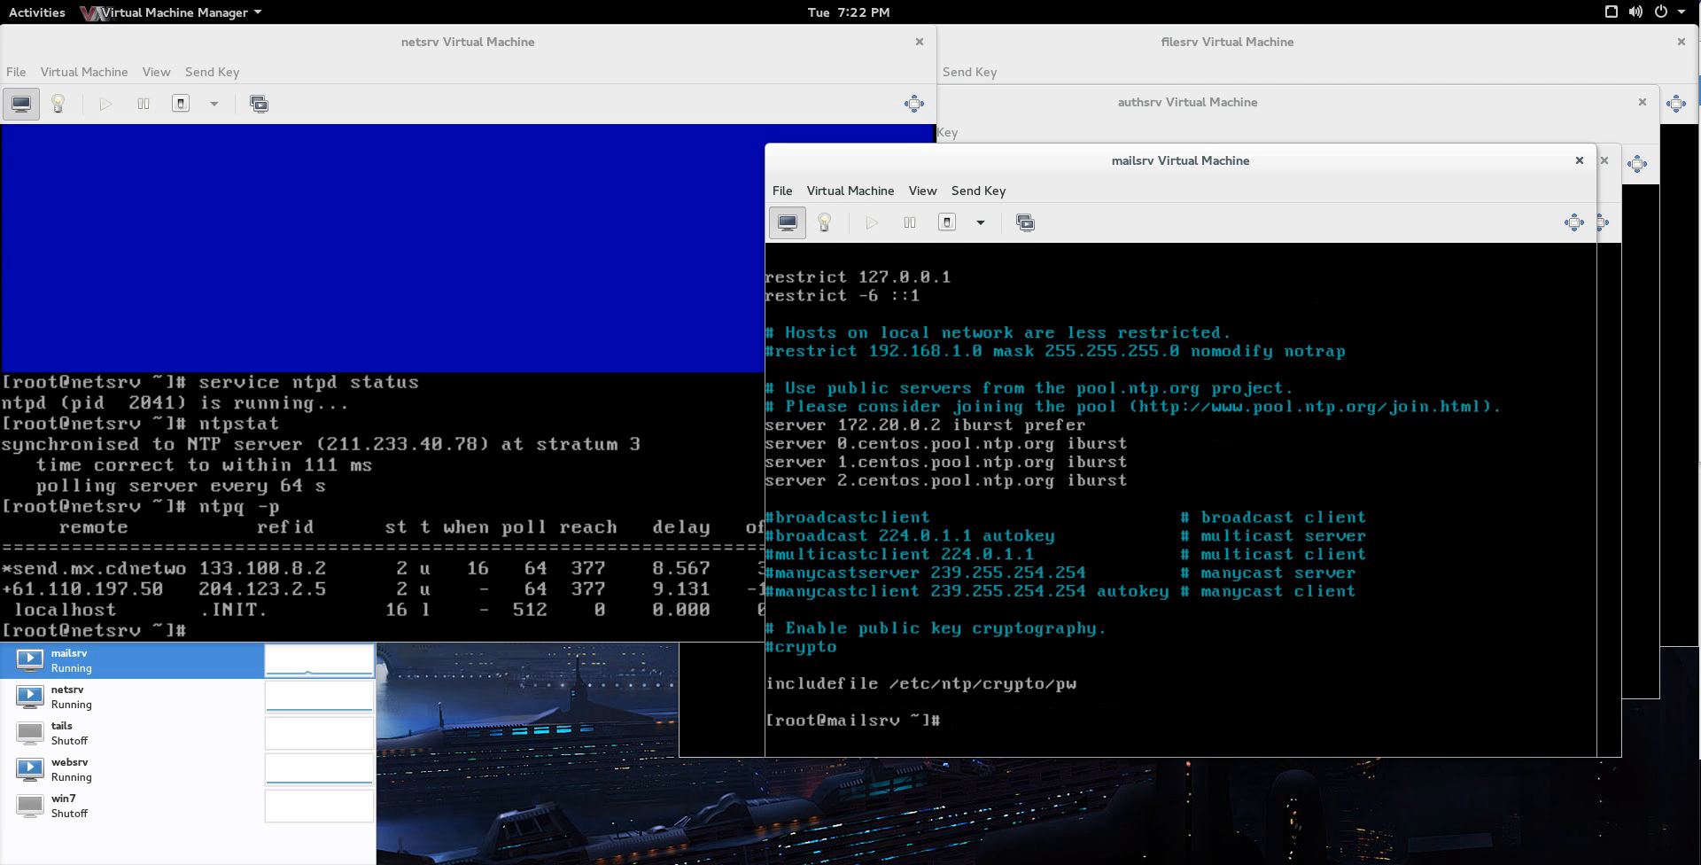
# Step: Run ntpstat on mailsrv to confirm sync to 172.20.0.2 at stratum 4
pyautogui.write('ntpstat')
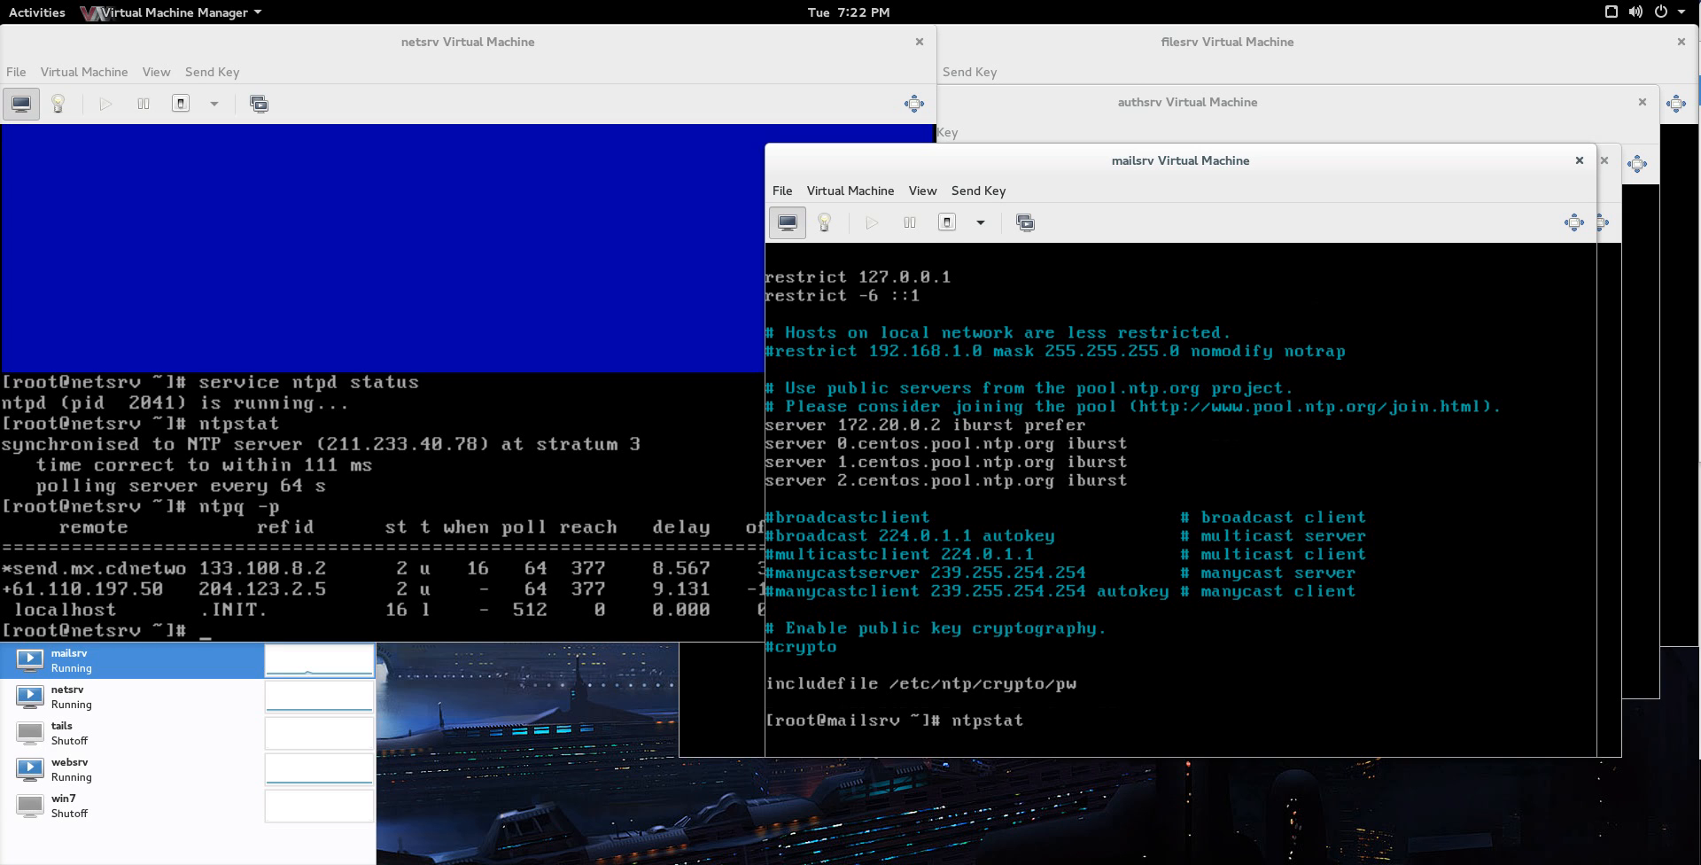
pyautogui.press('Return')
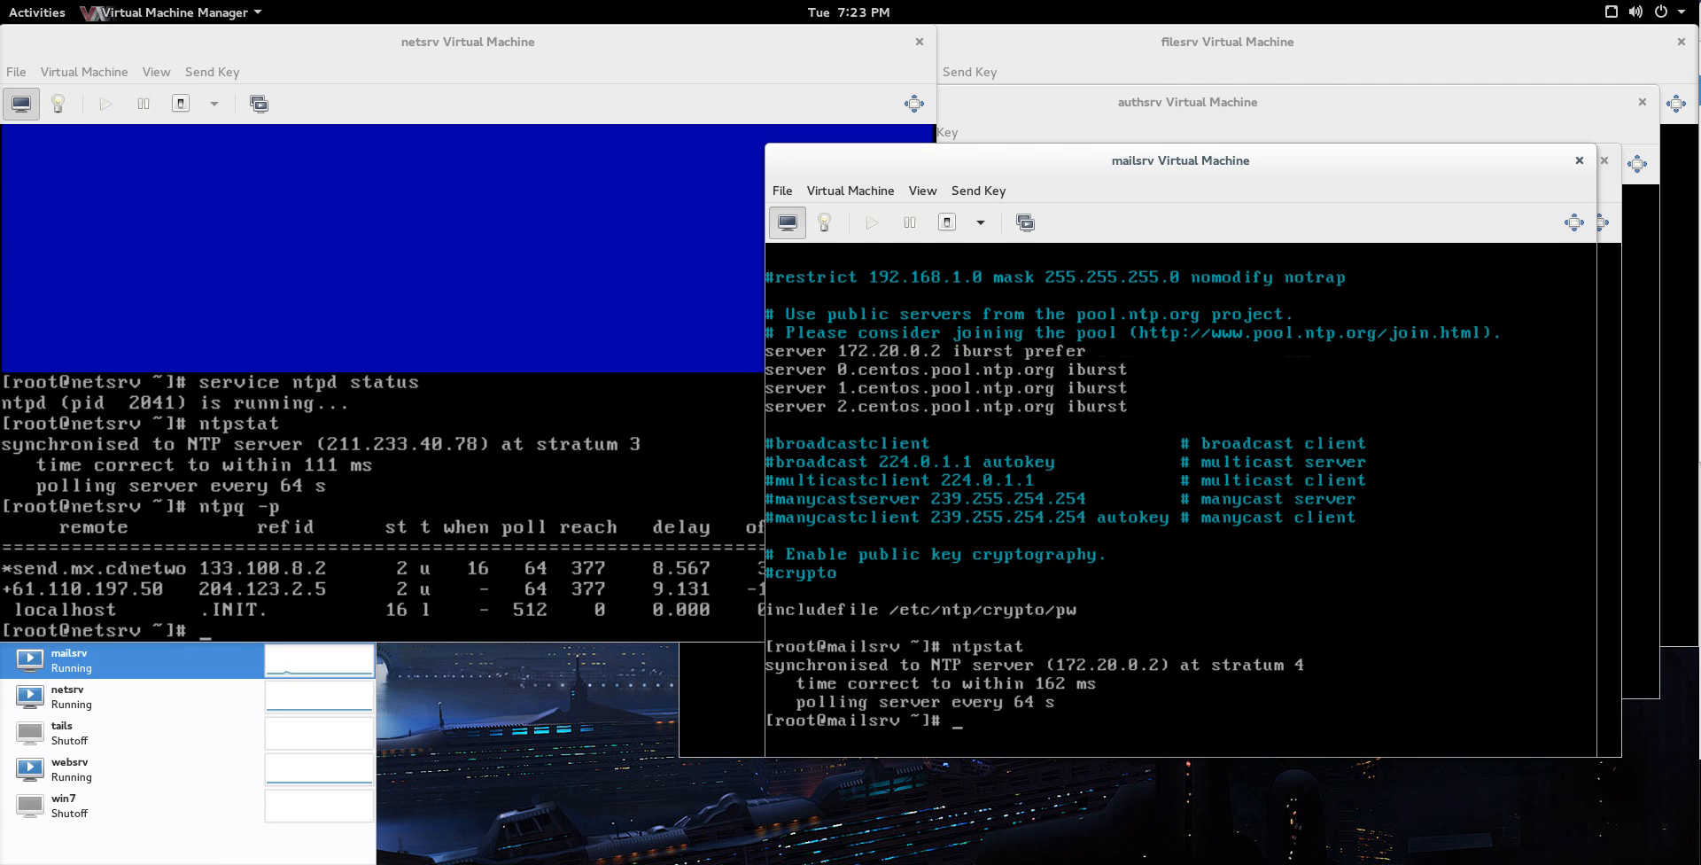
# Step: Restart mailsrv's ntpd service and re-check sync to 172.20.0.2 with ntpstat
pyautogui.write('service ntpd')
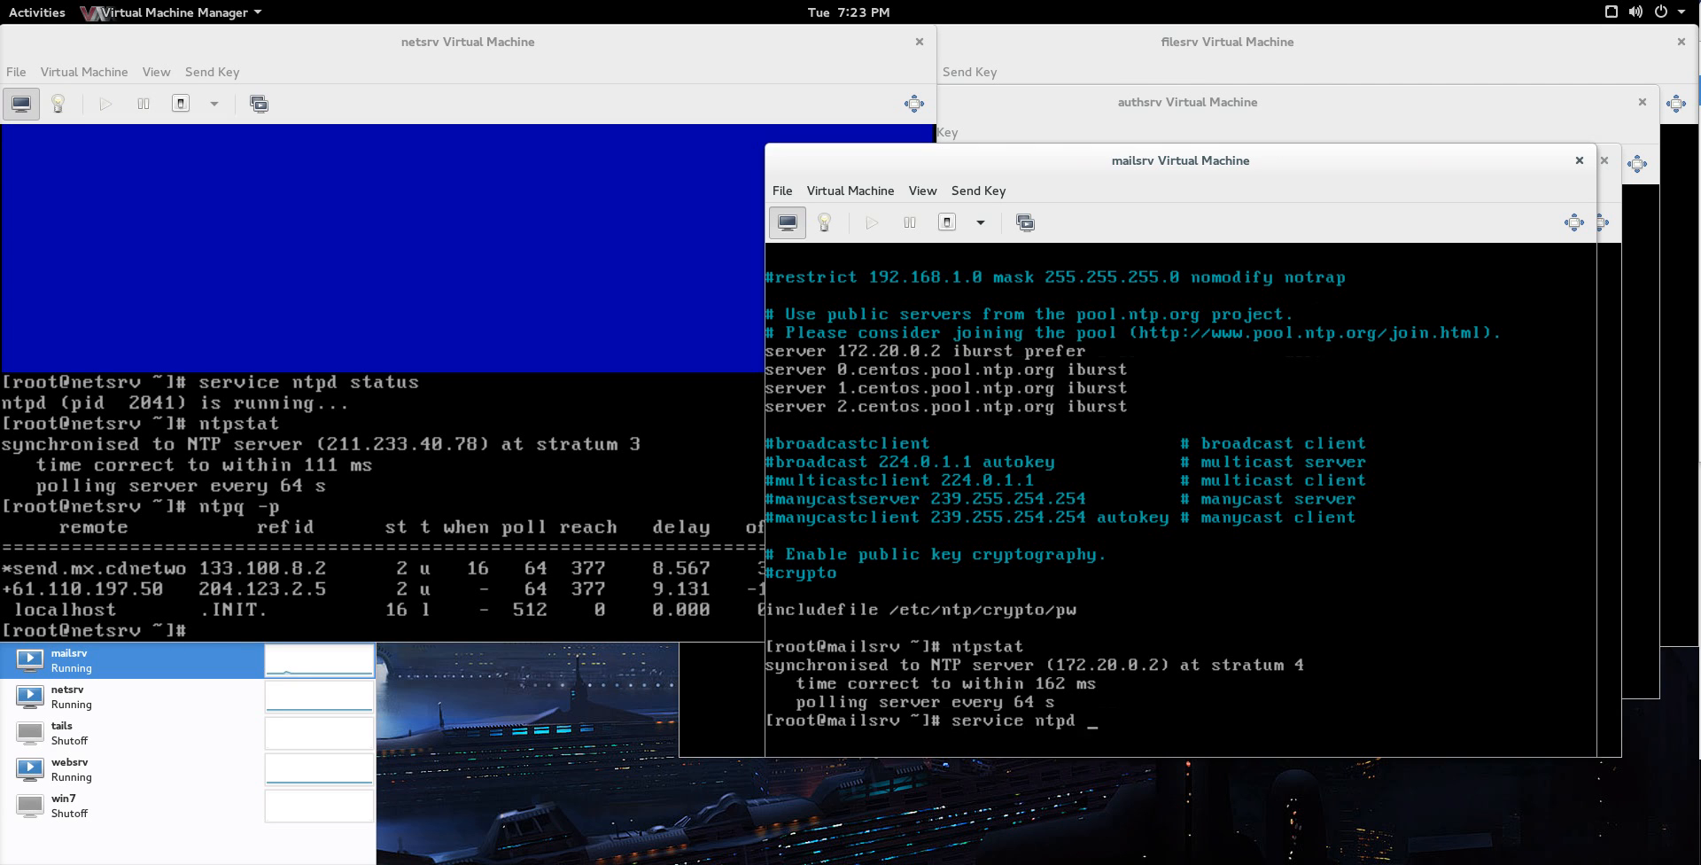
pyautogui.write('restart')
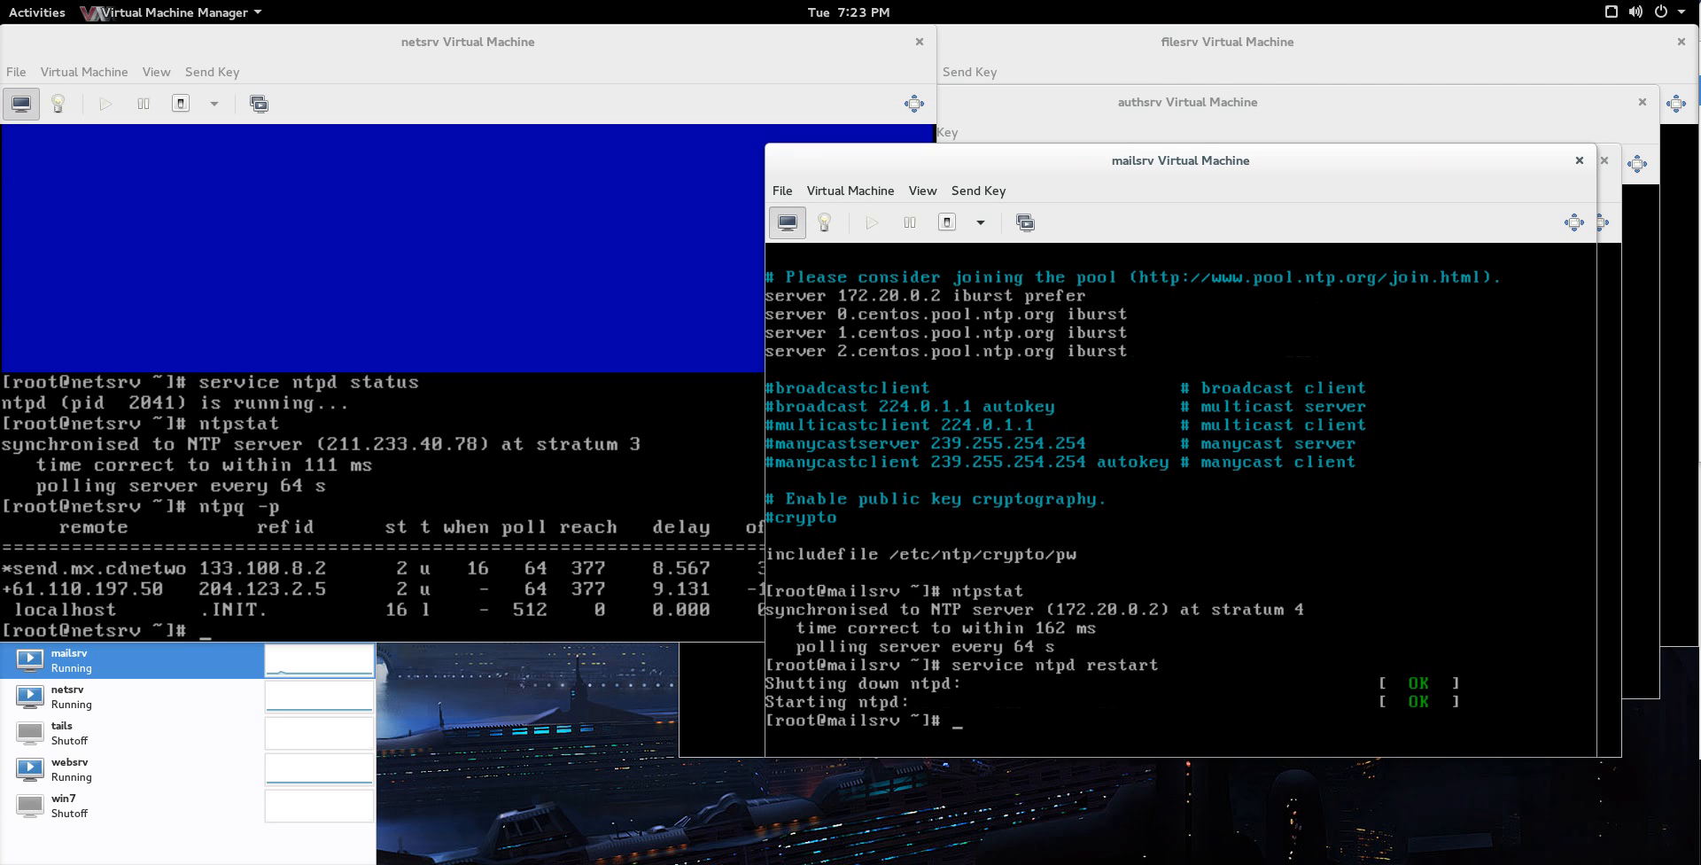
pyautogui.write('ntpstat')
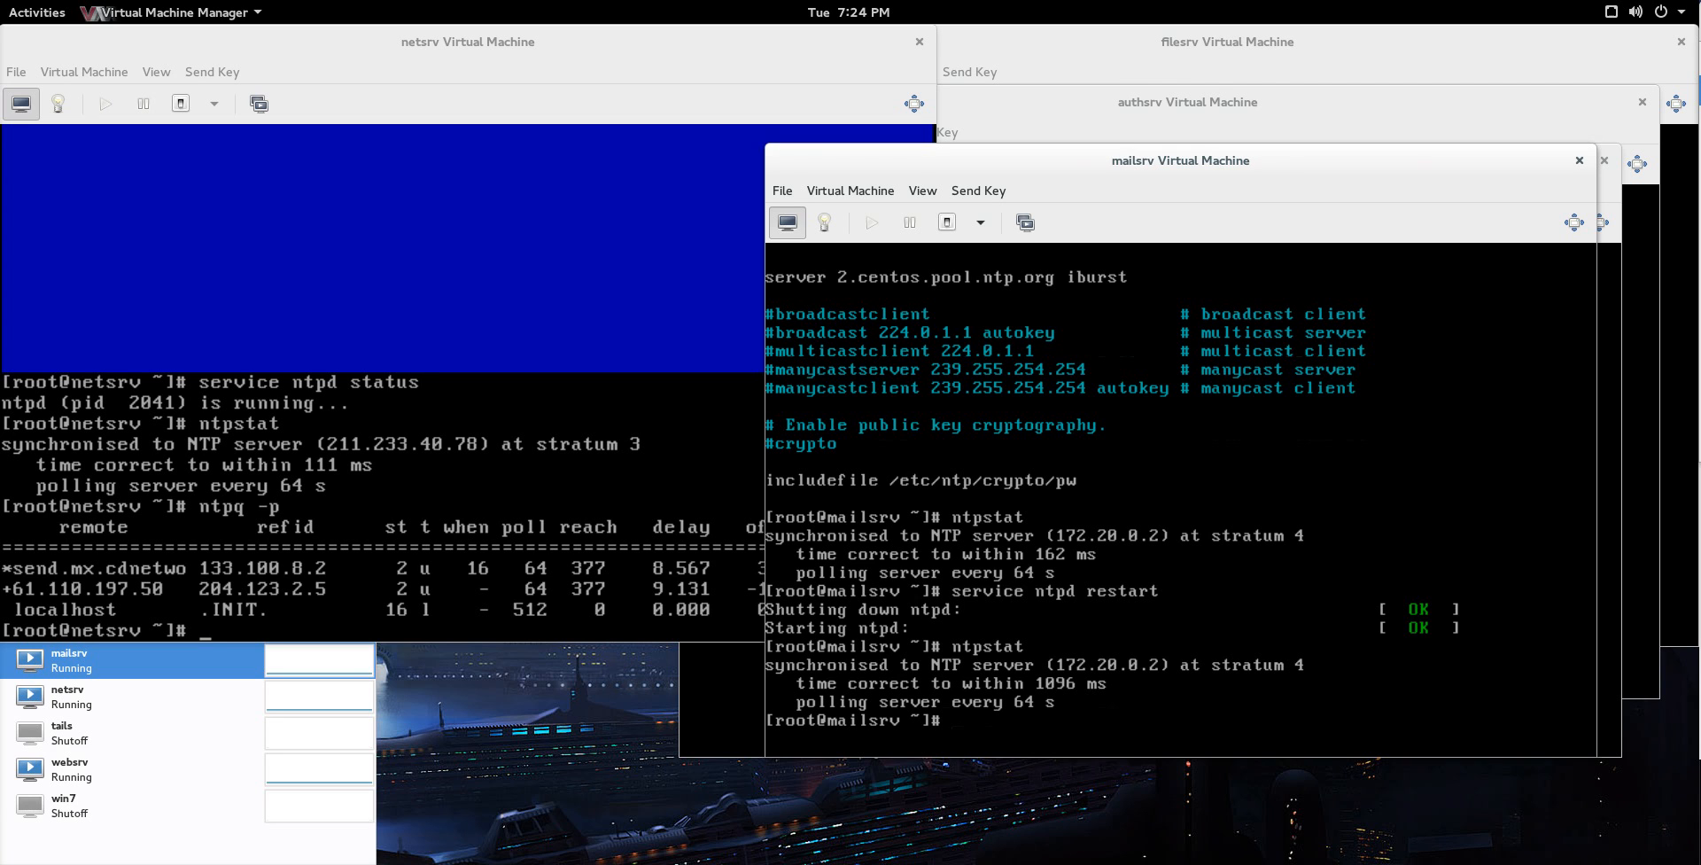
# Step: List mailsrv's NTP peers with ntpq -p, showing netsrv as the selected source
pyautogui.write('ntpq')
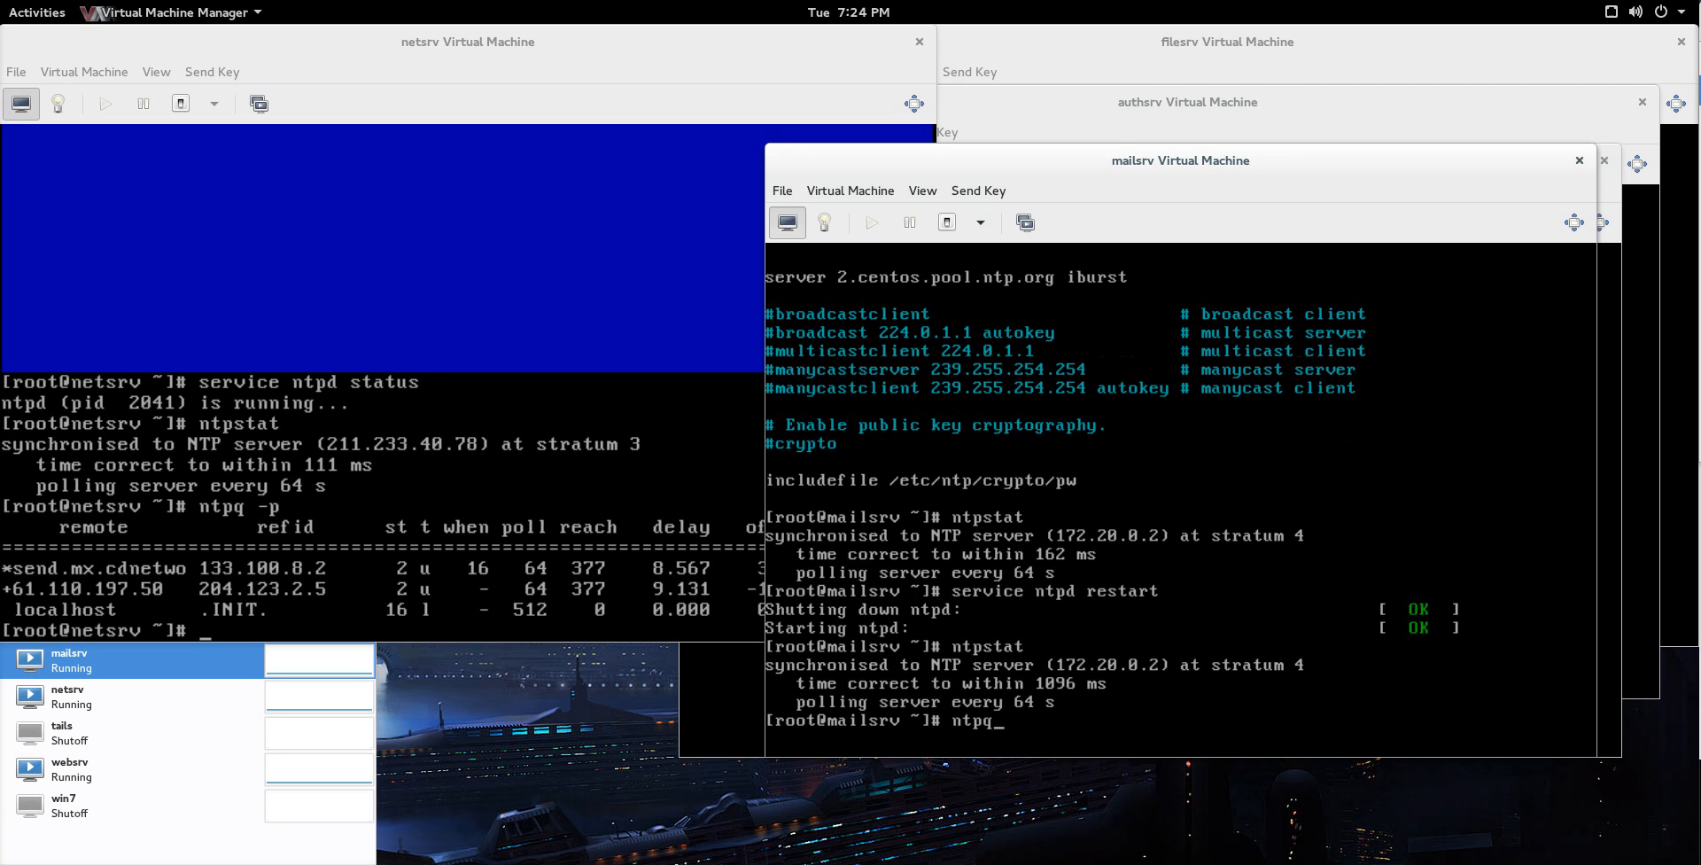
pyautogui.press('Return')
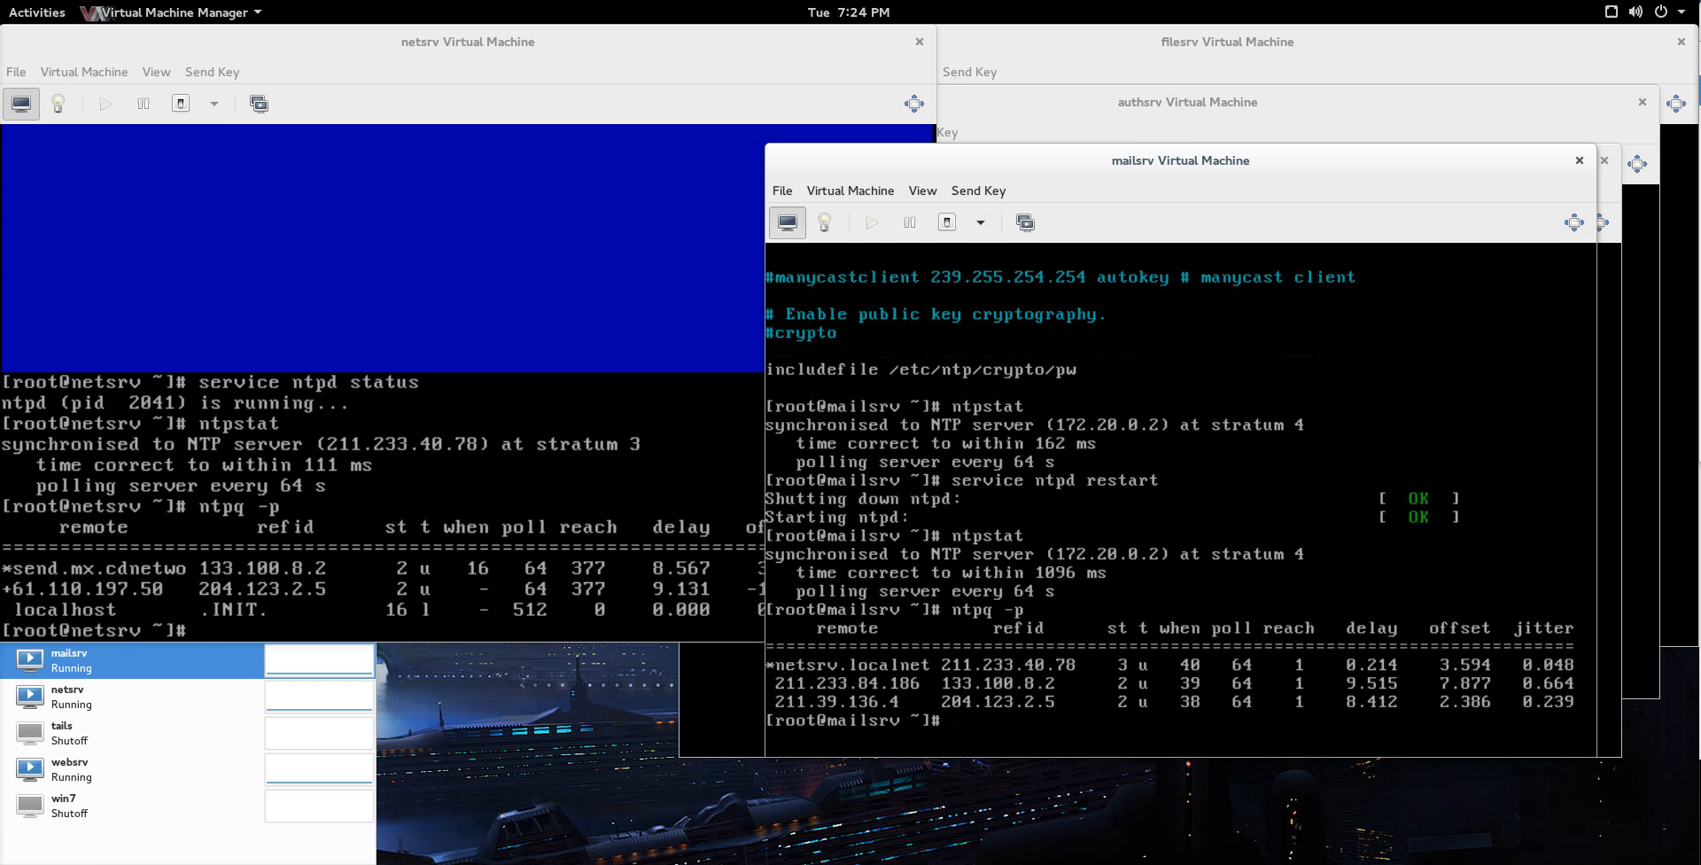